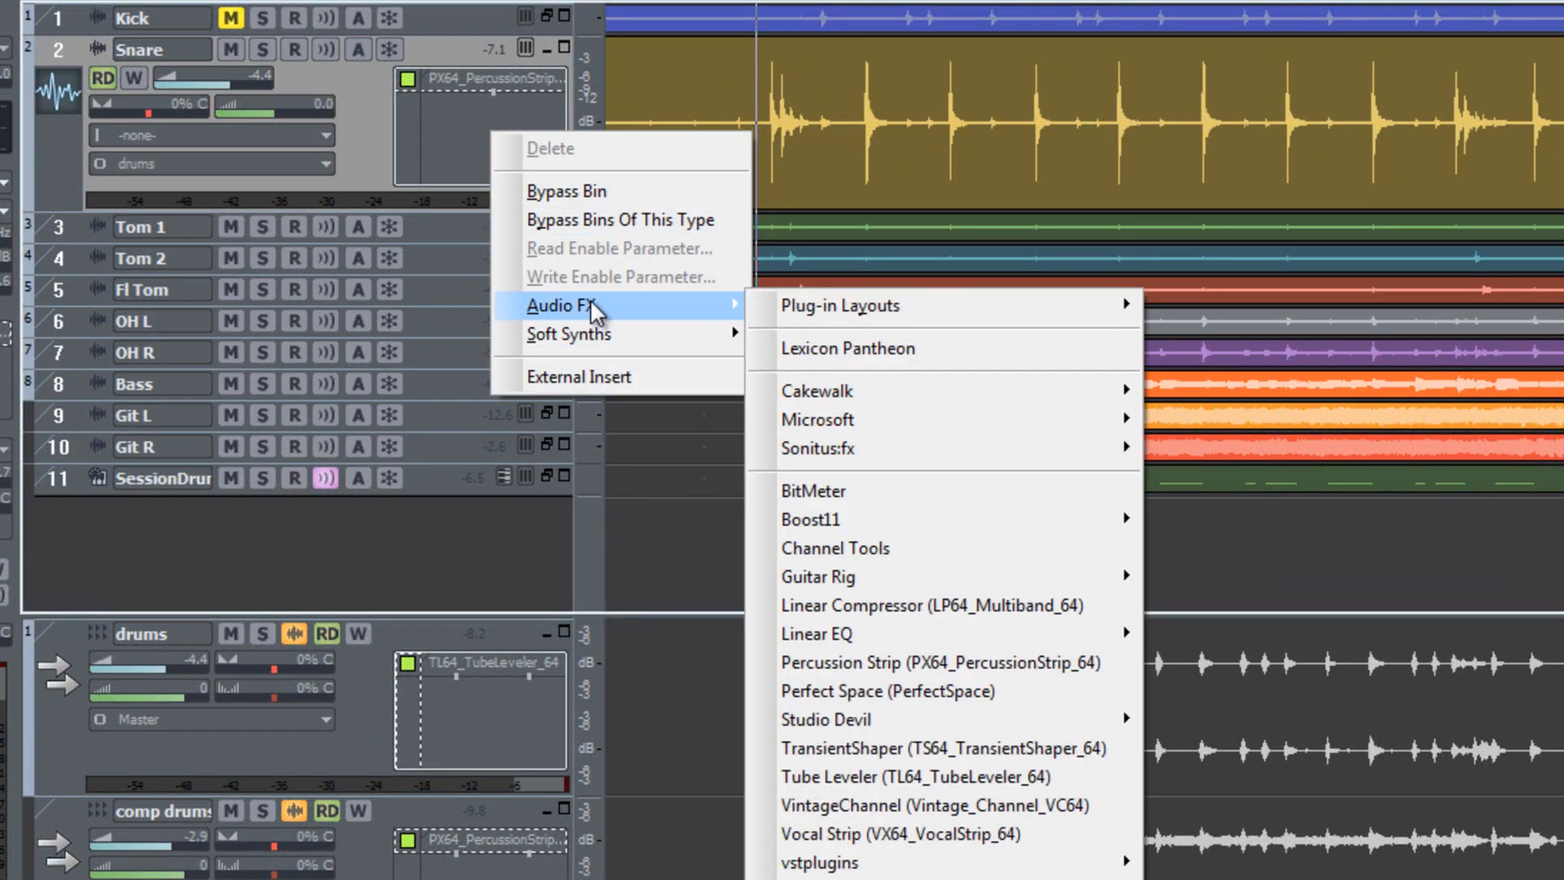
pyautogui.moveTo(625, 311)
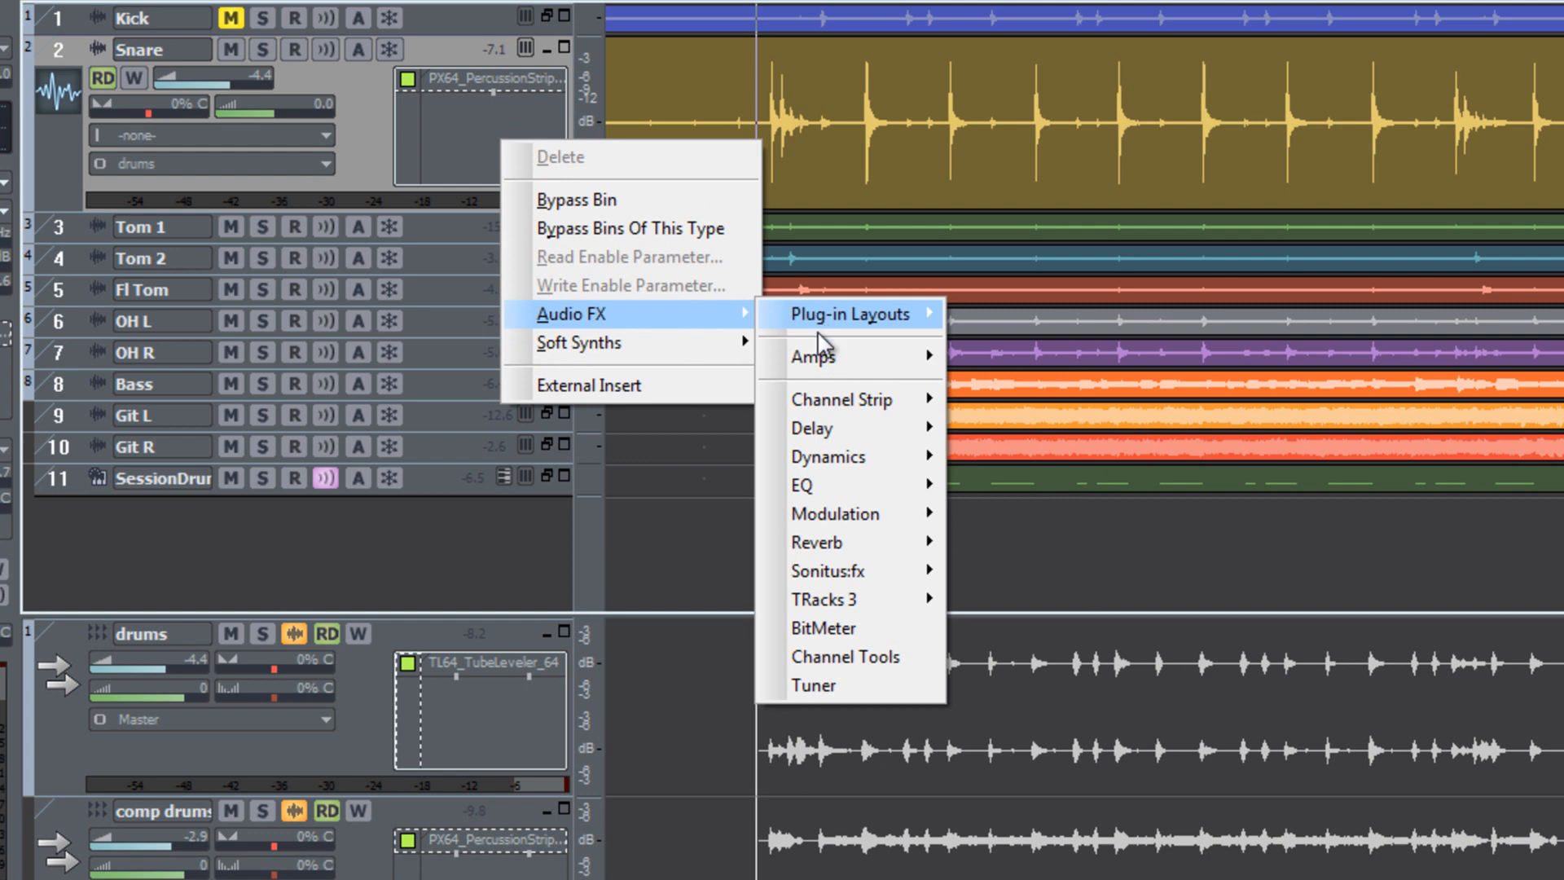
pyautogui.moveTo(820, 359)
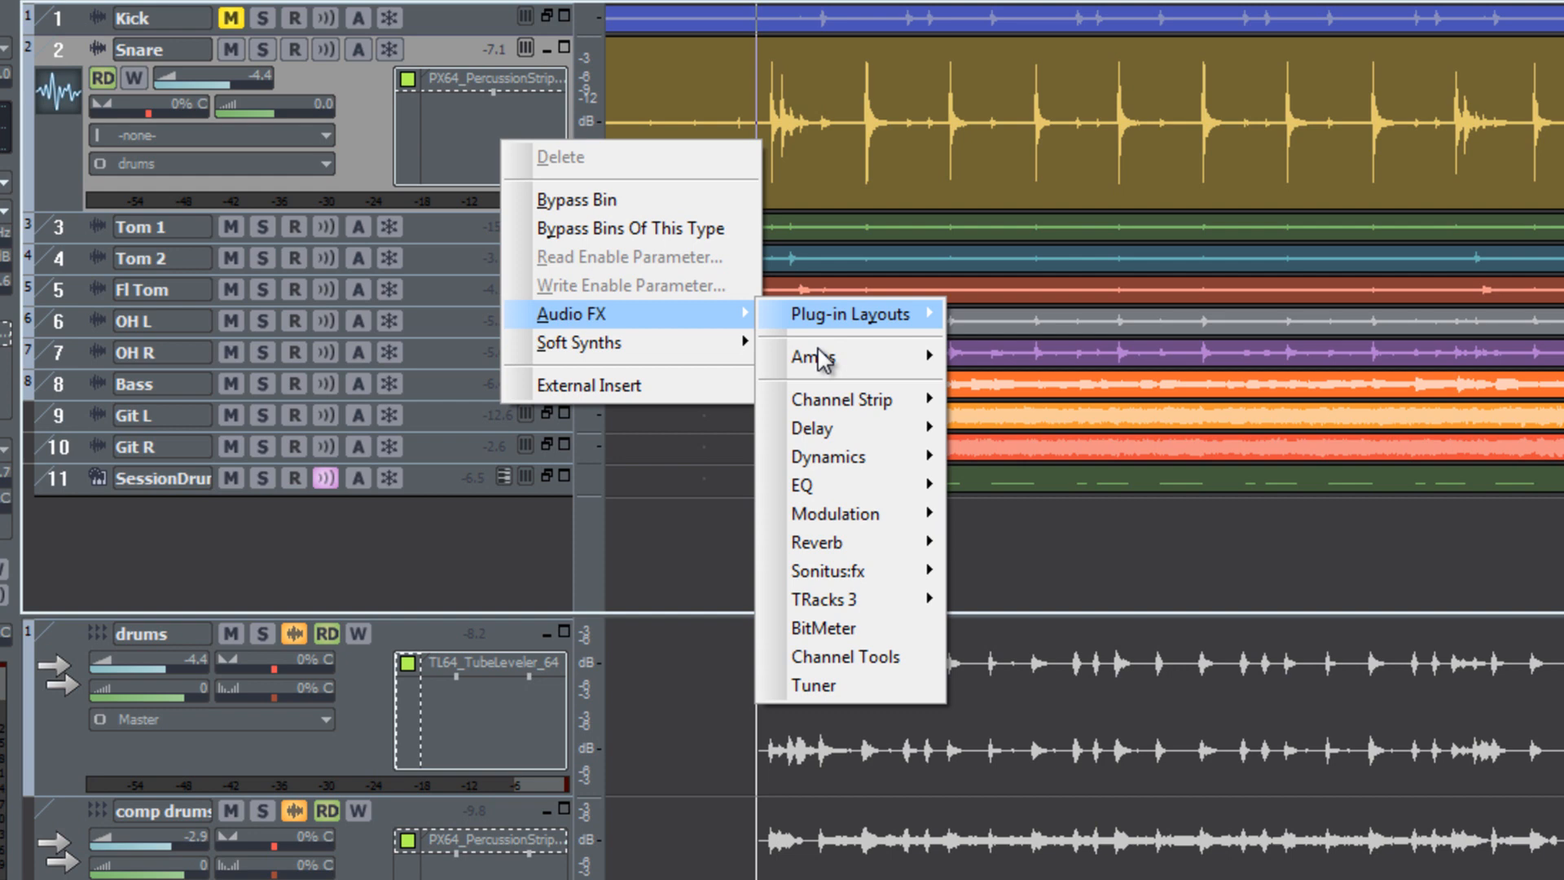
pyautogui.moveTo(839, 428)
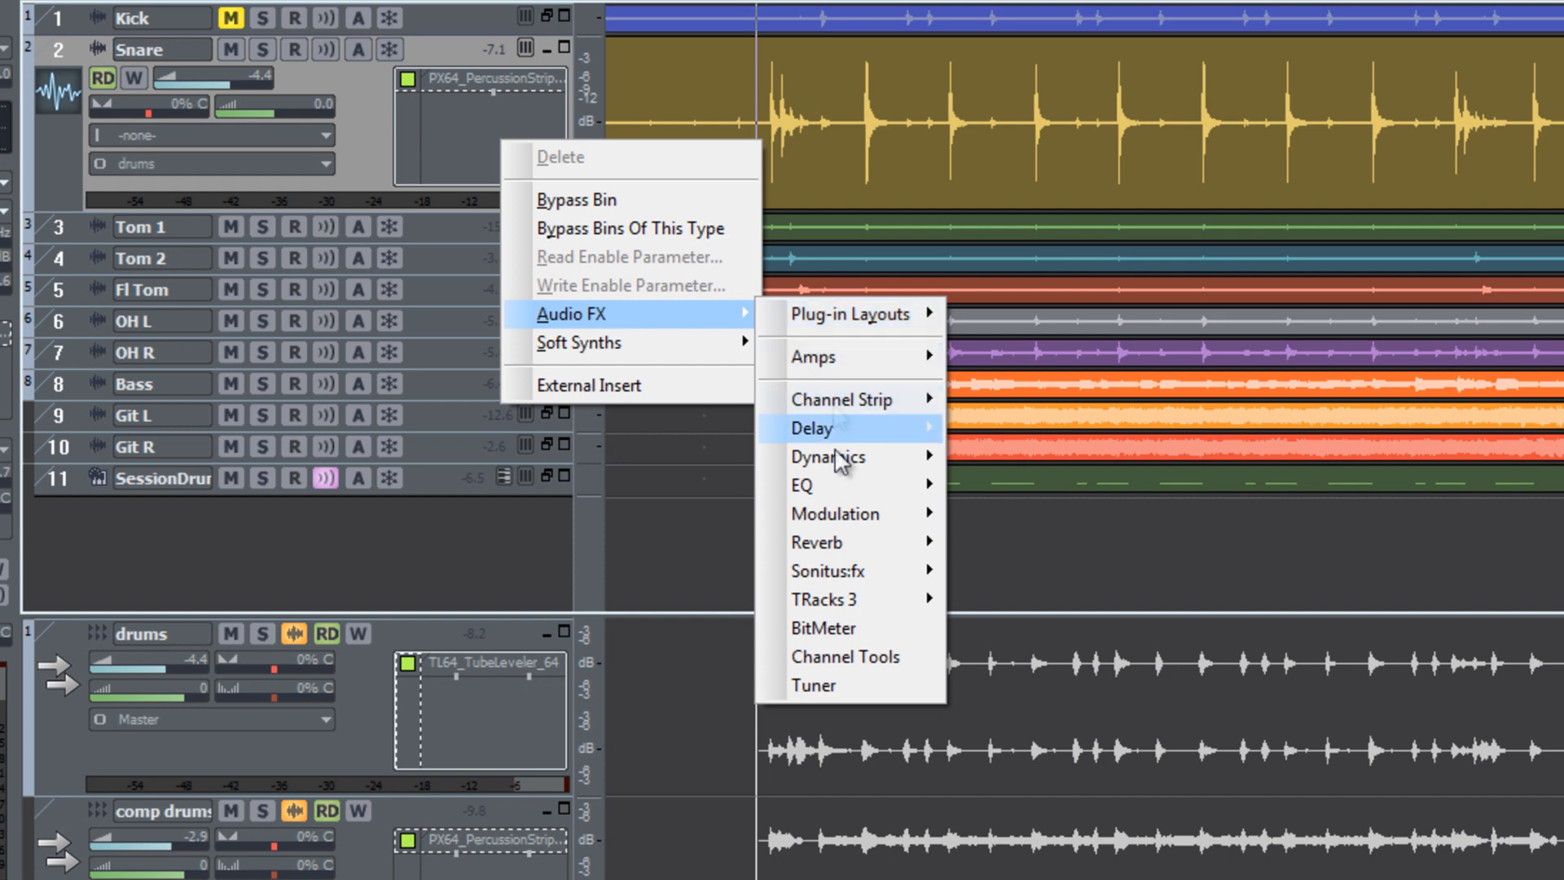
# Step: Dismiss the effects menu, check a Console FX bin's plug-in options, then open Tools
pyautogui.click(489, 162)
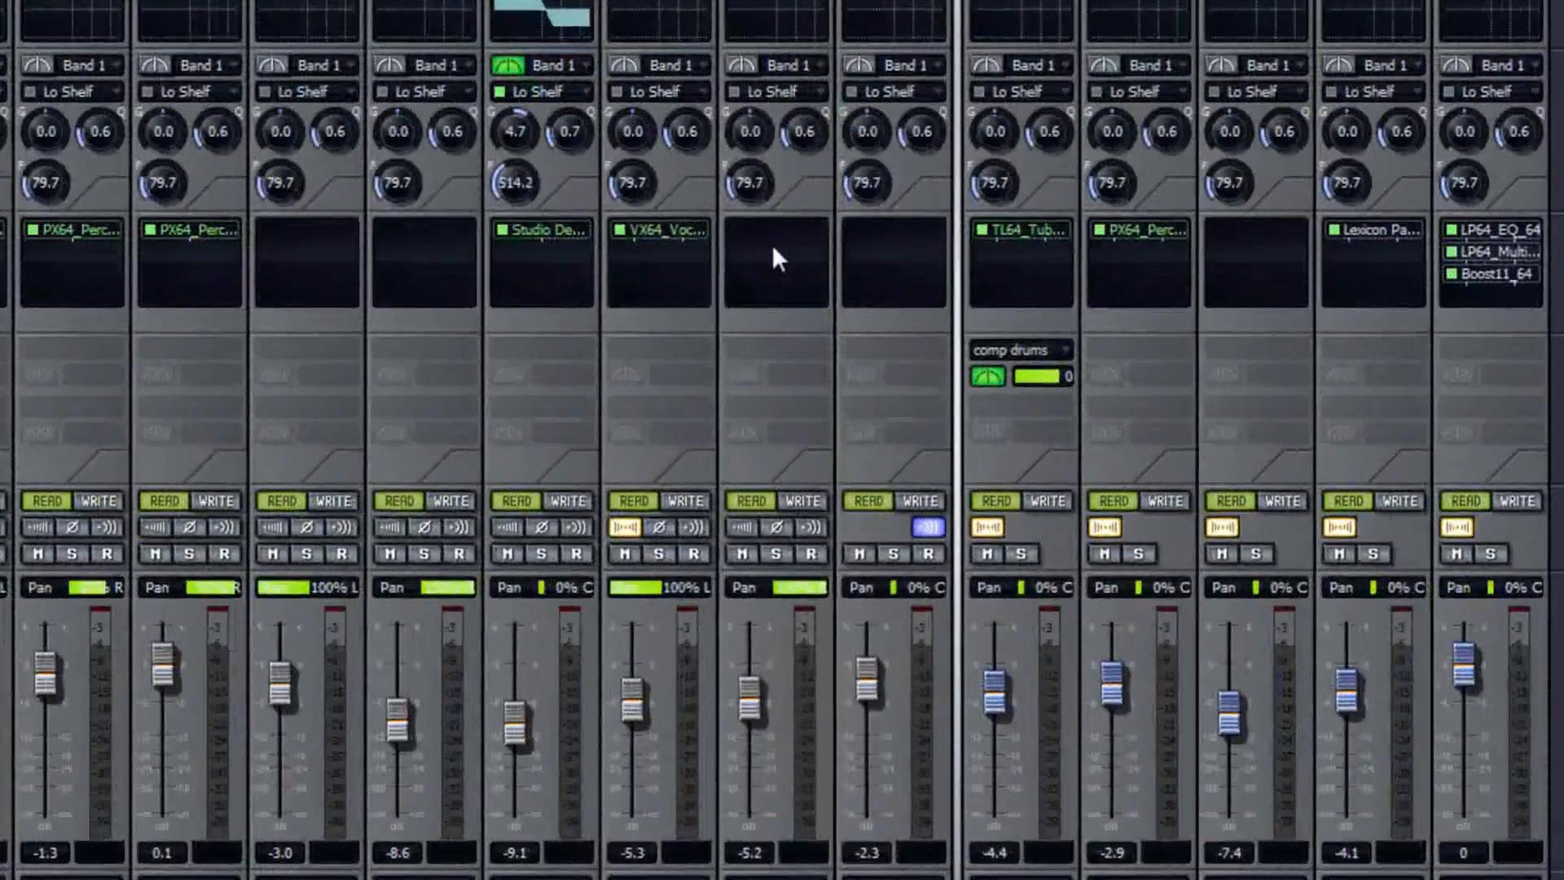
pyautogui.rightClick(778, 259)
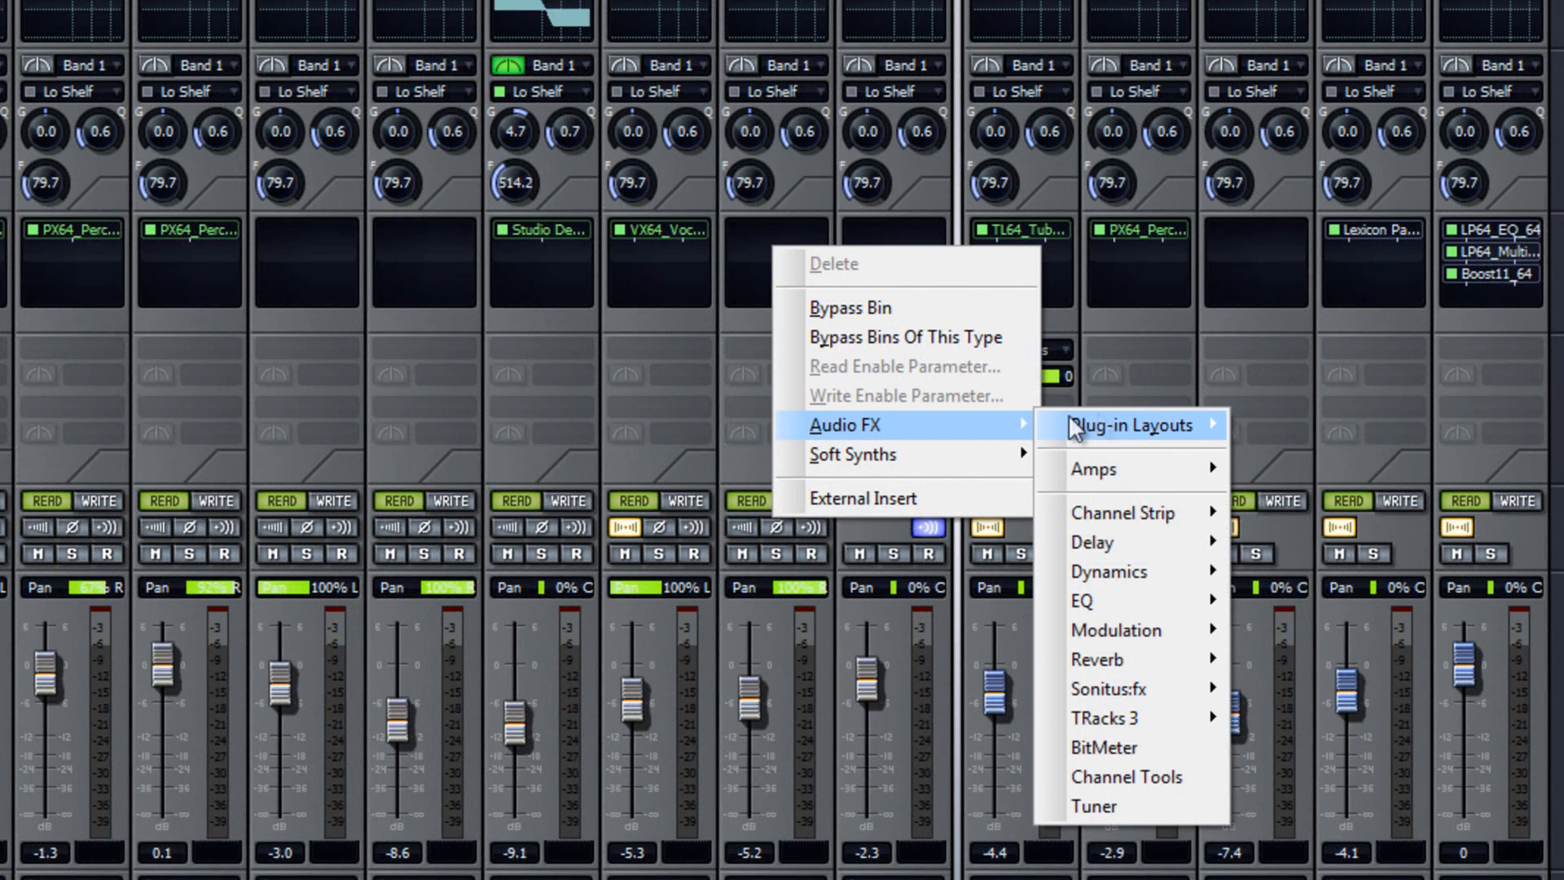
pyautogui.moveTo(1125, 424)
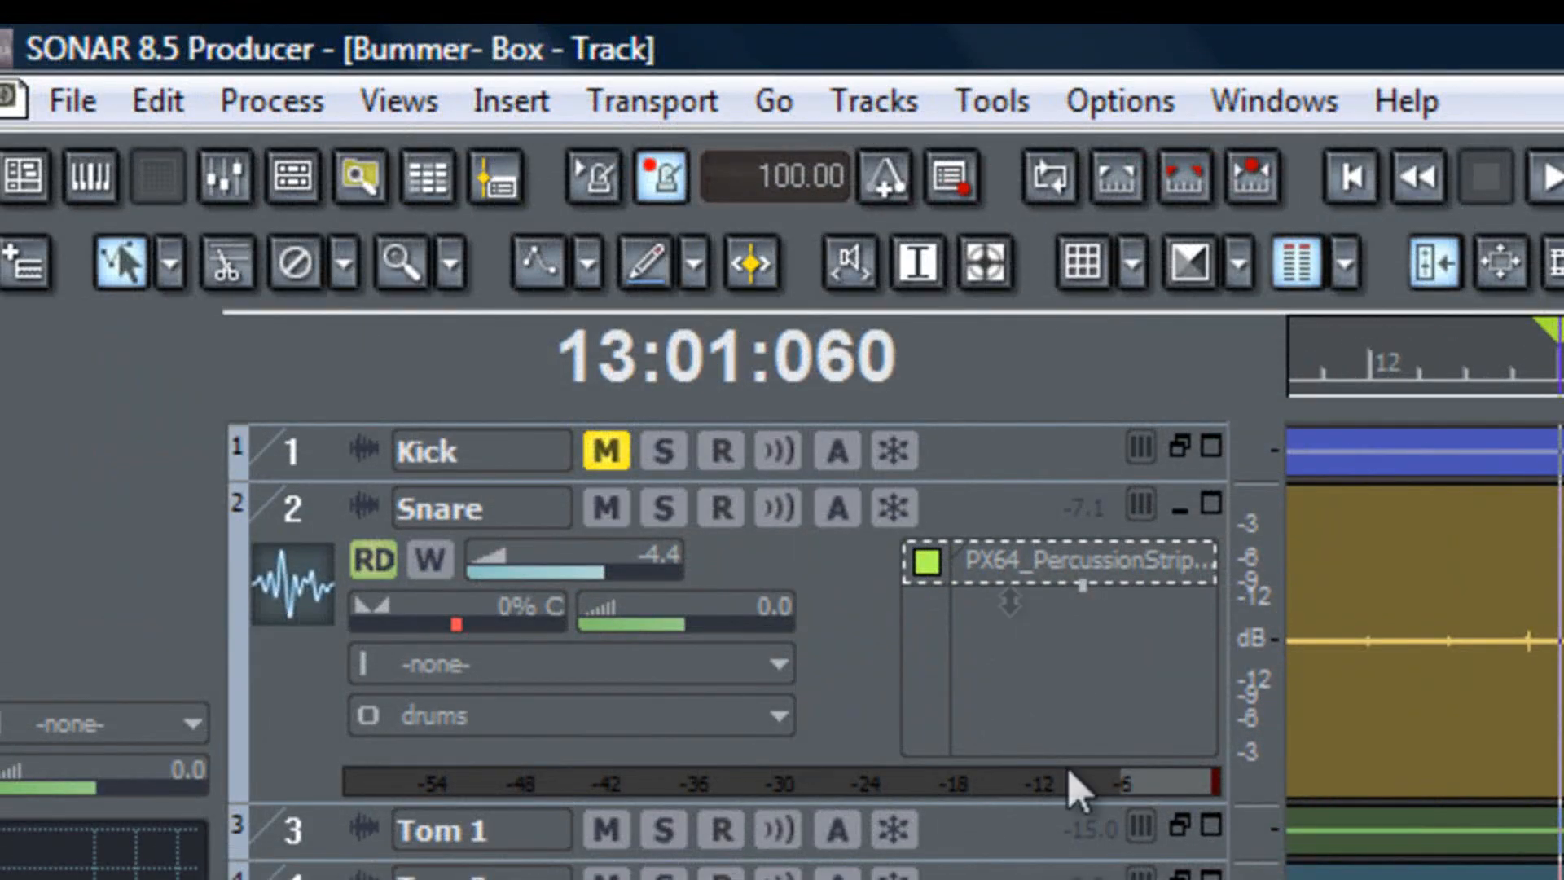
pyautogui.click(990, 99)
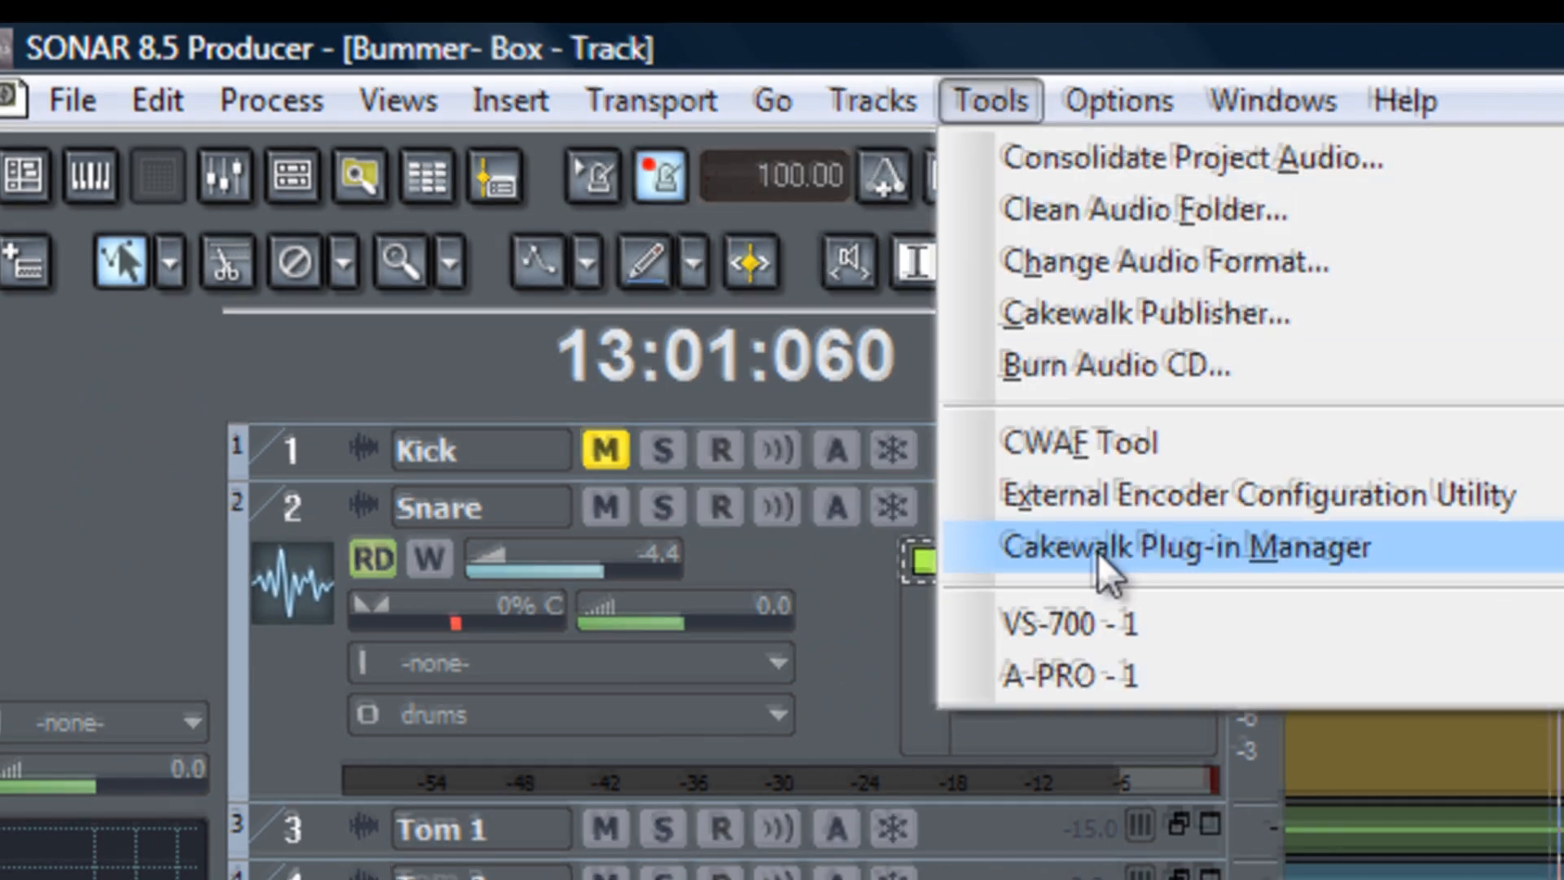
# Step: Open the Cakewalk Plug-in Manager and browse every plug-in category, ending on VST Audio Effects
pyautogui.click(1184, 548)
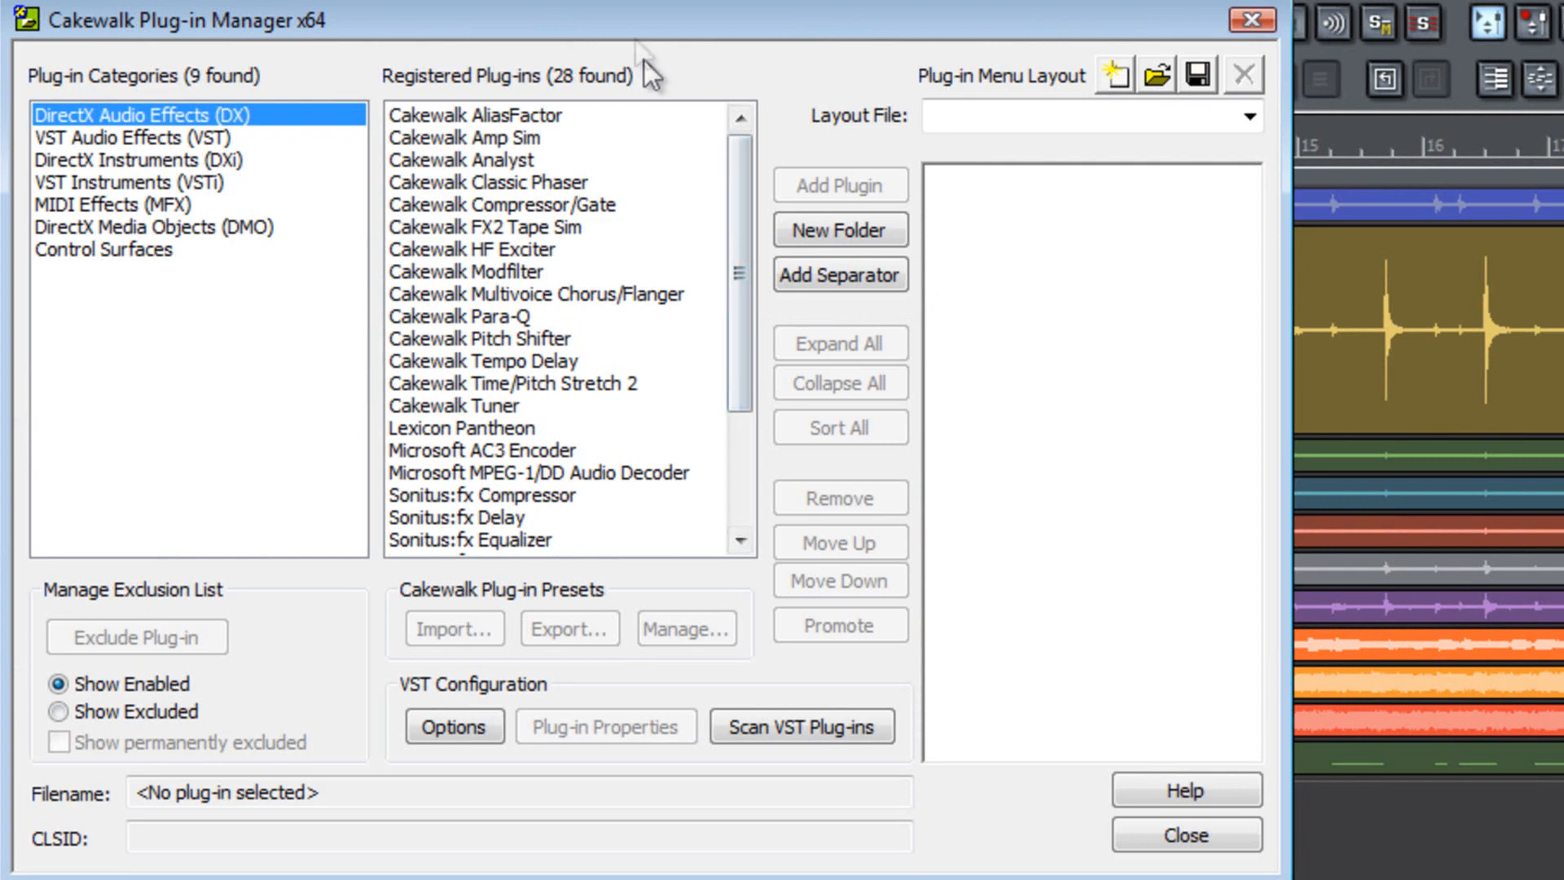
pyautogui.moveTo(636, 33)
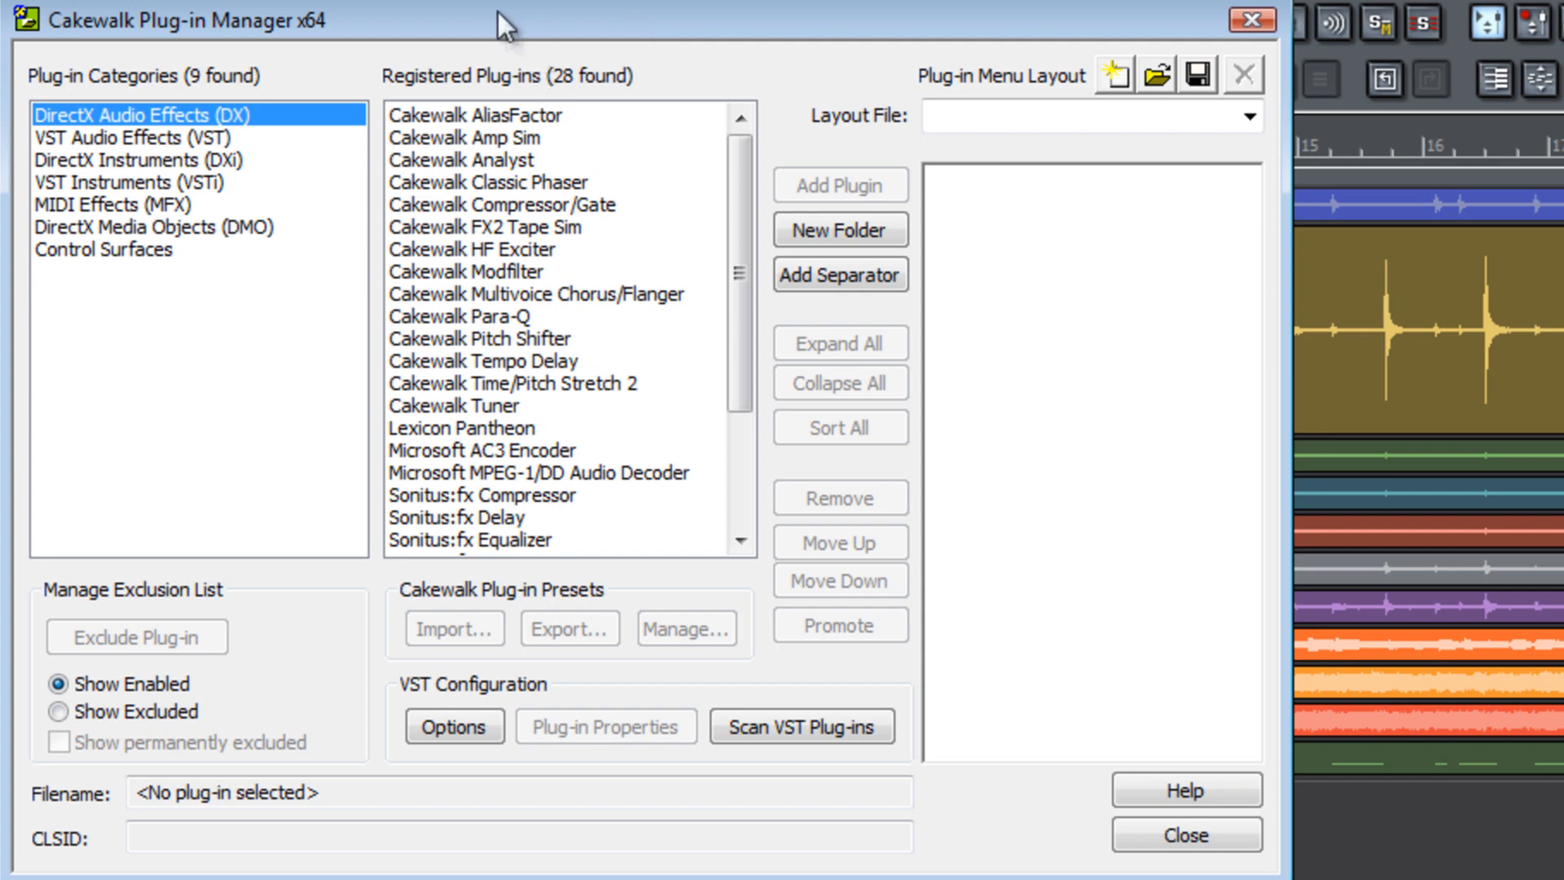
pyautogui.moveTo(292, 81)
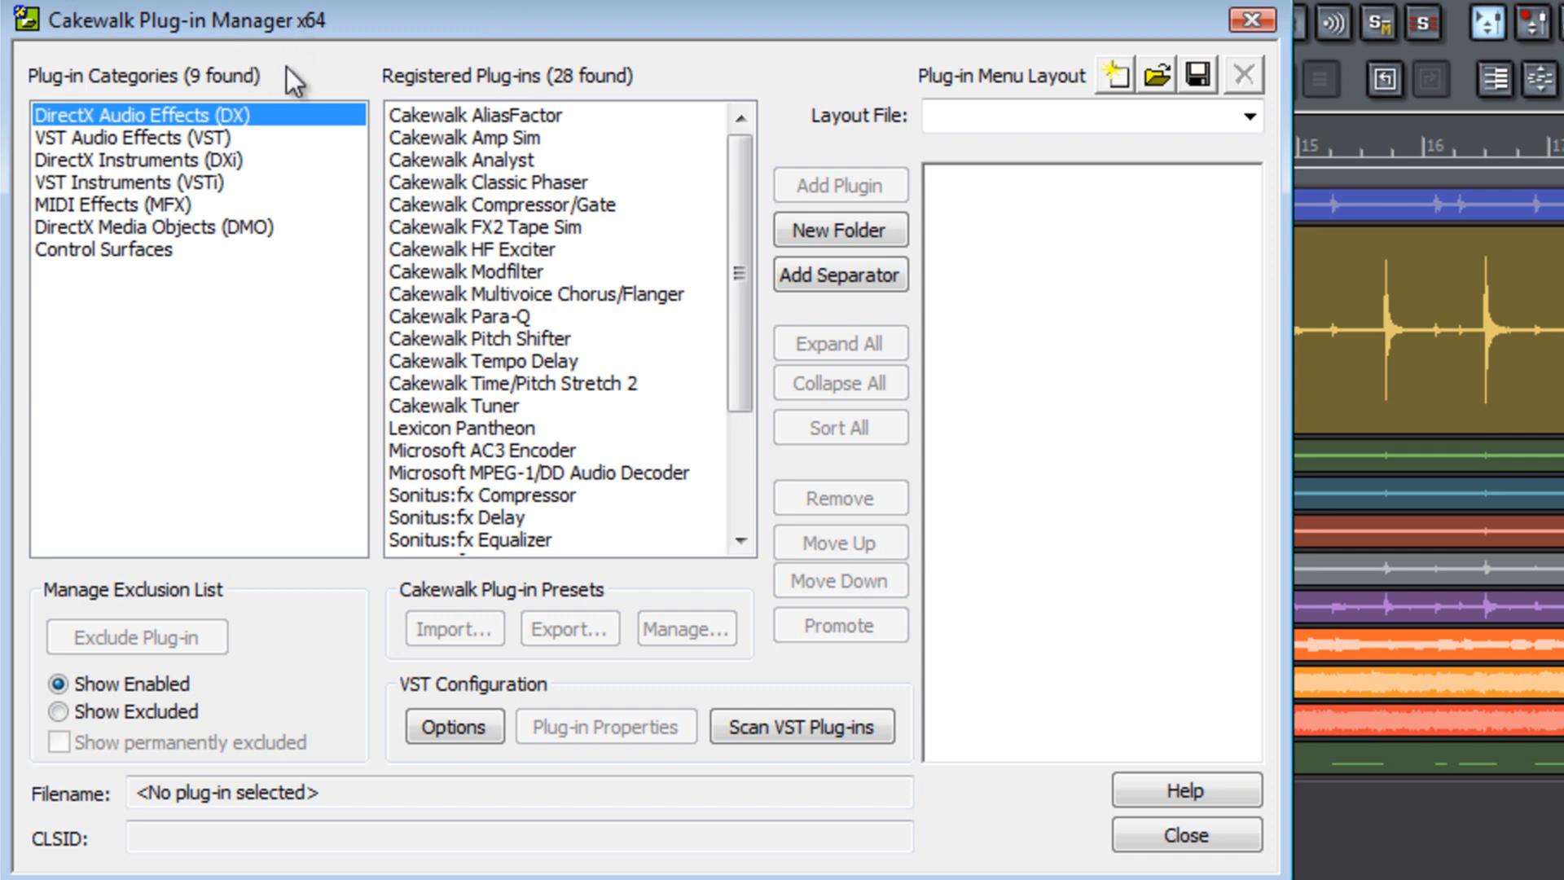
pyautogui.moveTo(259, 127)
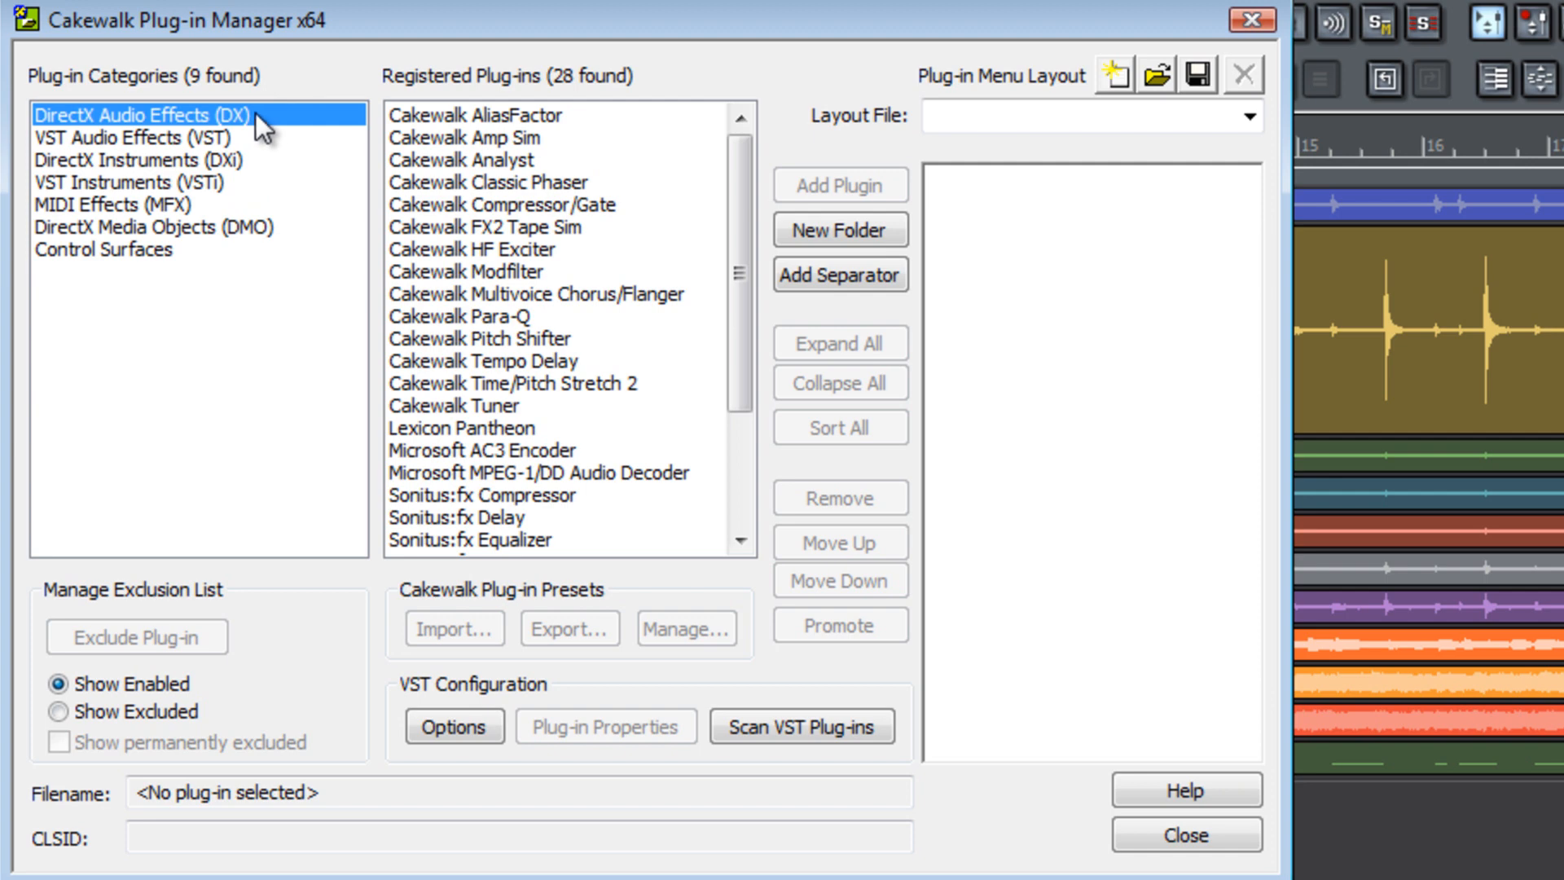
pyautogui.click(133, 137)
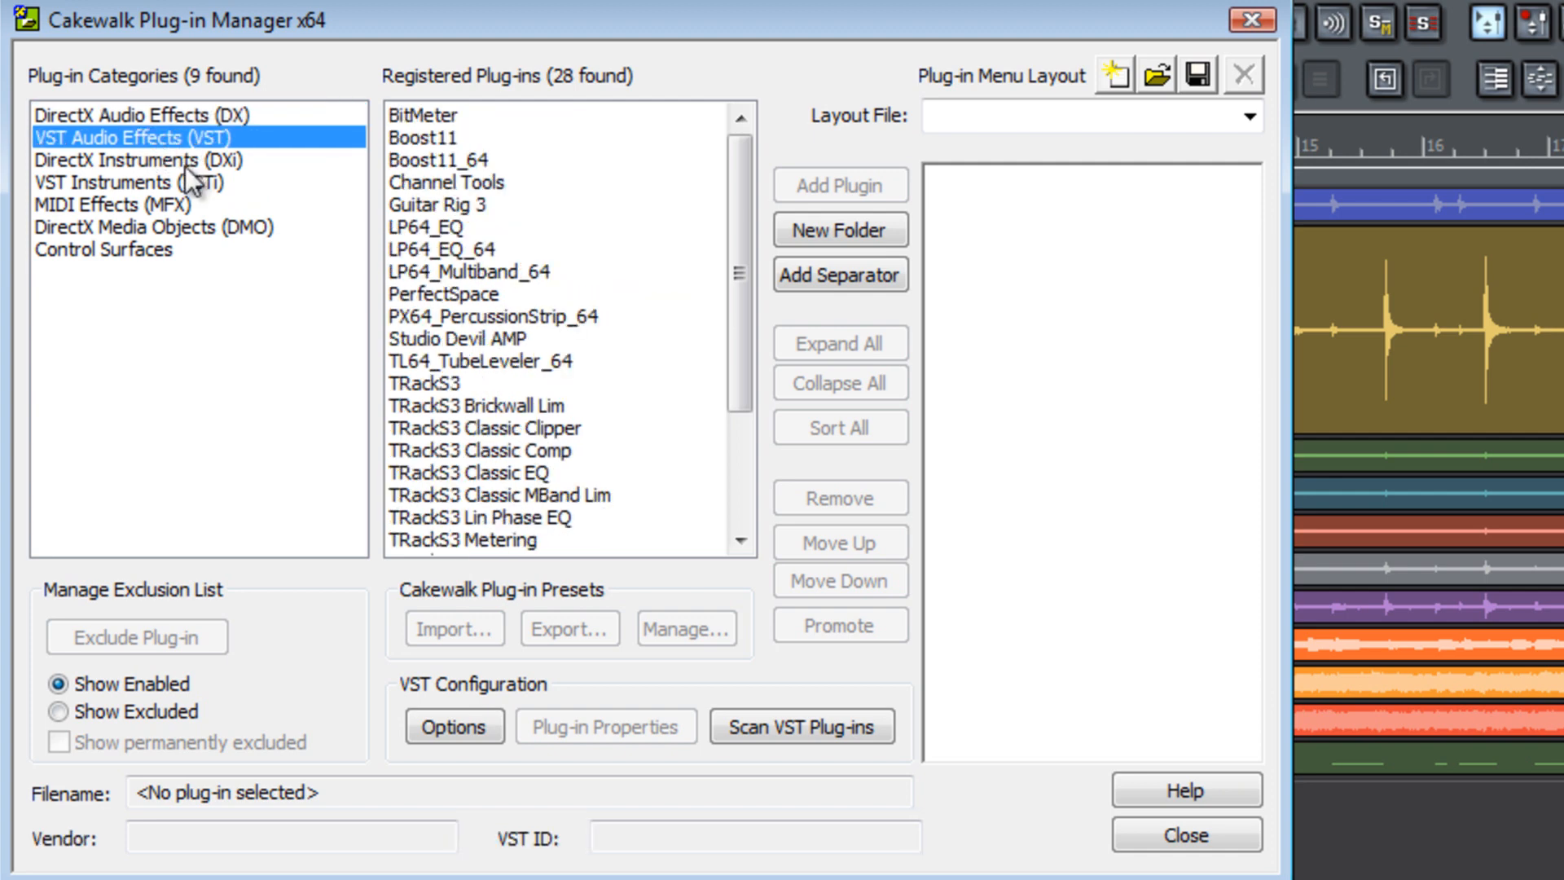
pyautogui.click(120, 160)
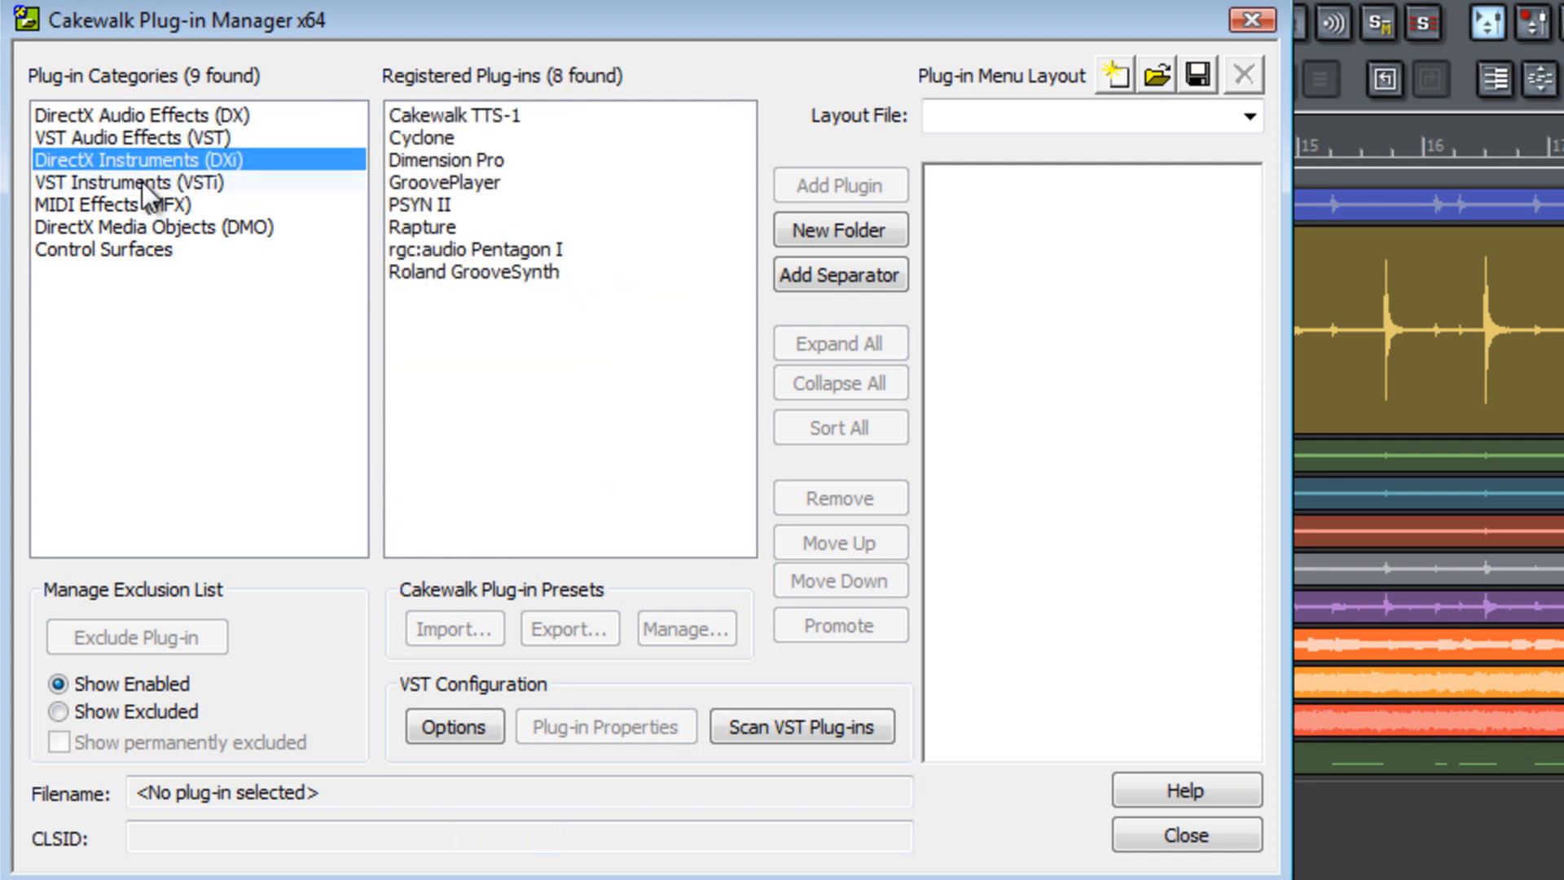
pyautogui.click(113, 204)
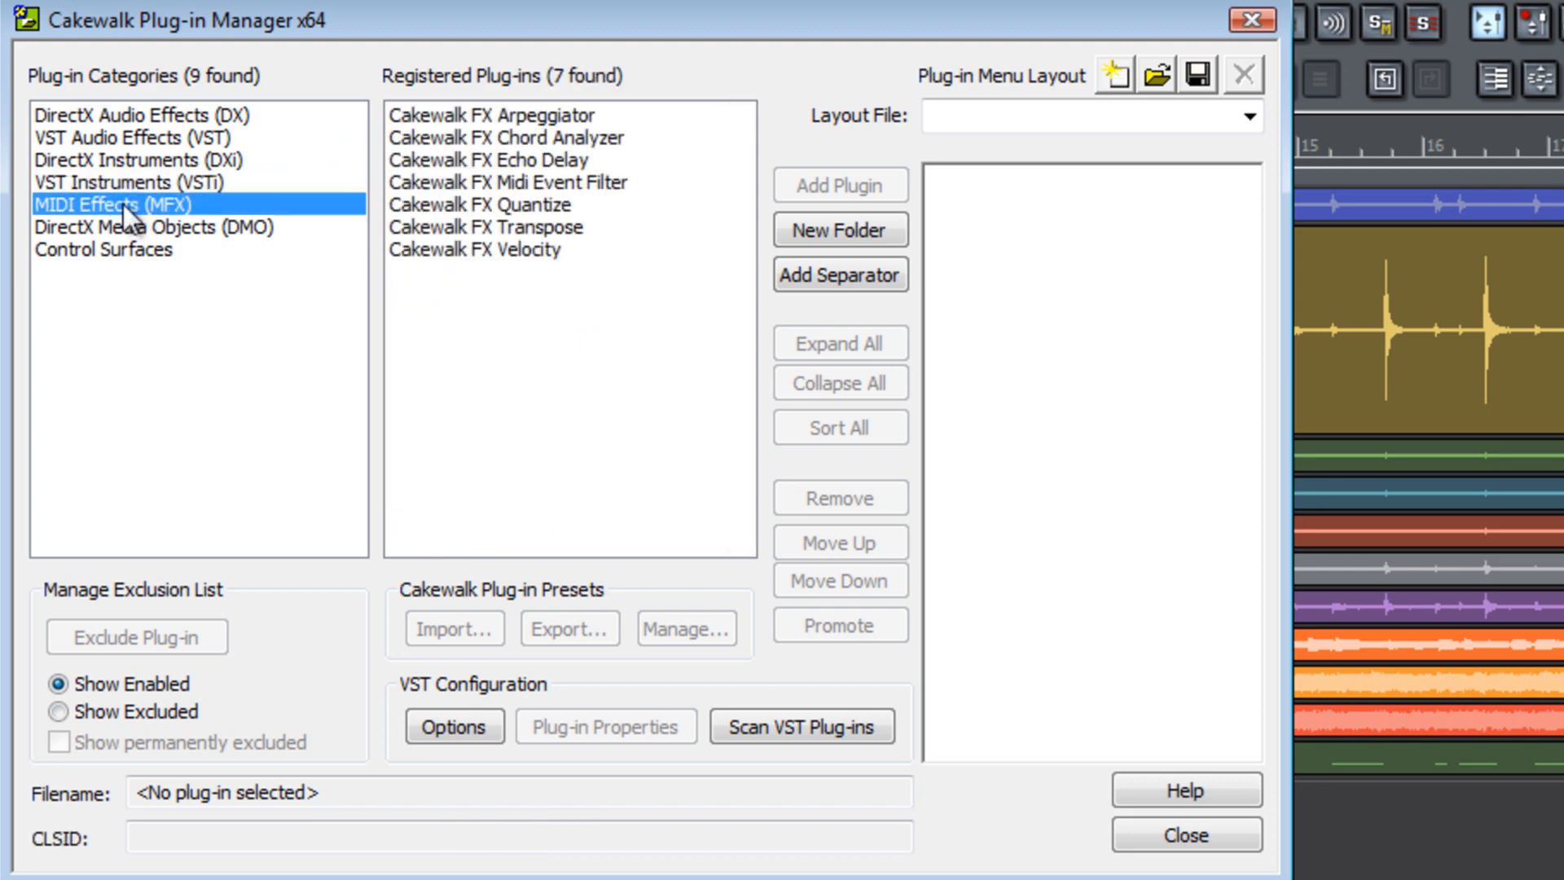
pyautogui.click(154, 226)
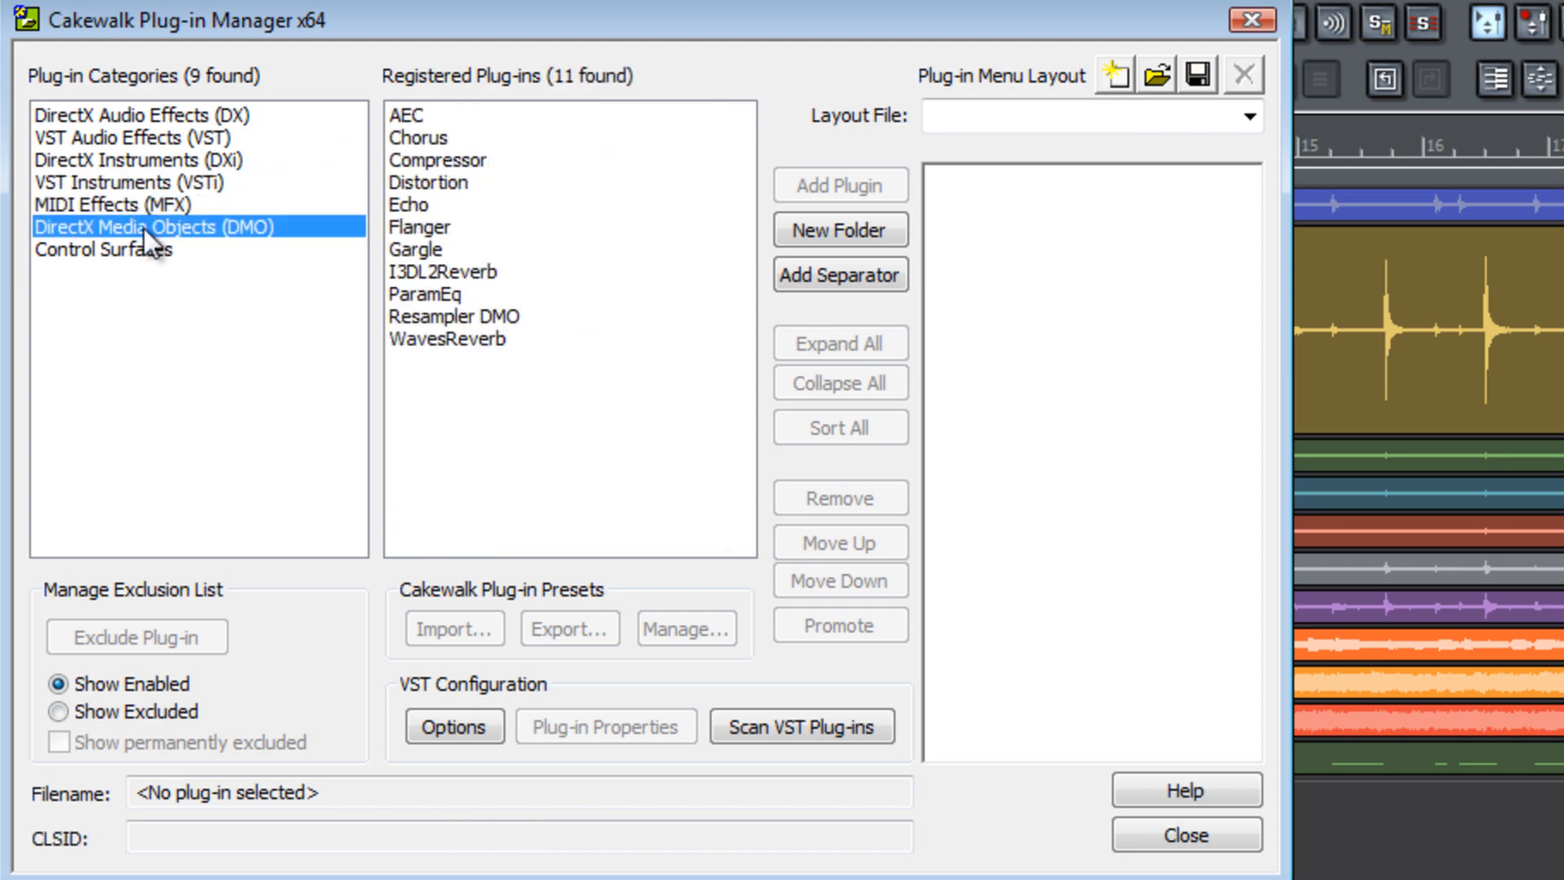
pyautogui.click(104, 249)
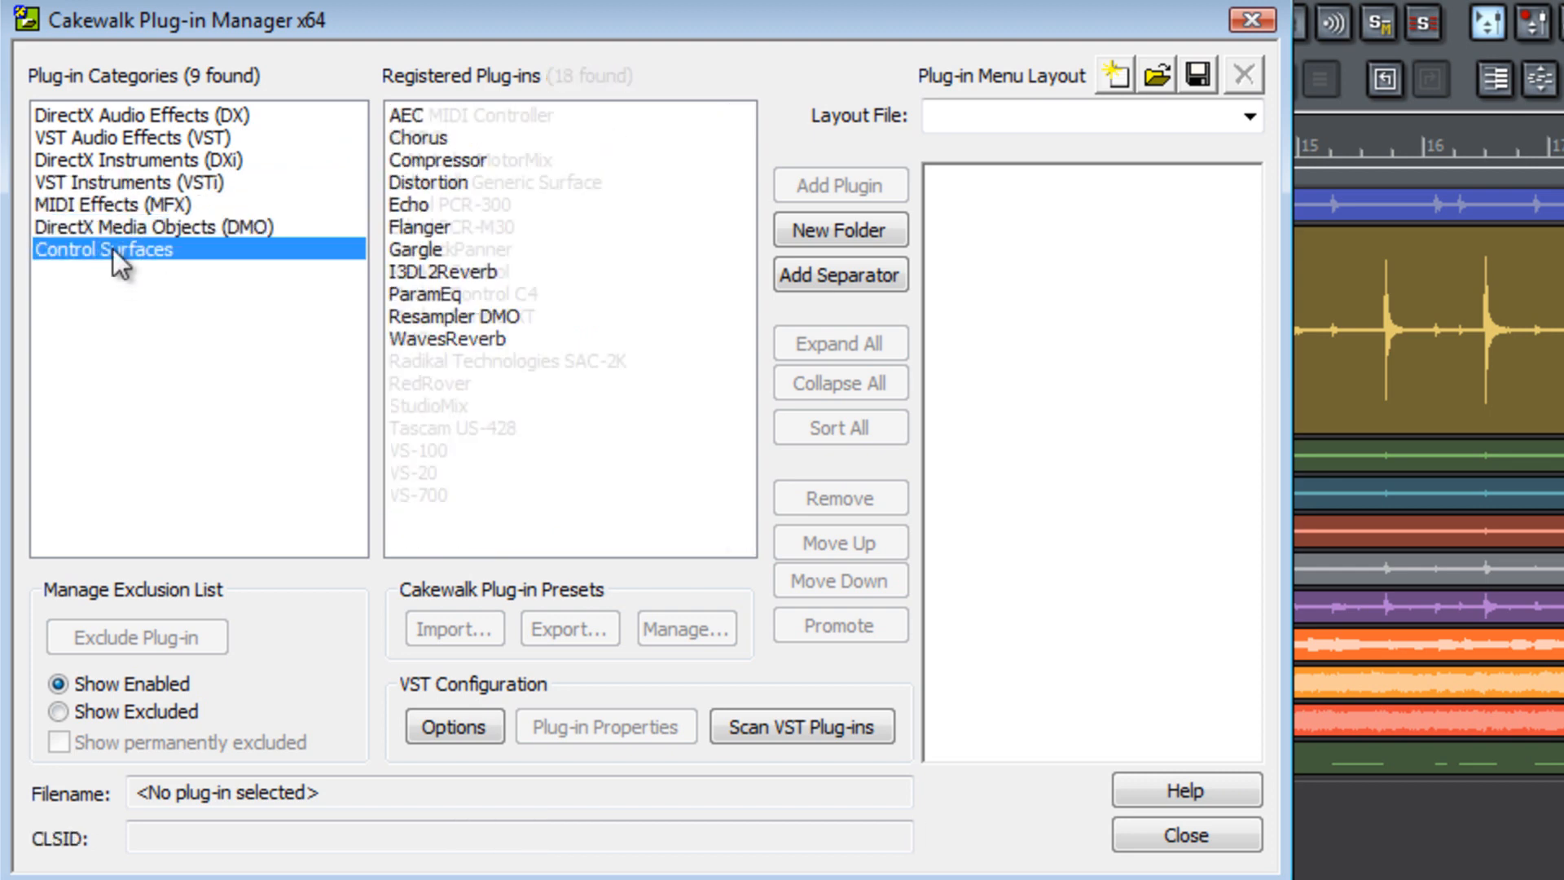
pyautogui.click(104, 248)
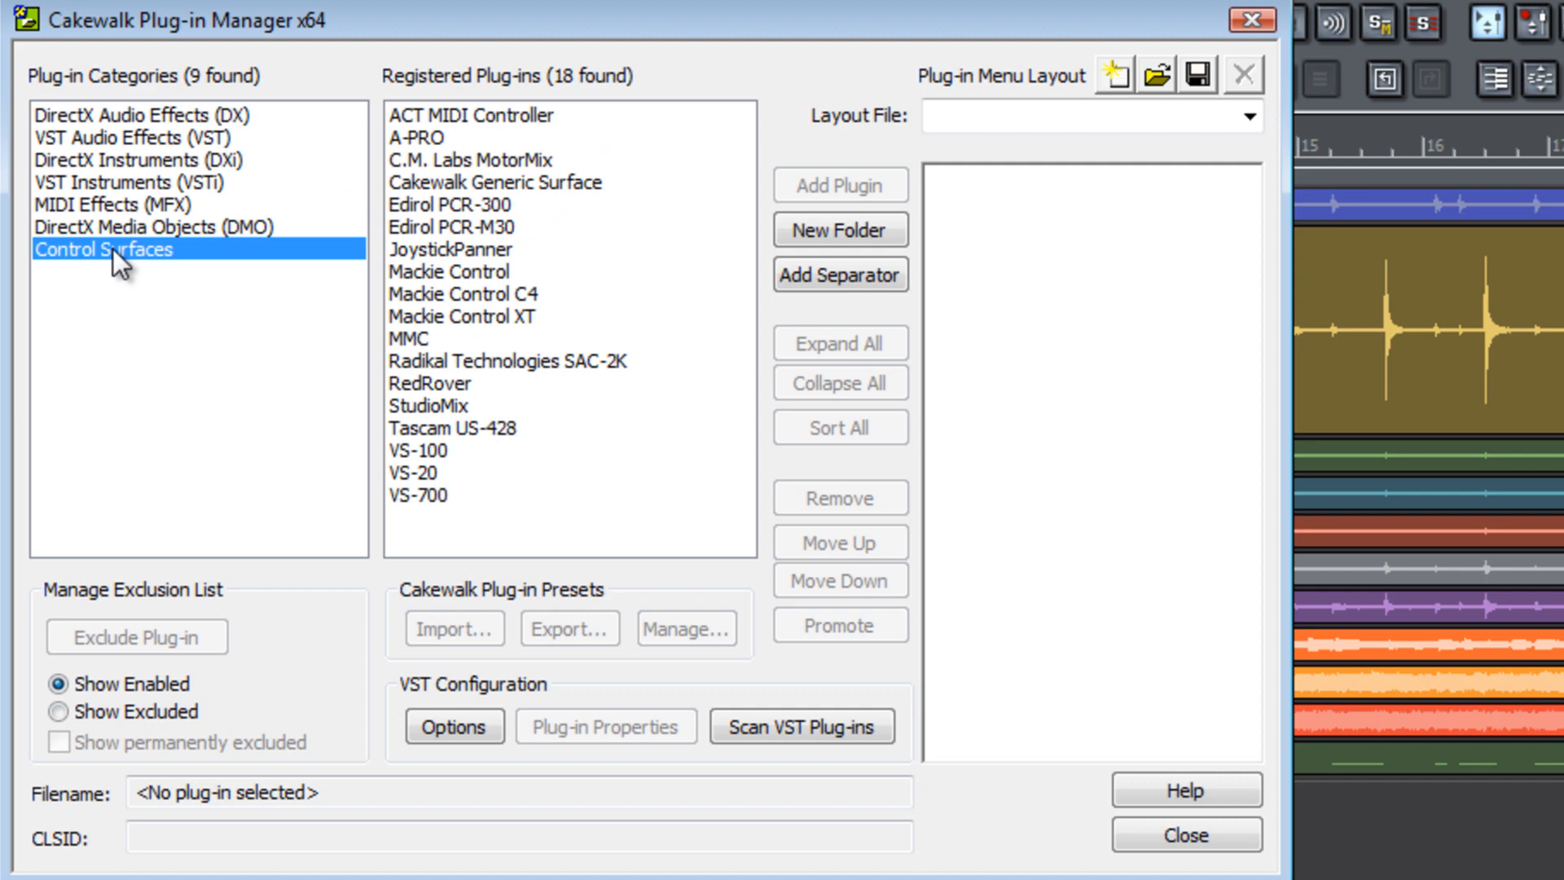
pyautogui.click(120, 137)
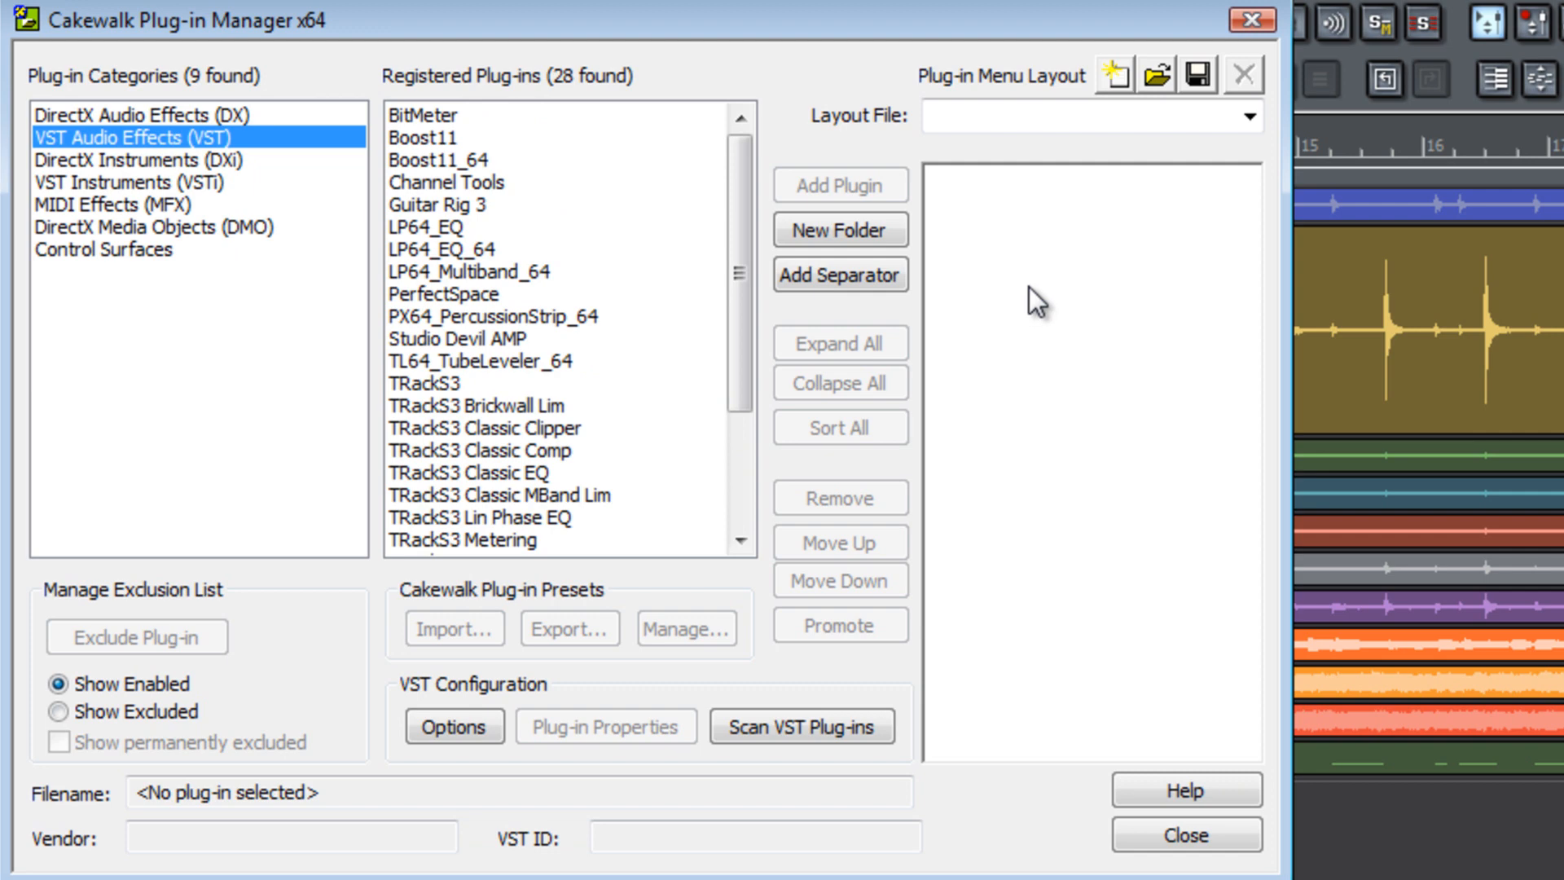
# Step: Add a layout folder named Dynamics and list the DirectX audio effects
pyautogui.click(839, 230)
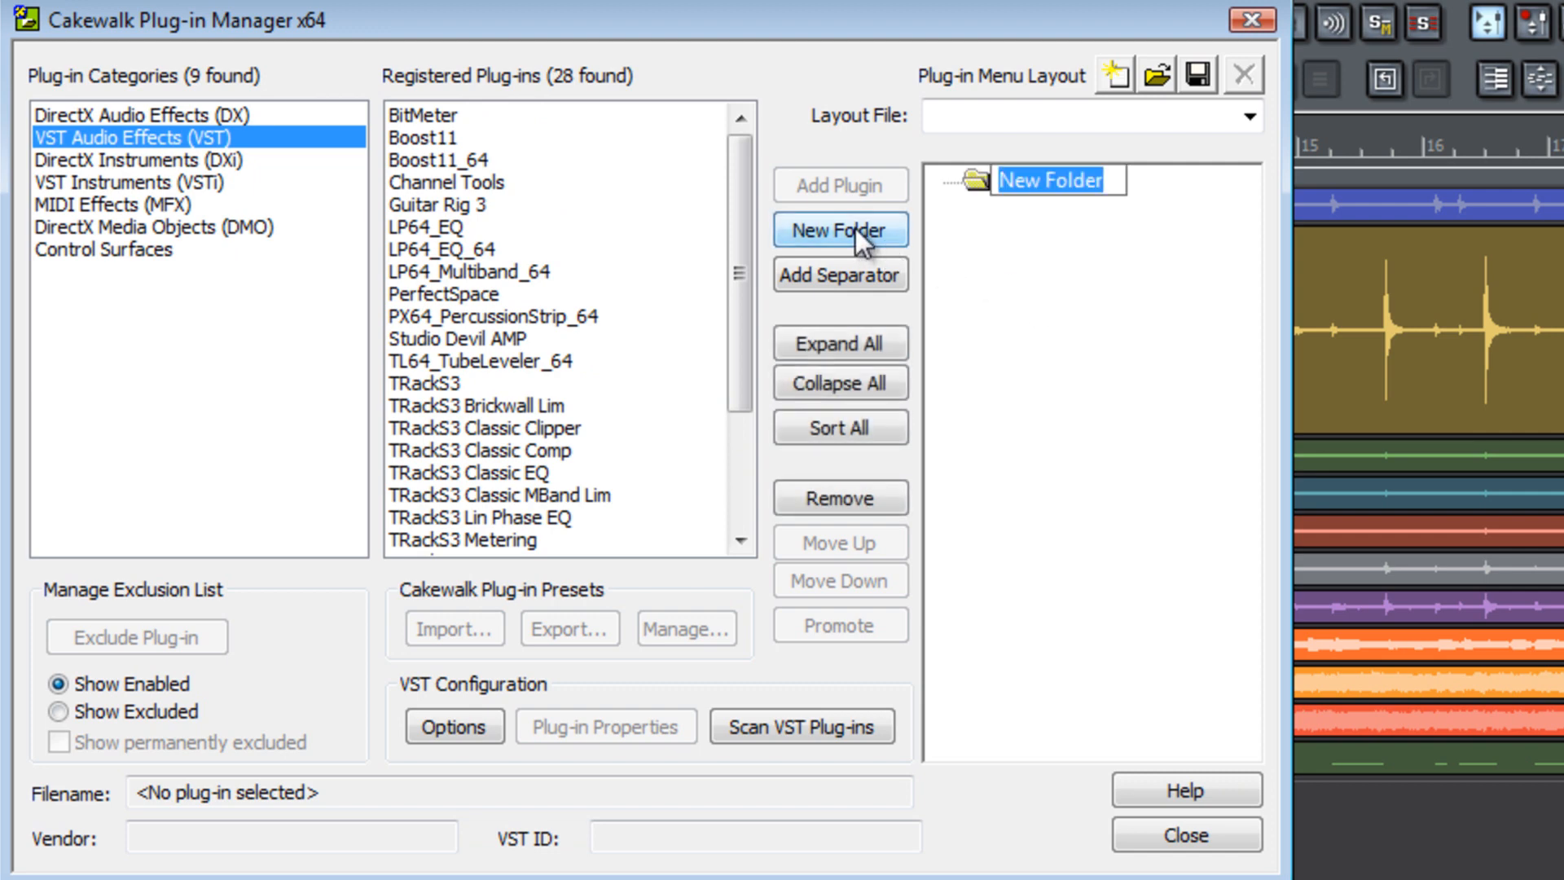
pyautogui.write('Dynamics')
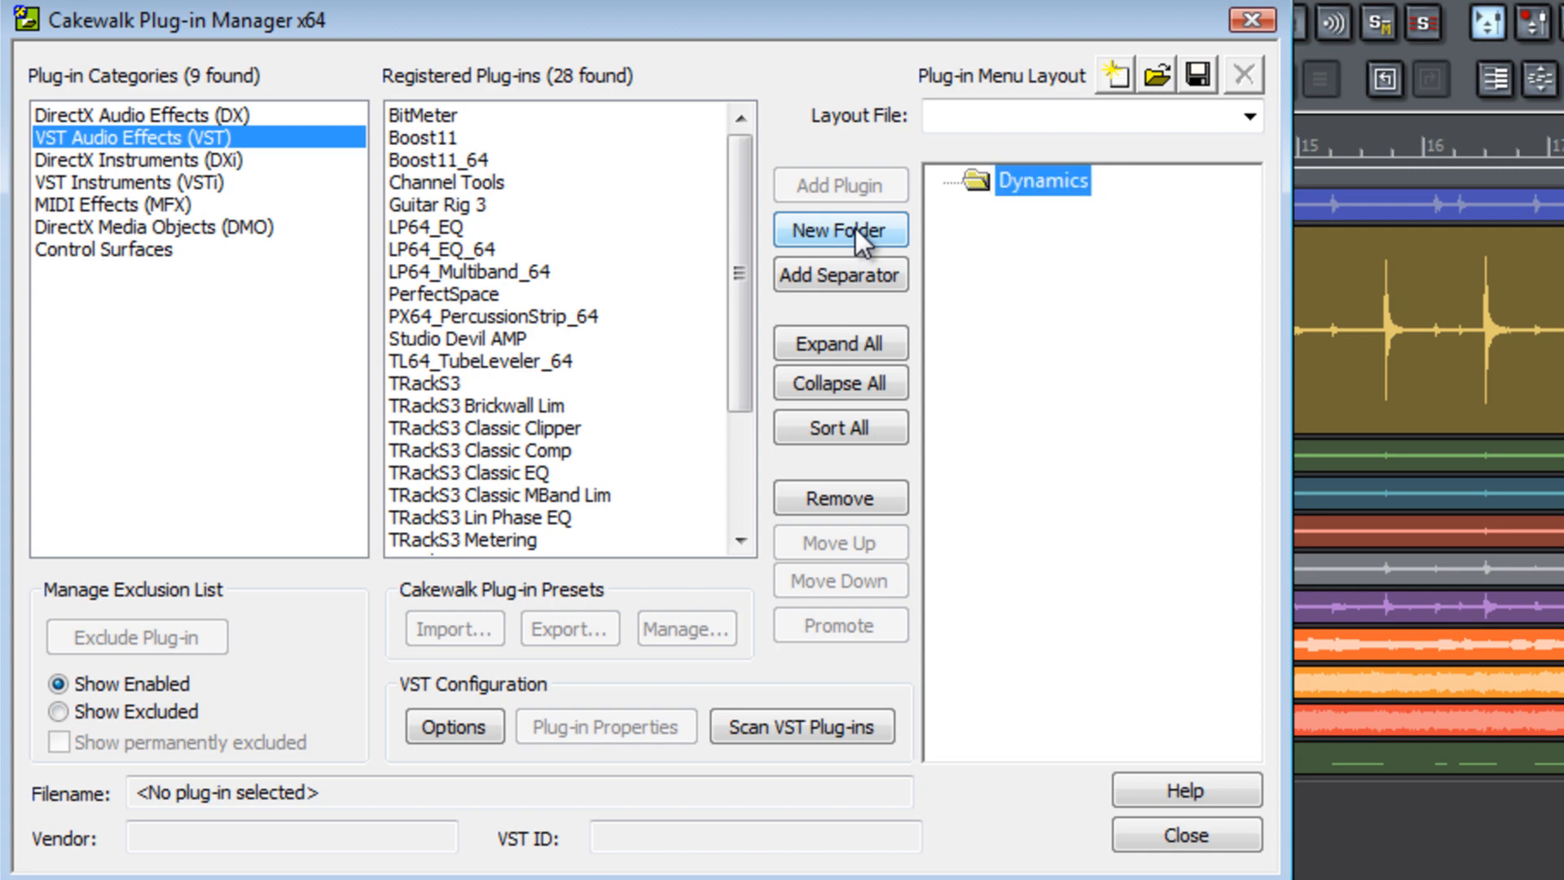
pyautogui.moveTo(868, 248)
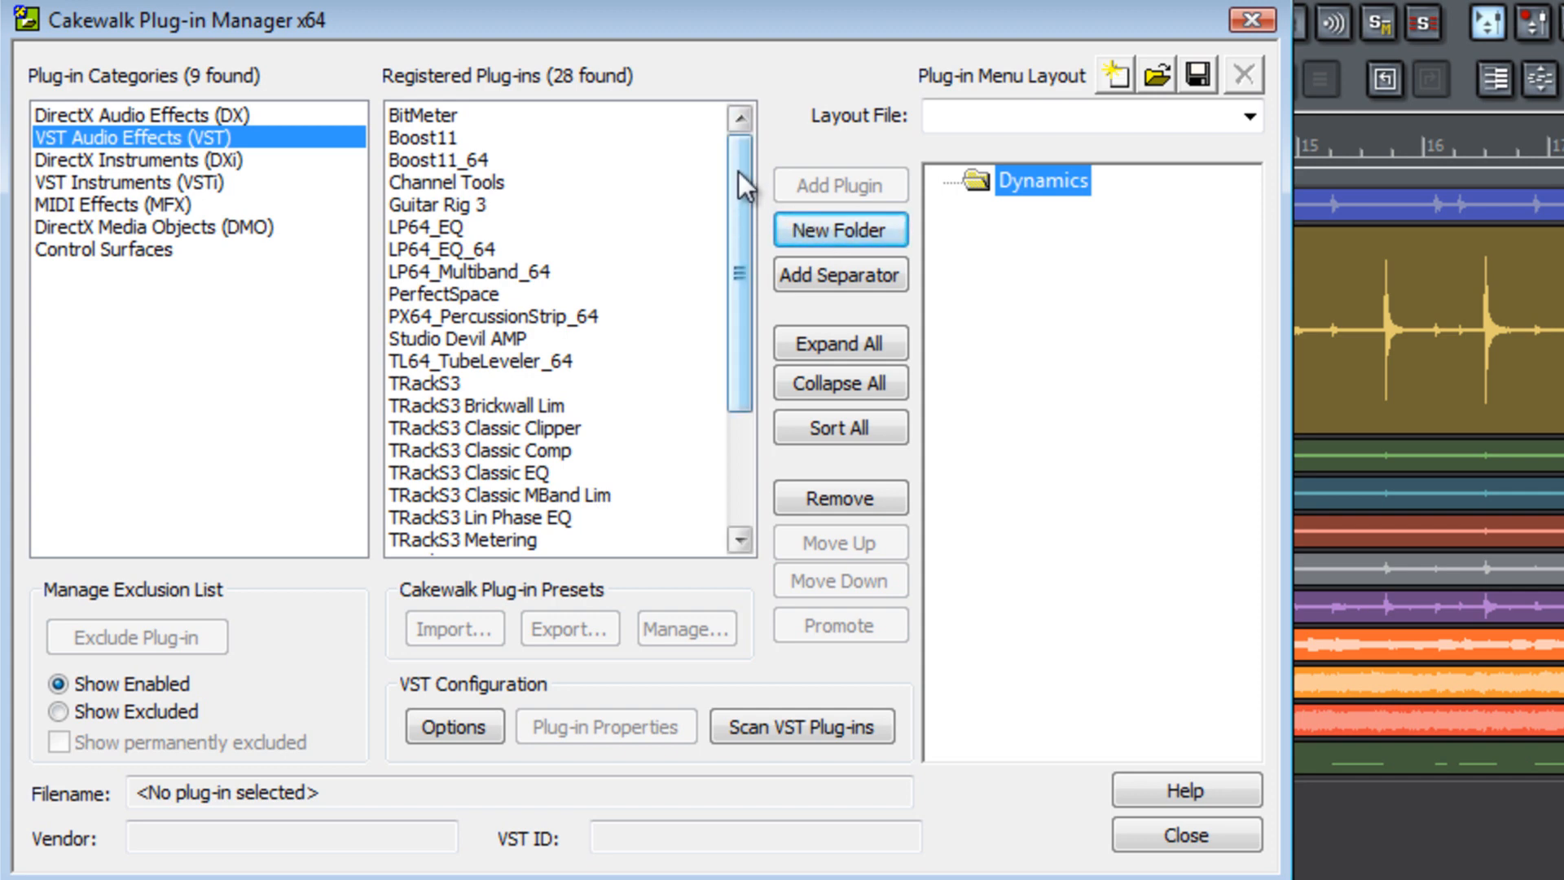
pyautogui.click(140, 114)
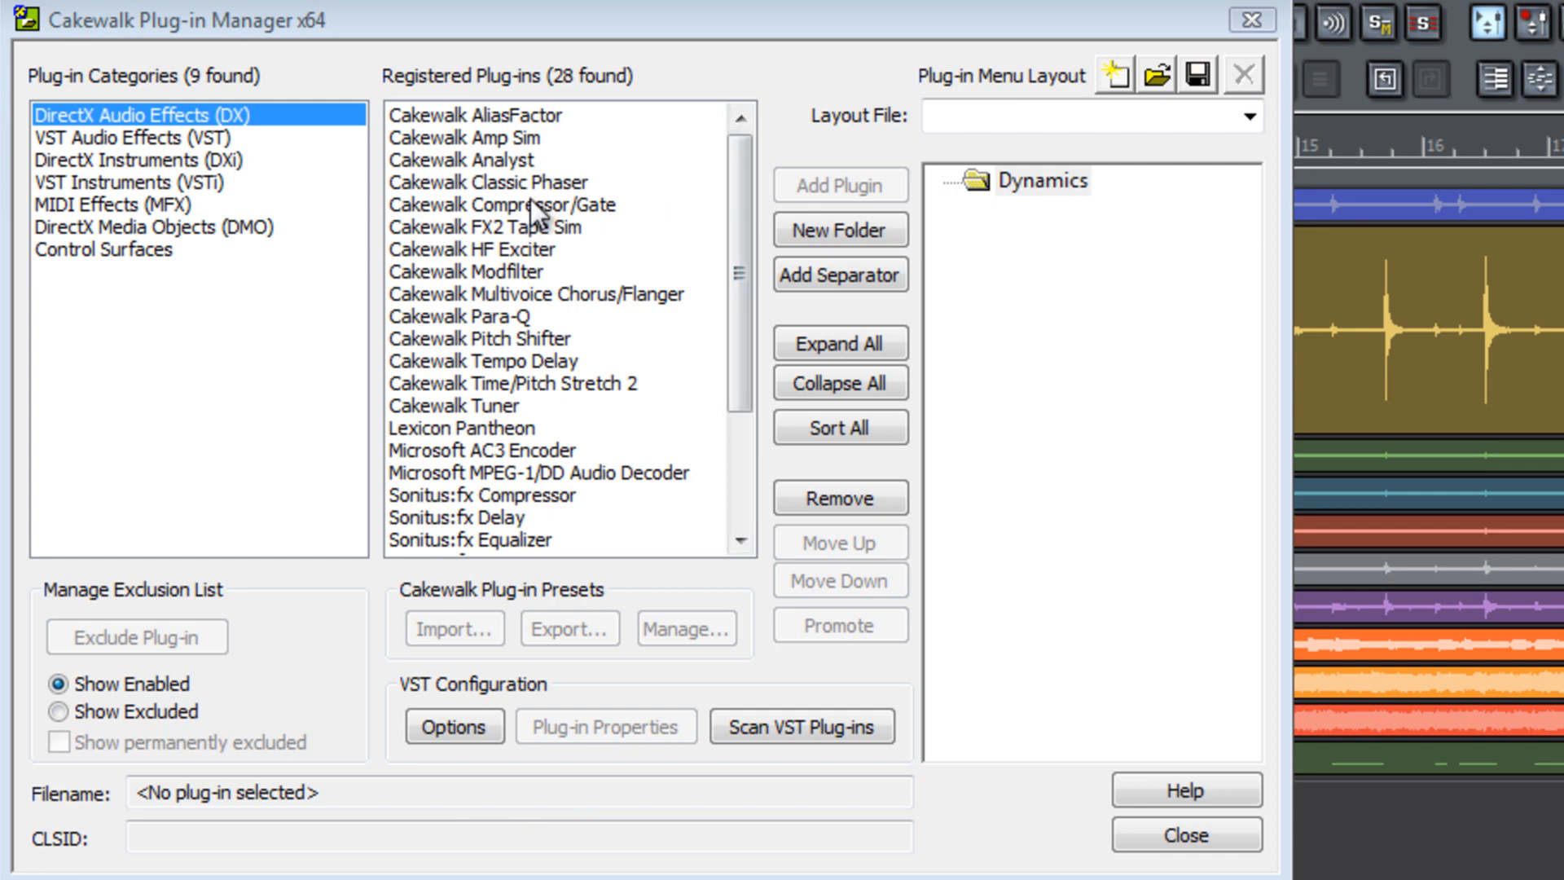
# Step: Add Cakewalk Compressor/Gate, Sonitus:fx Gate and Sonitus:fx Compressor to the Dynamics folder
pyautogui.click(503, 205)
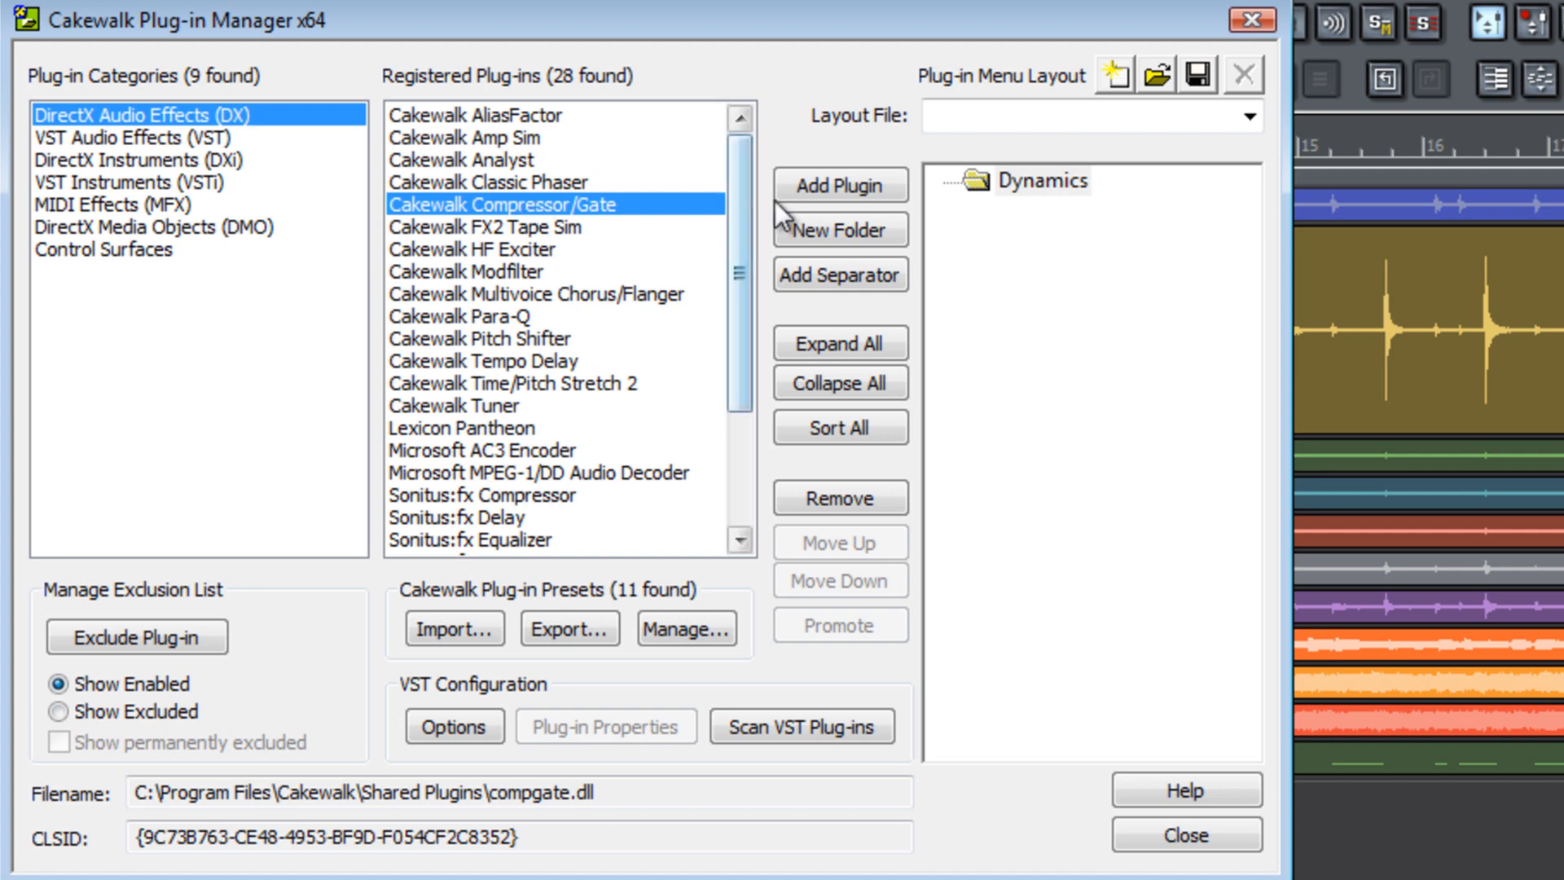
pyautogui.click(839, 186)
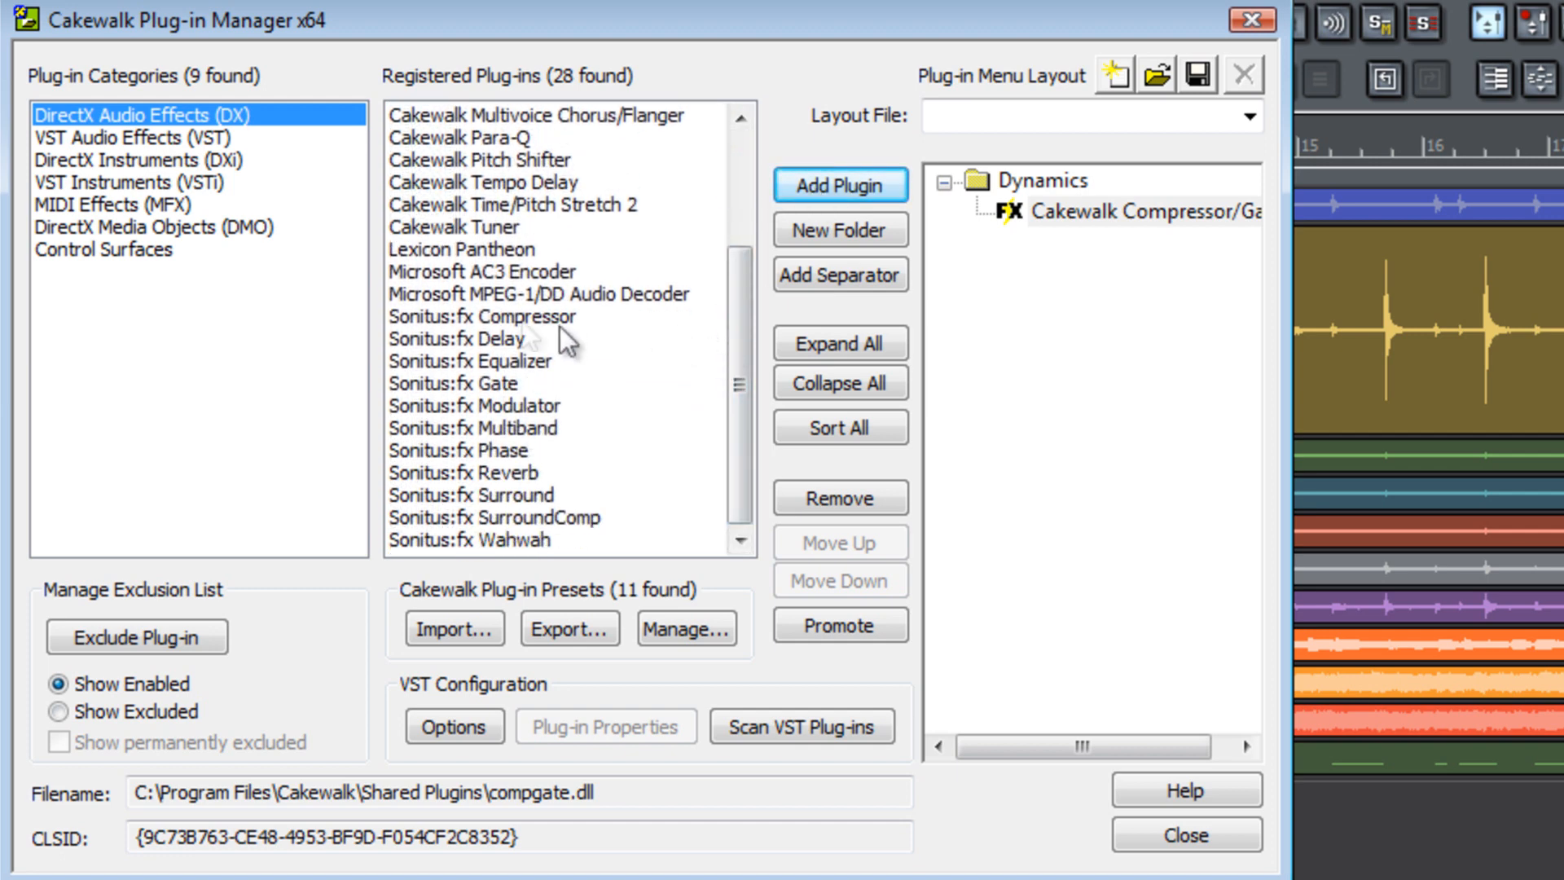
pyautogui.click(482, 317)
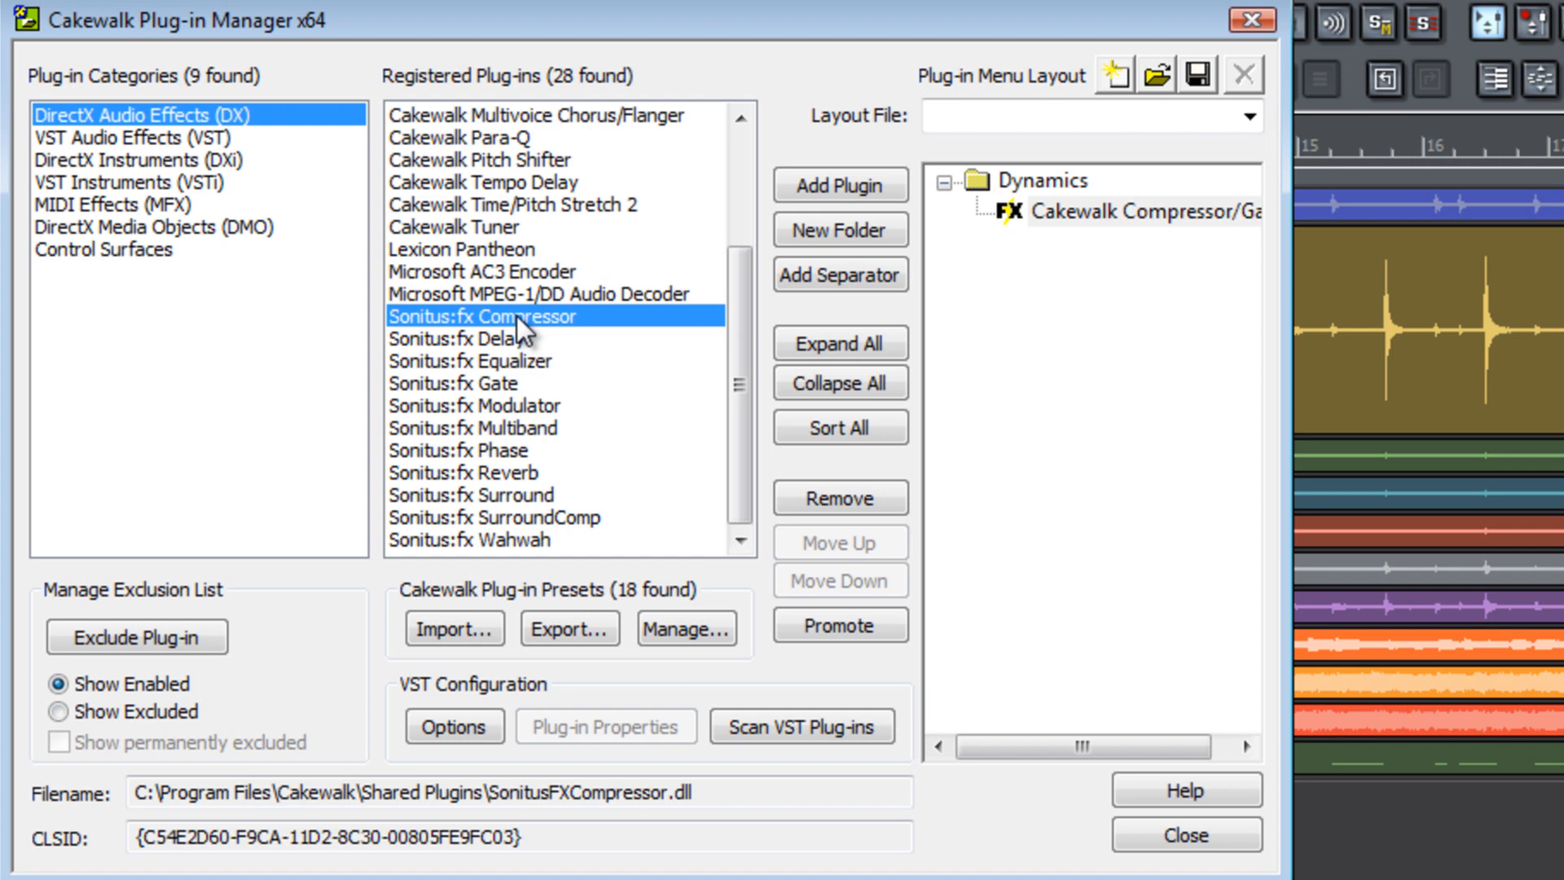
pyautogui.moveTo(611, 387)
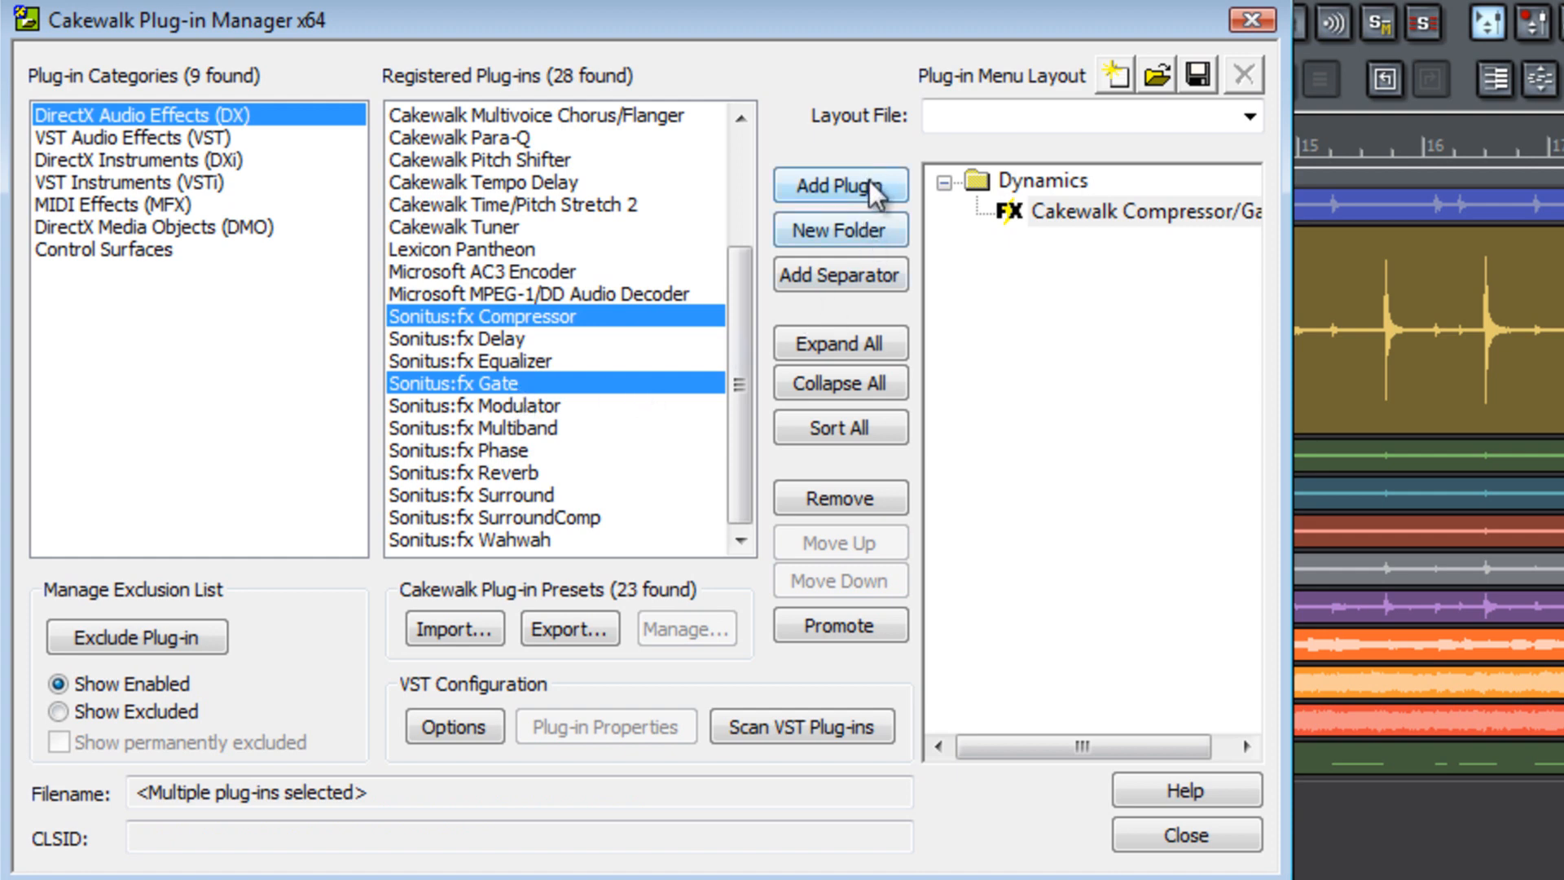
pyautogui.click(840, 186)
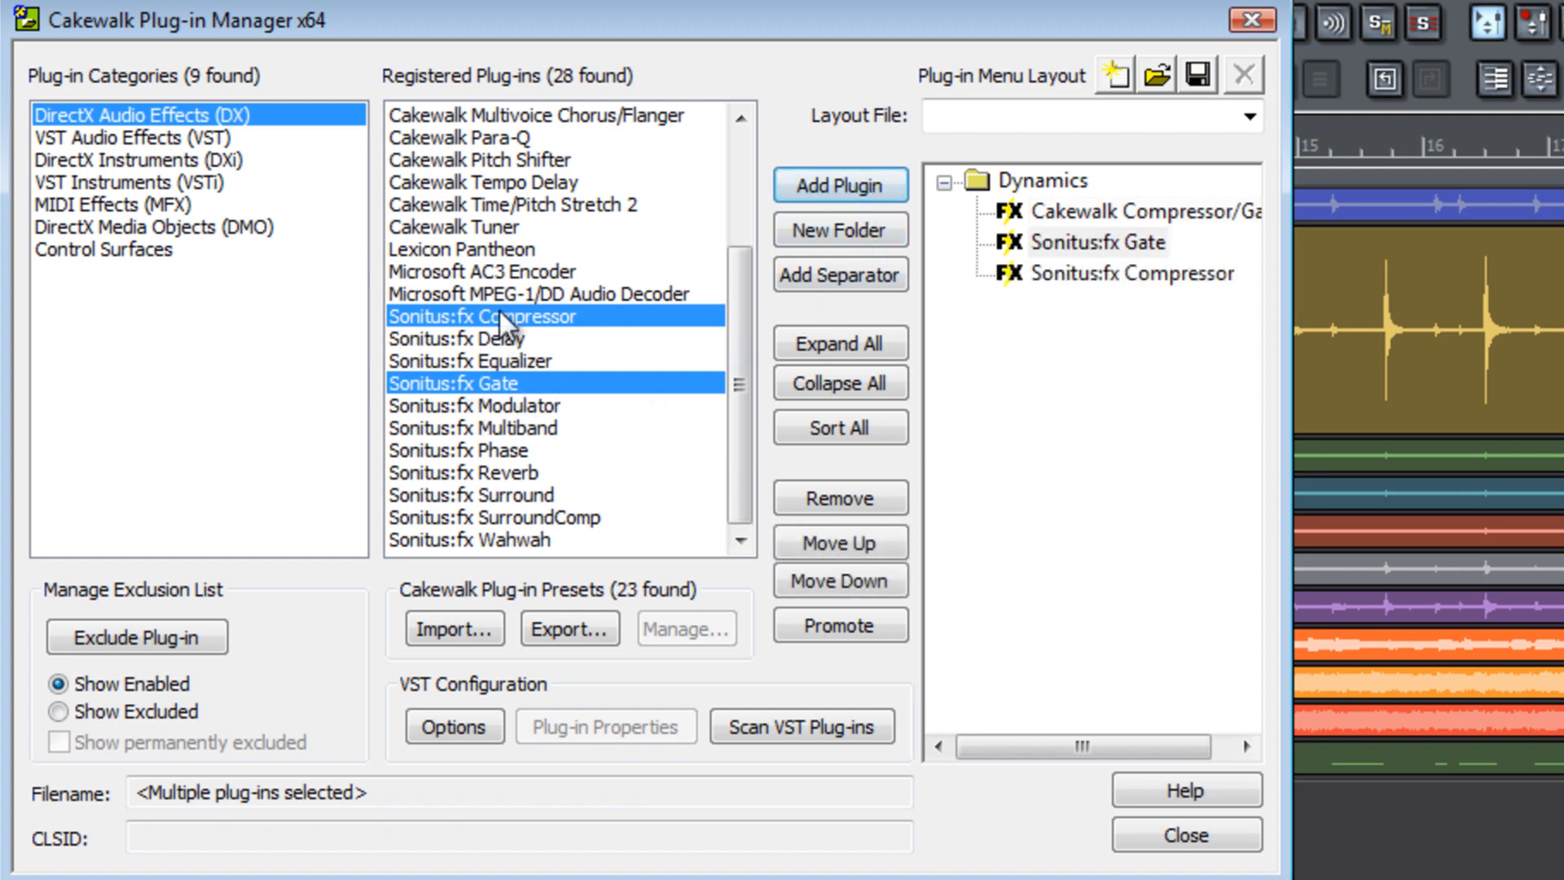
pyautogui.click(483, 316)
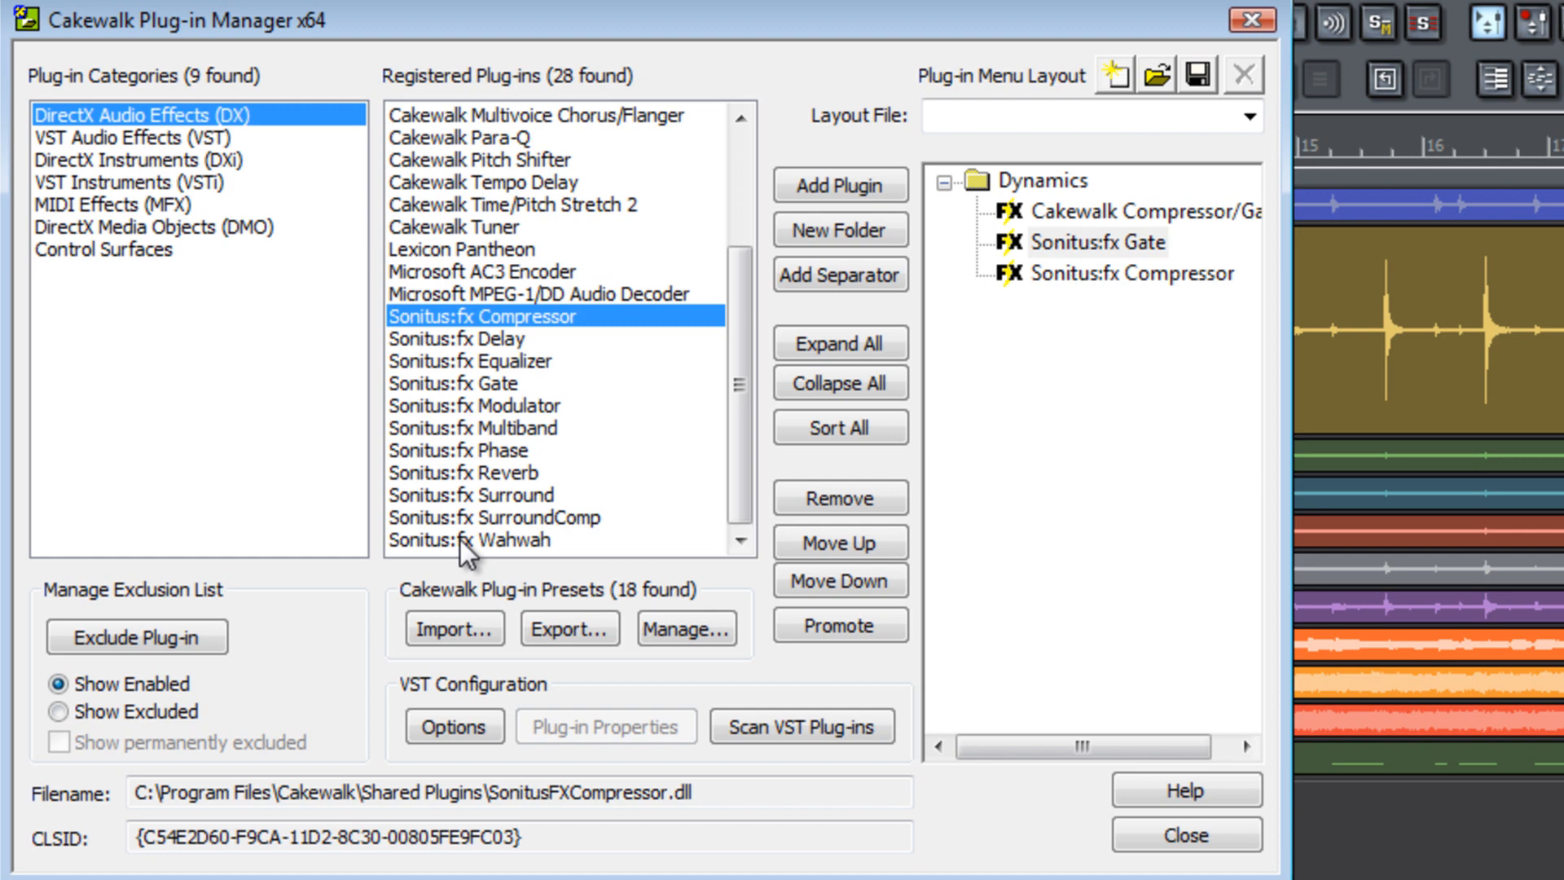
pyautogui.click(465, 539)
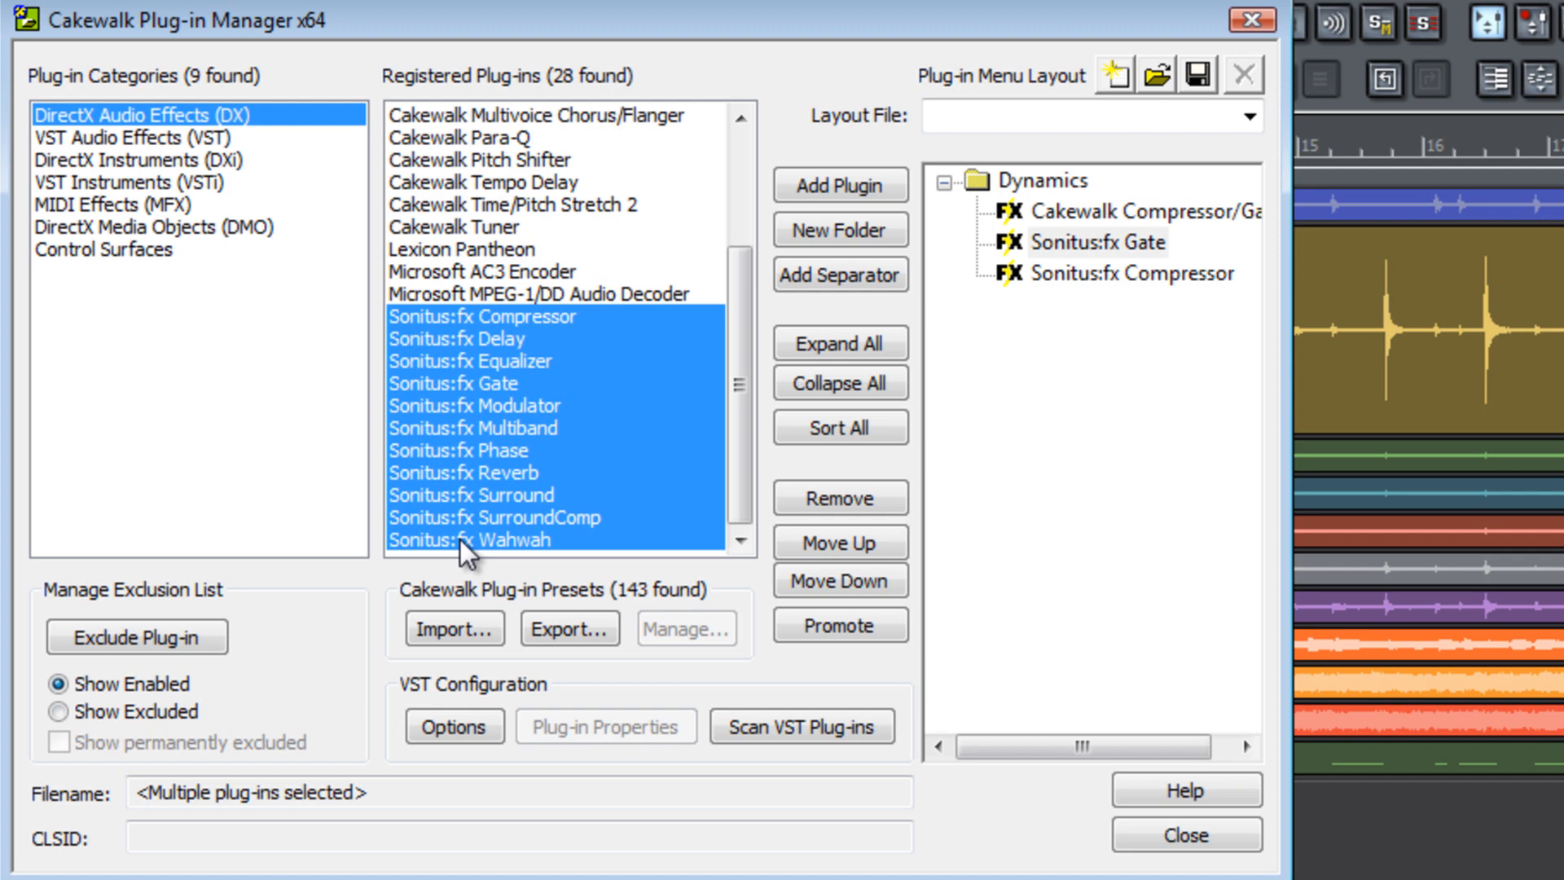
pyautogui.click(470, 539)
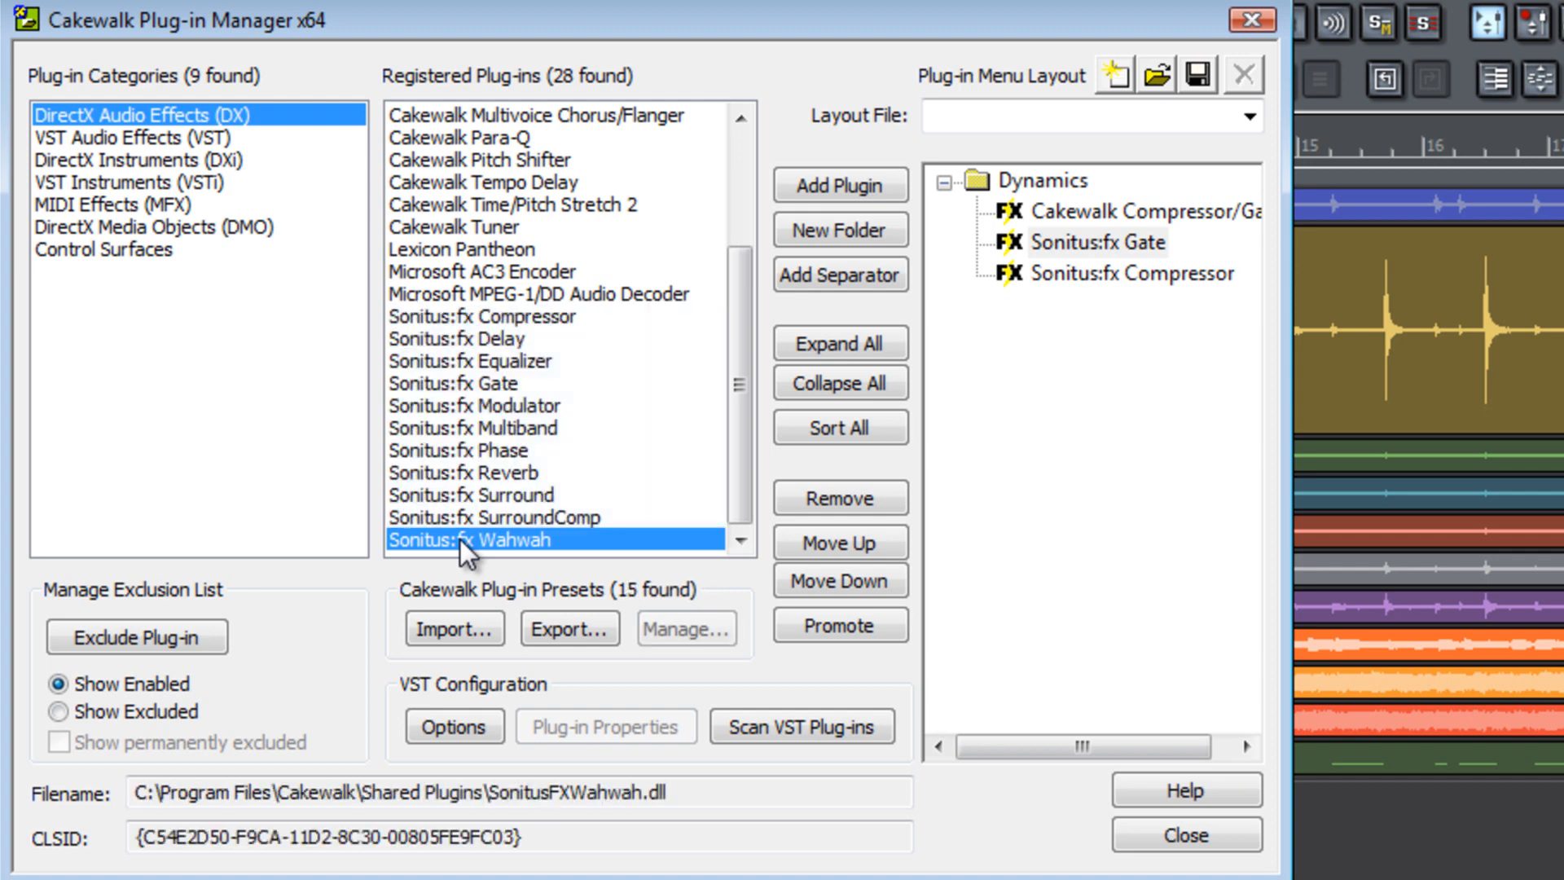
# Step: Add PX64_PercussionStrip_64 from the VST effects to Dynamics and select that folder
pyautogui.click(130, 137)
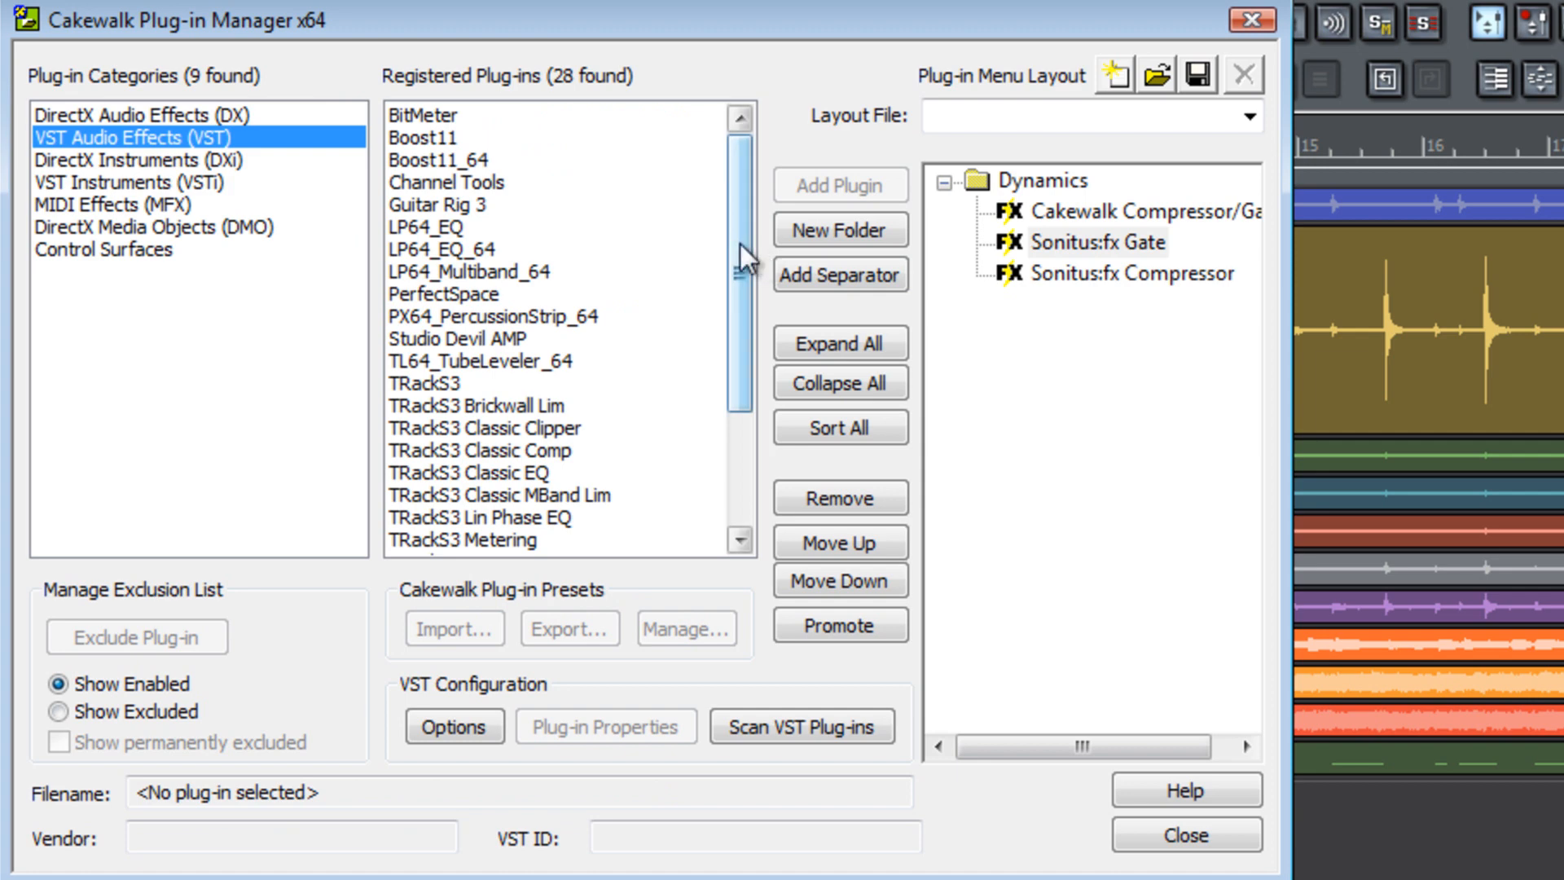
pyautogui.click(493, 316)
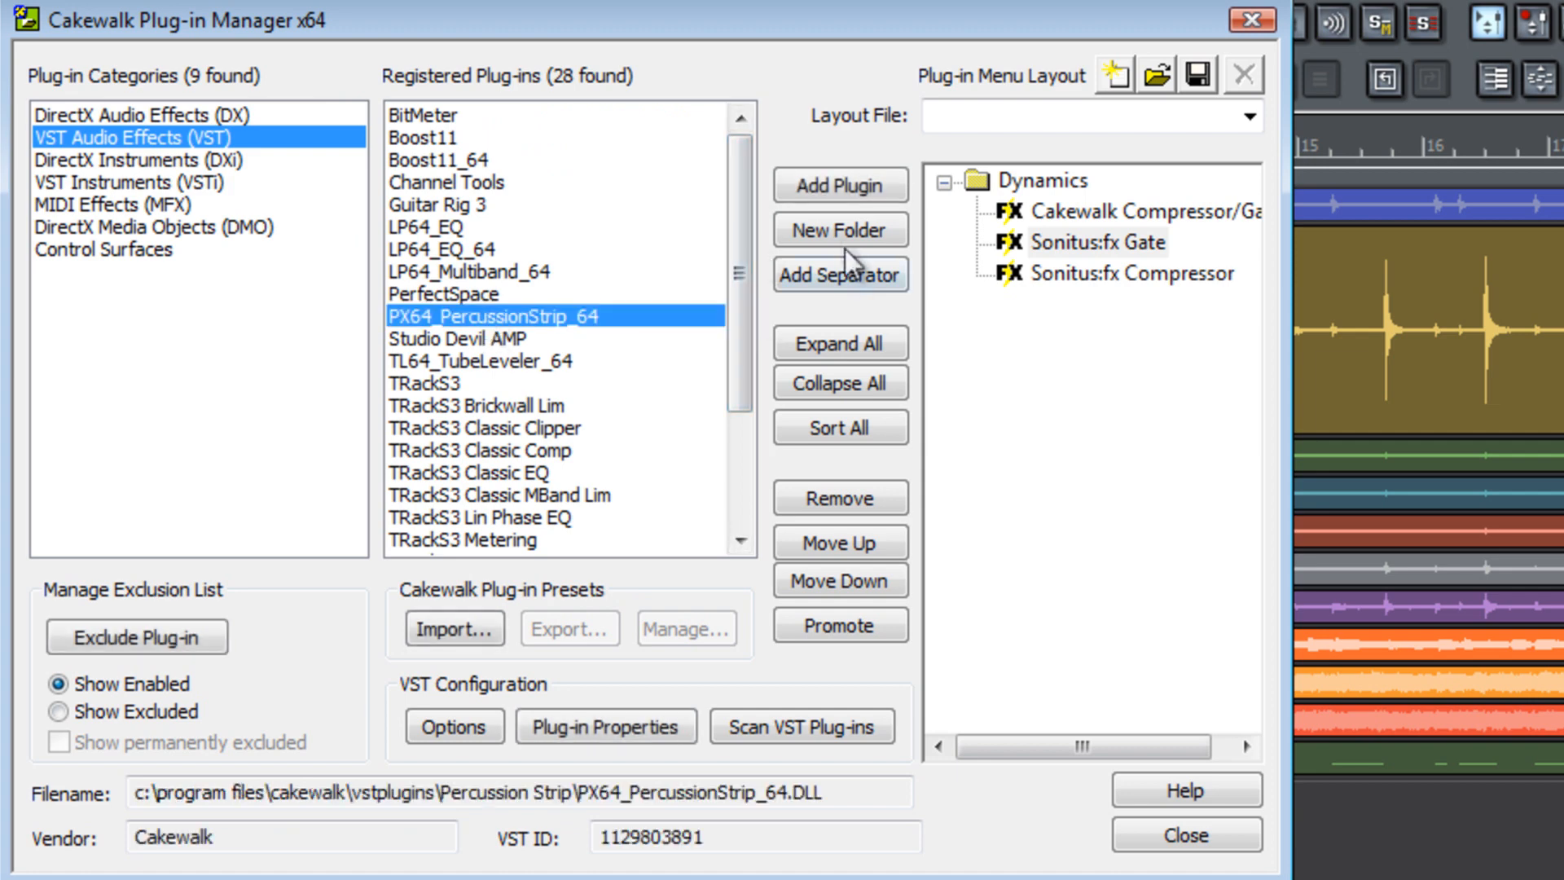
pyautogui.click(839, 187)
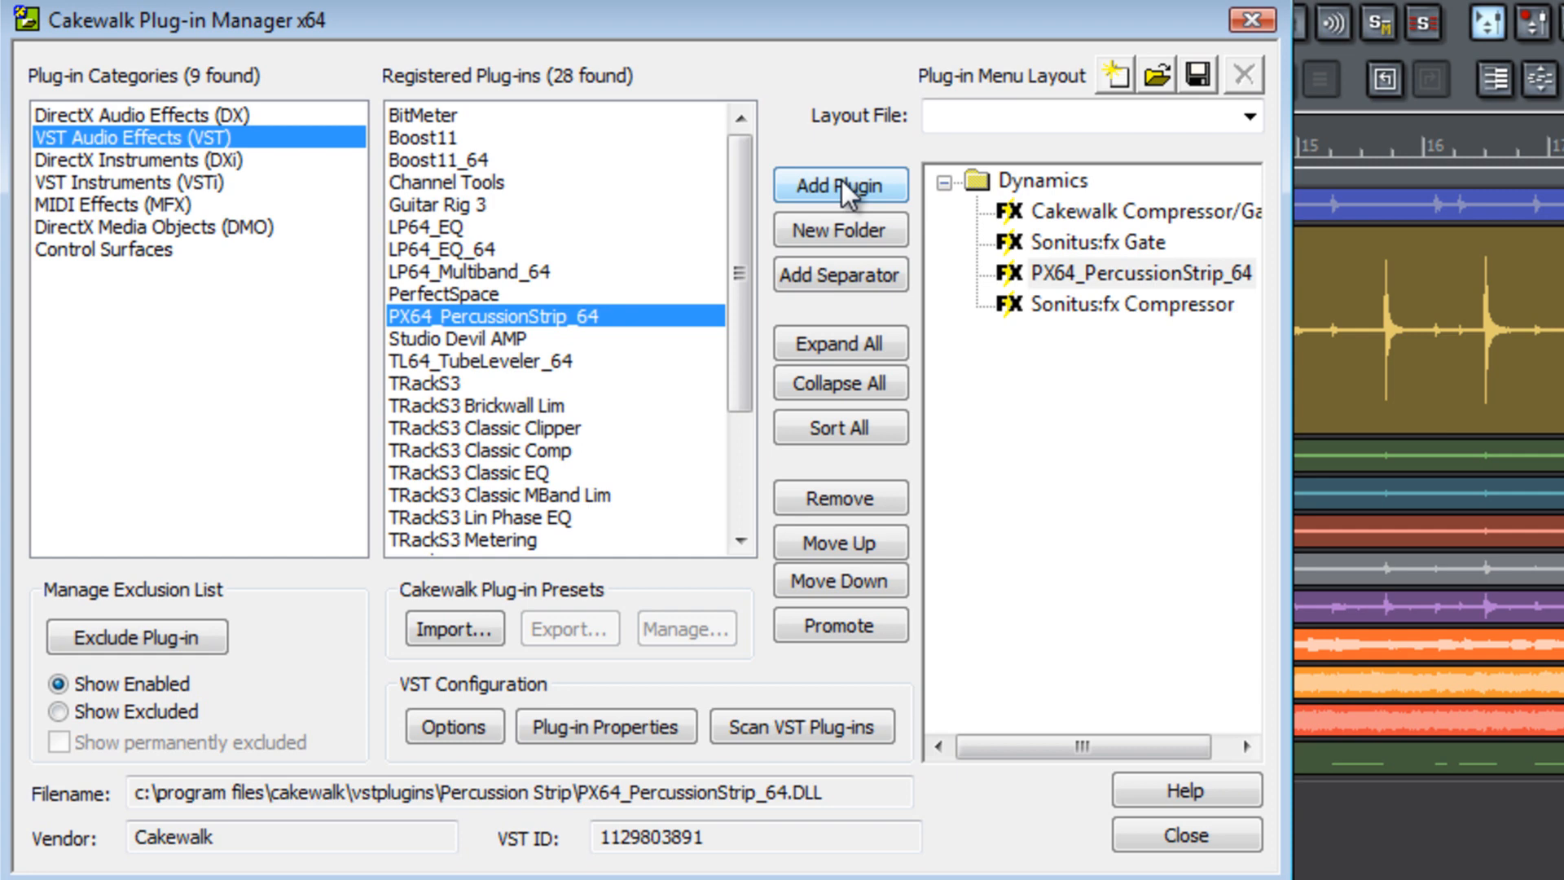
pyautogui.moveTo(902, 196)
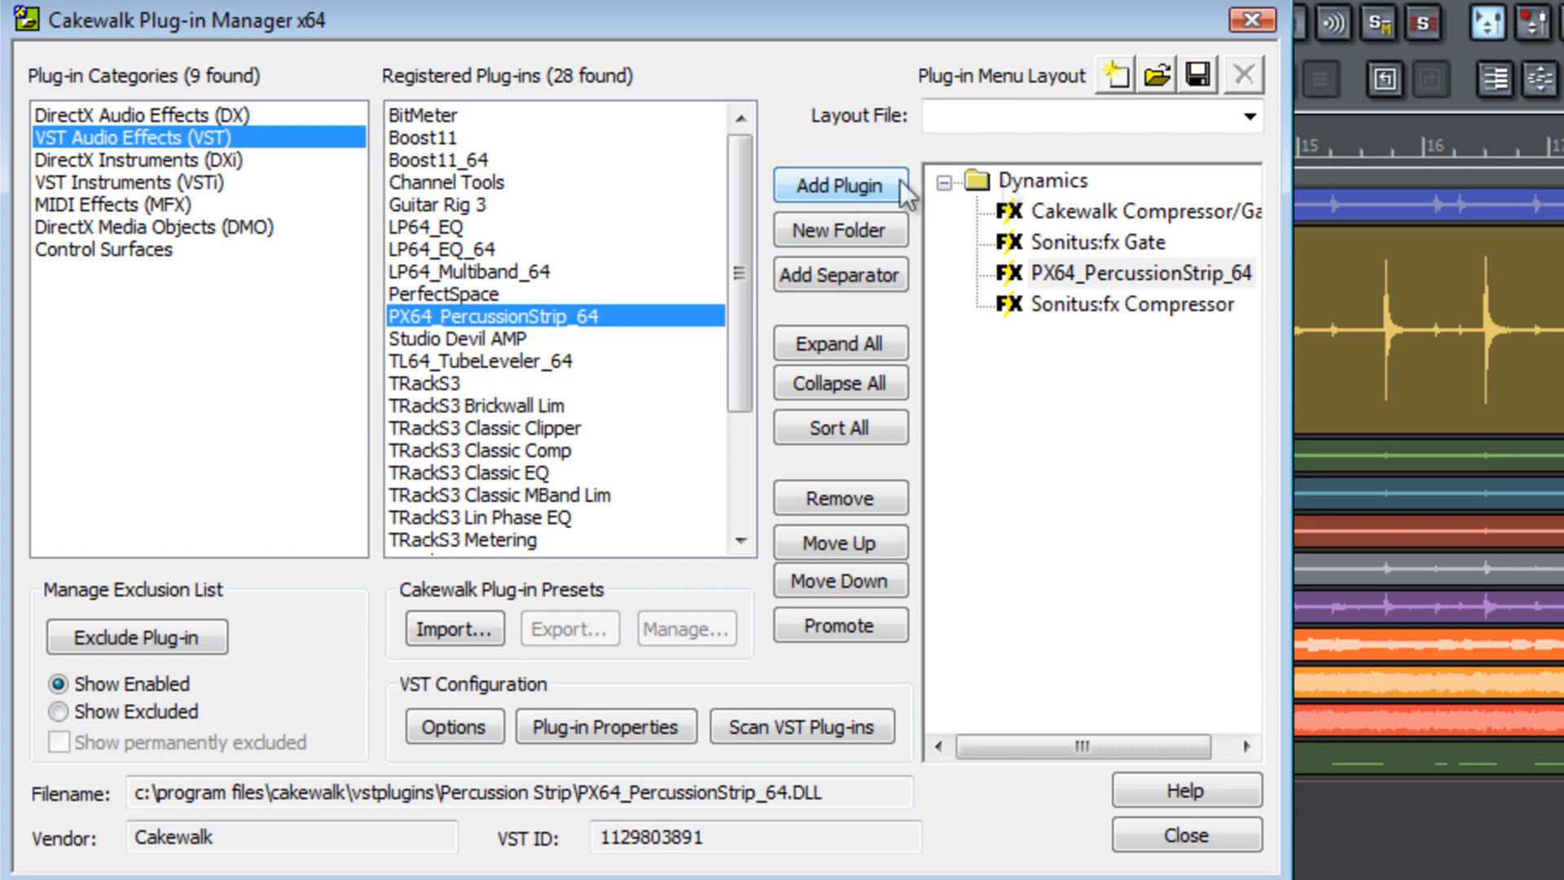
pyautogui.click(1041, 181)
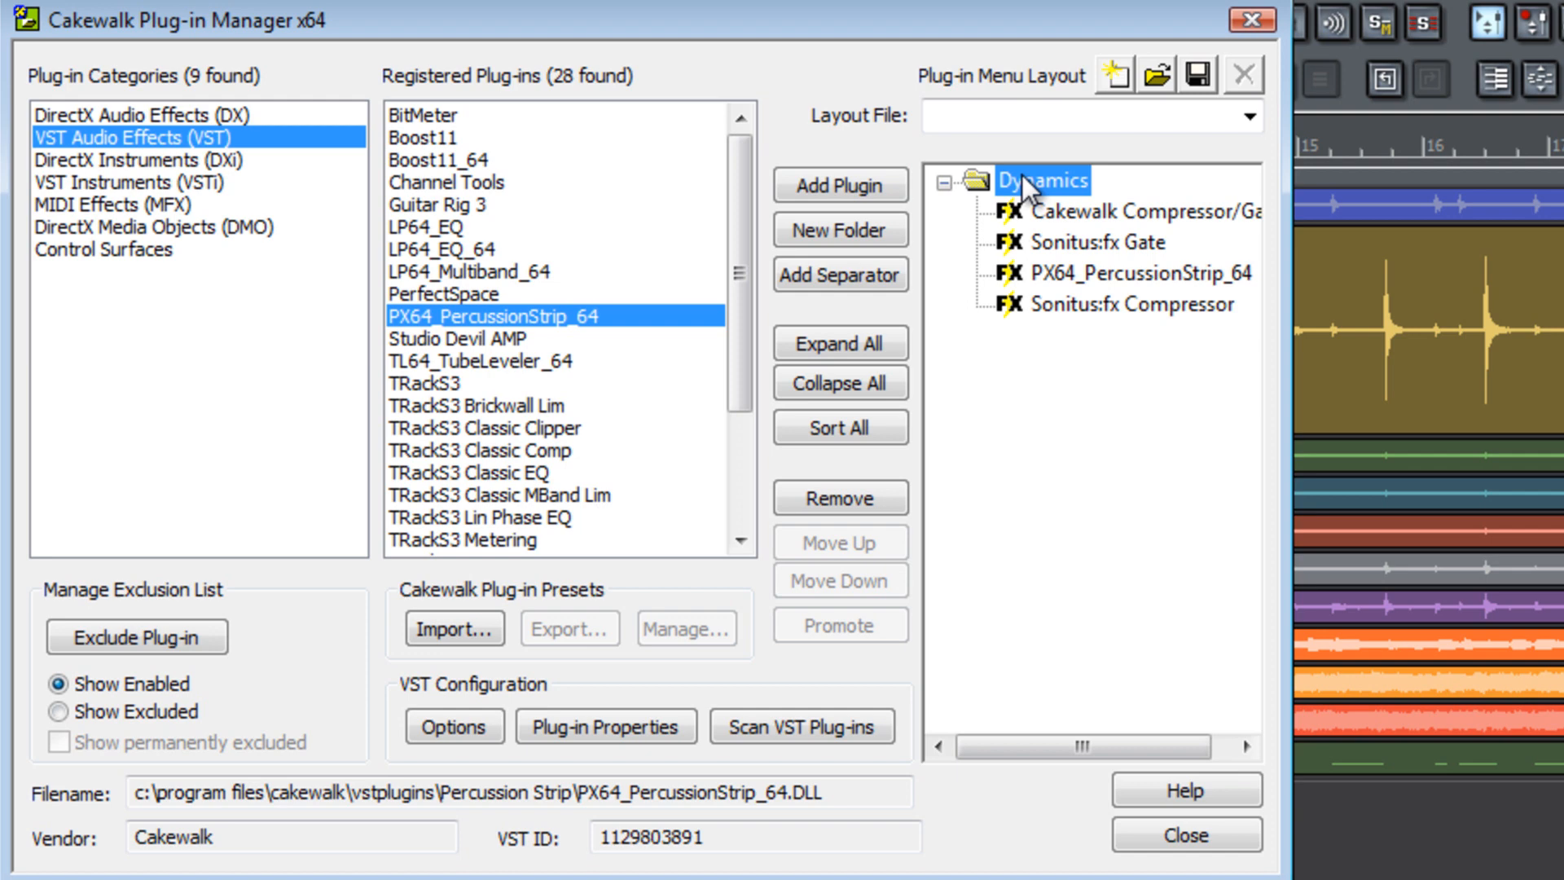
# Step: Create a Mastering subfolder under Dynamics and select Boost11_64 in Registered Plug-ins
pyautogui.rightClick(1037, 181)
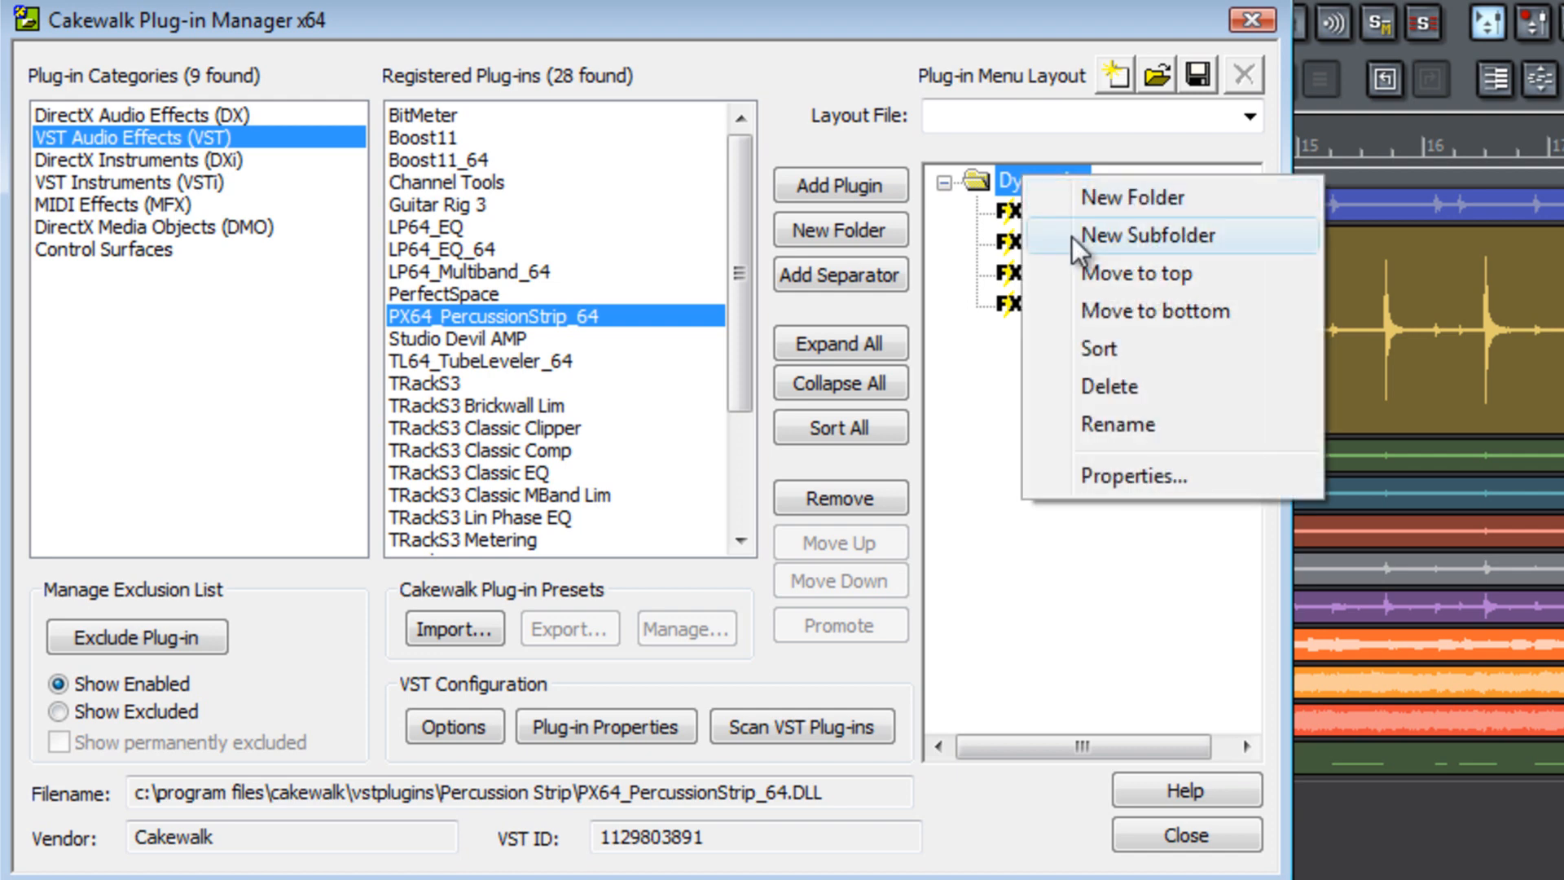
pyautogui.click(1150, 236)
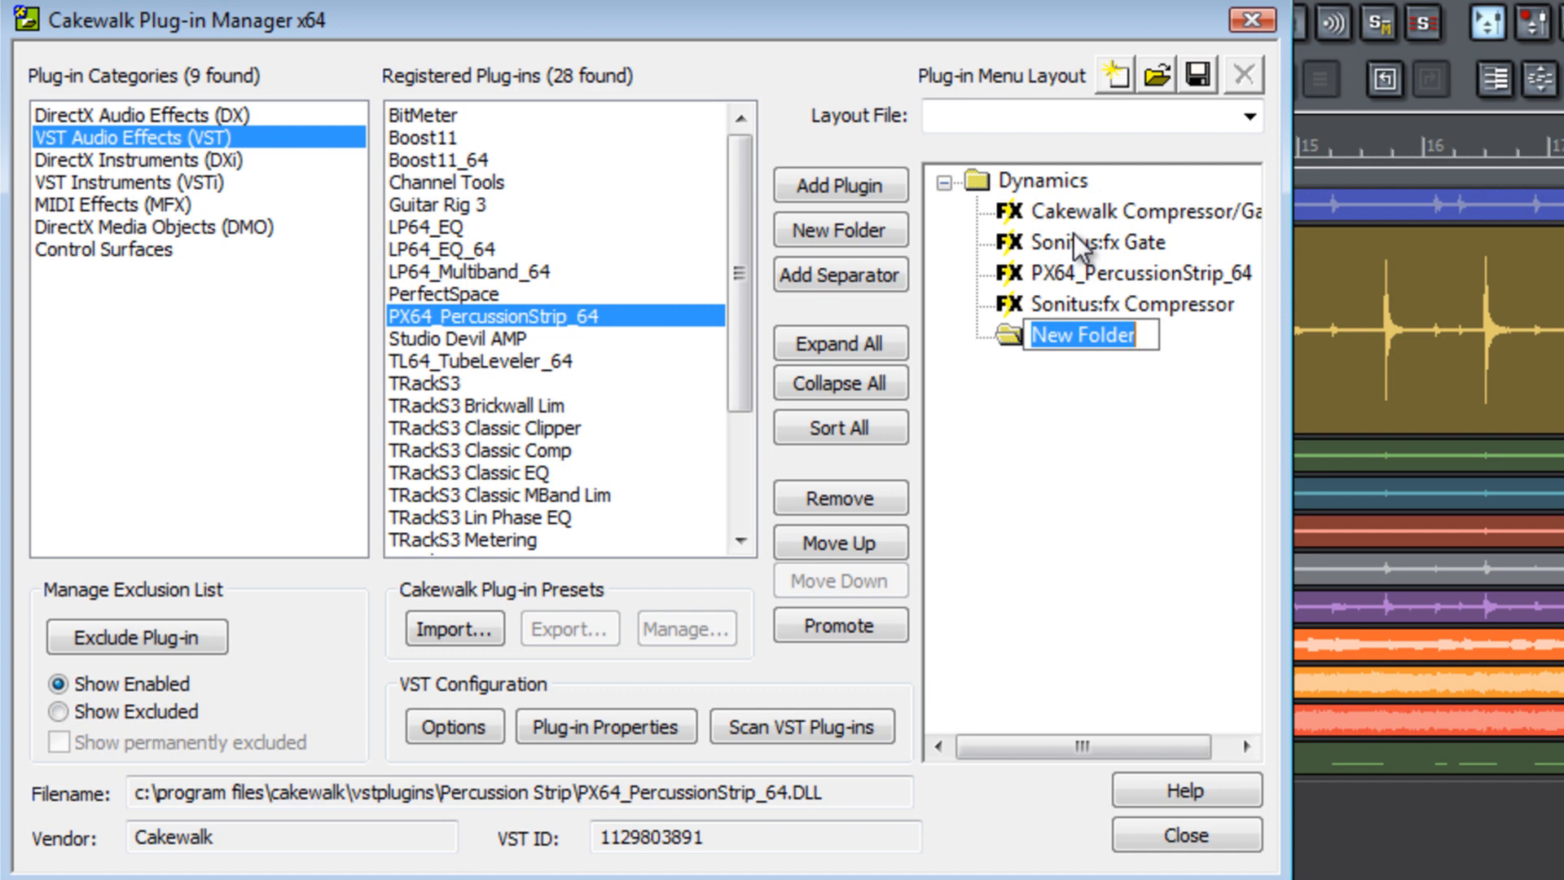
pyautogui.write('Mastering')
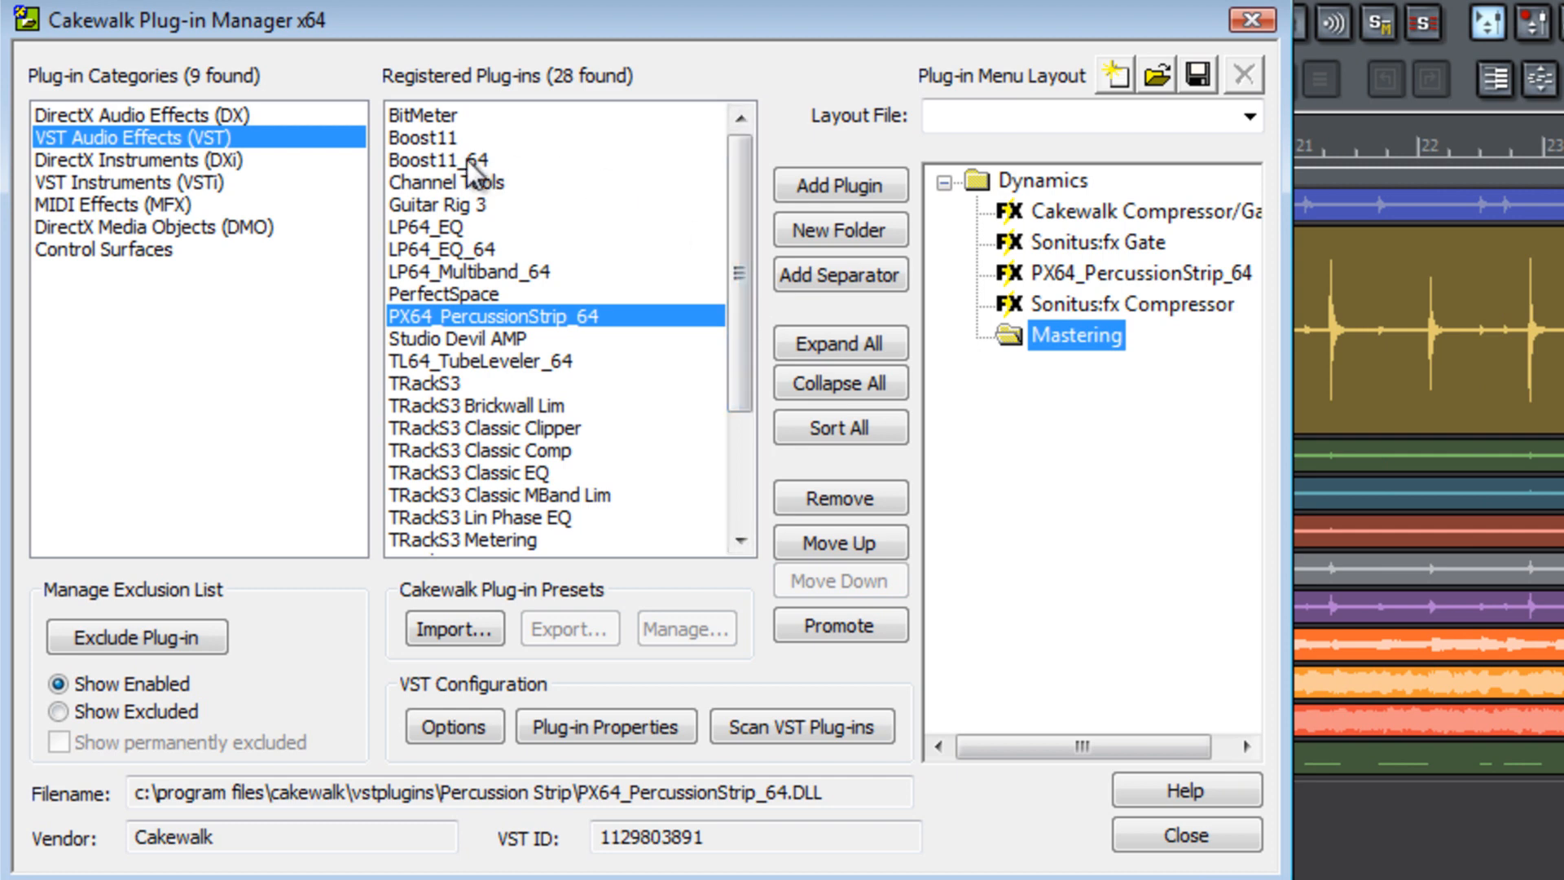
pyautogui.click(435, 160)
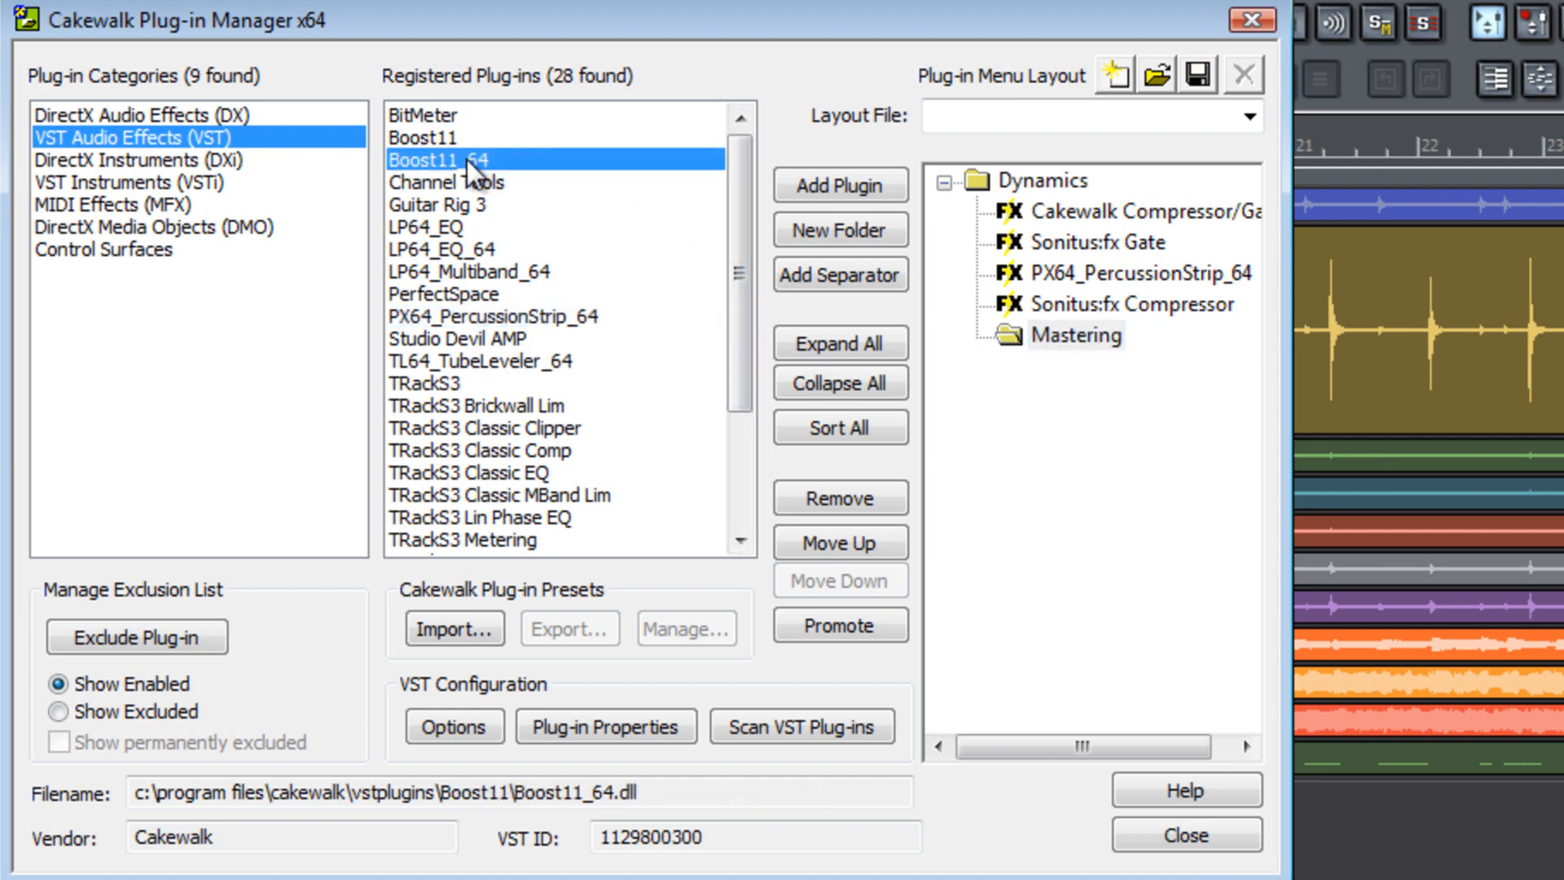
pyautogui.moveTo(523, 192)
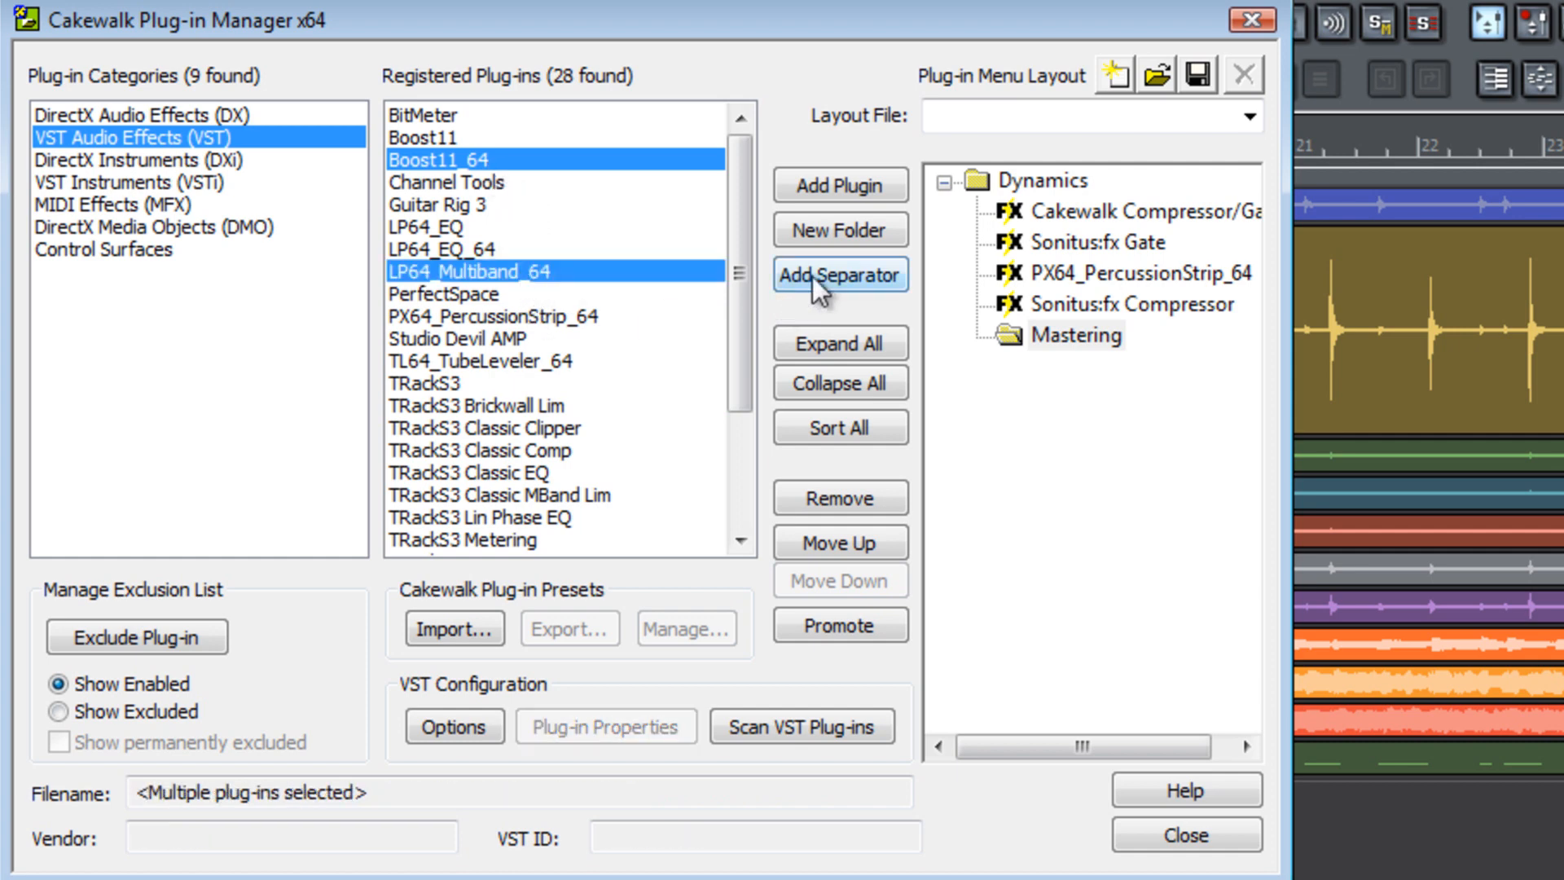
pyautogui.moveTo(839, 185)
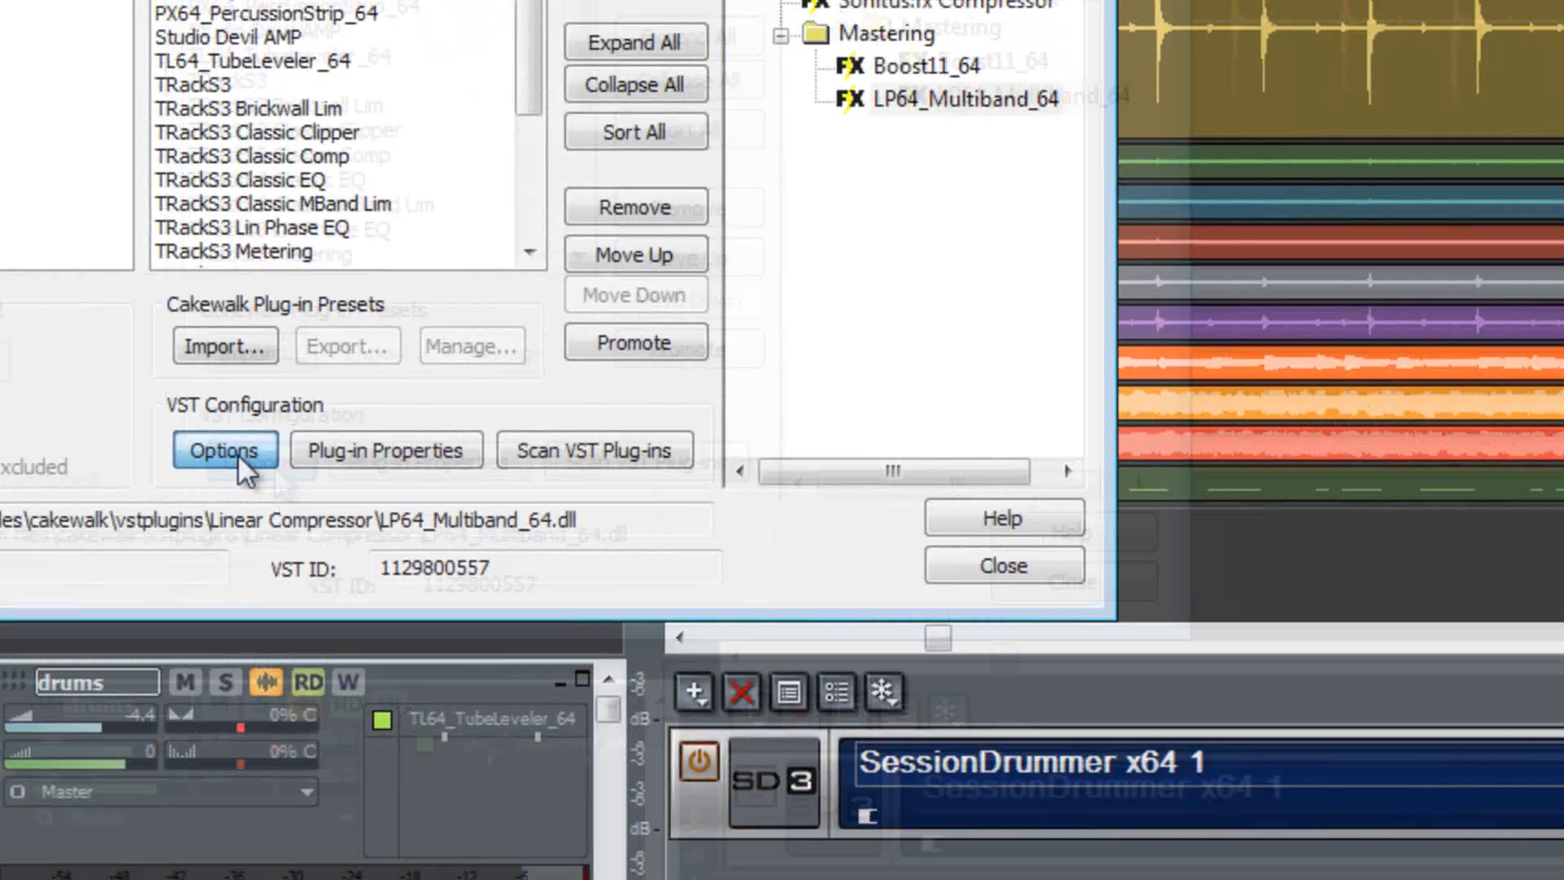
# Step: Inspect VST scan folders and rescan checkboxes, cancel unchanged, then show DirectX Media Objects
pyautogui.click(223, 449)
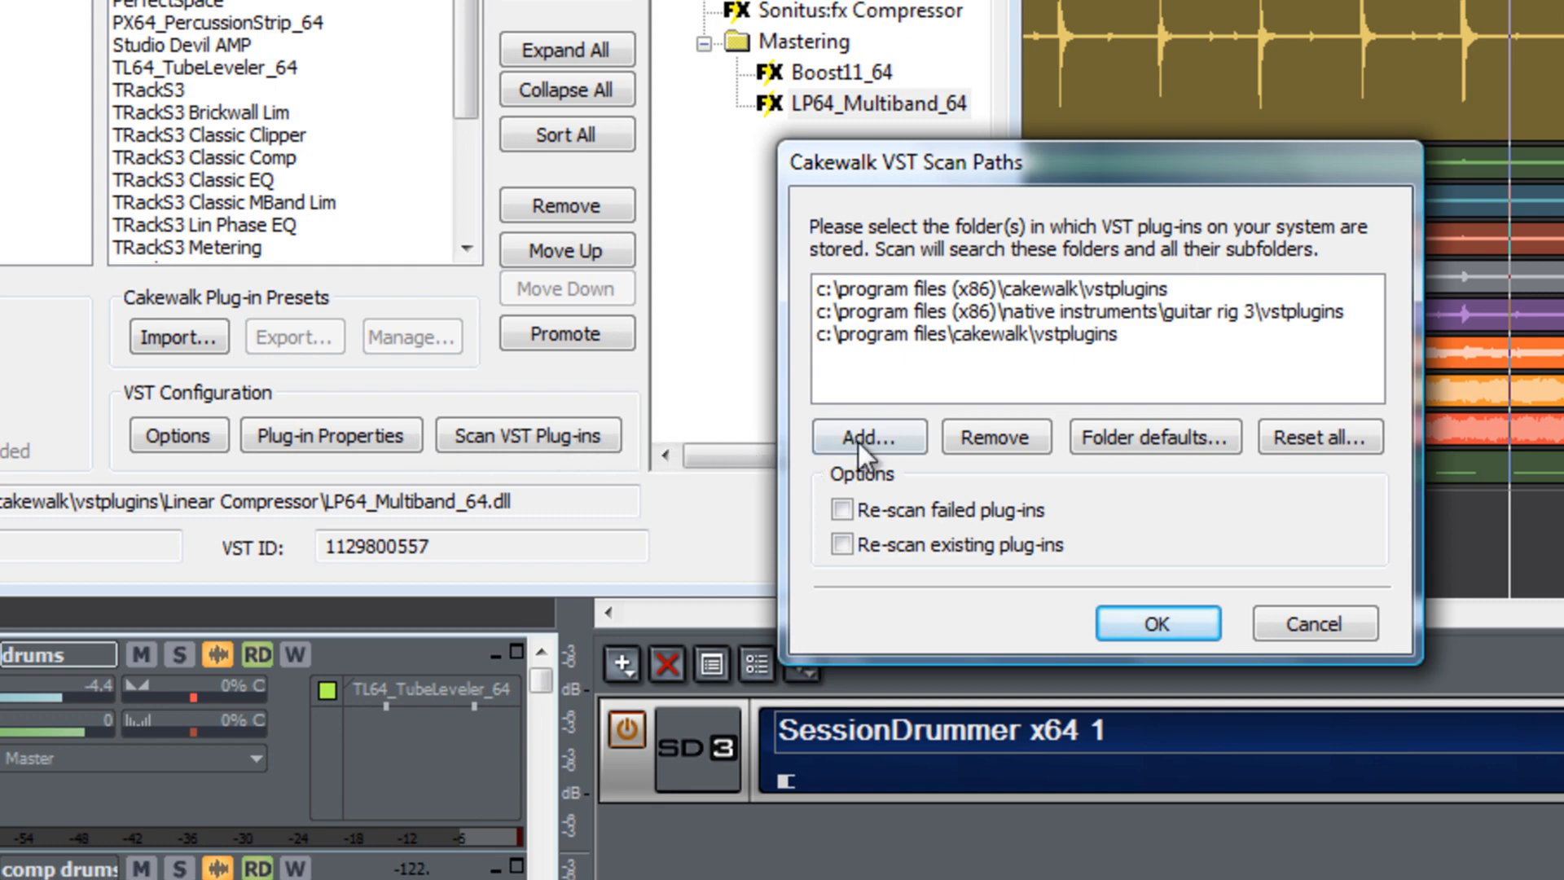
pyautogui.click(866, 436)
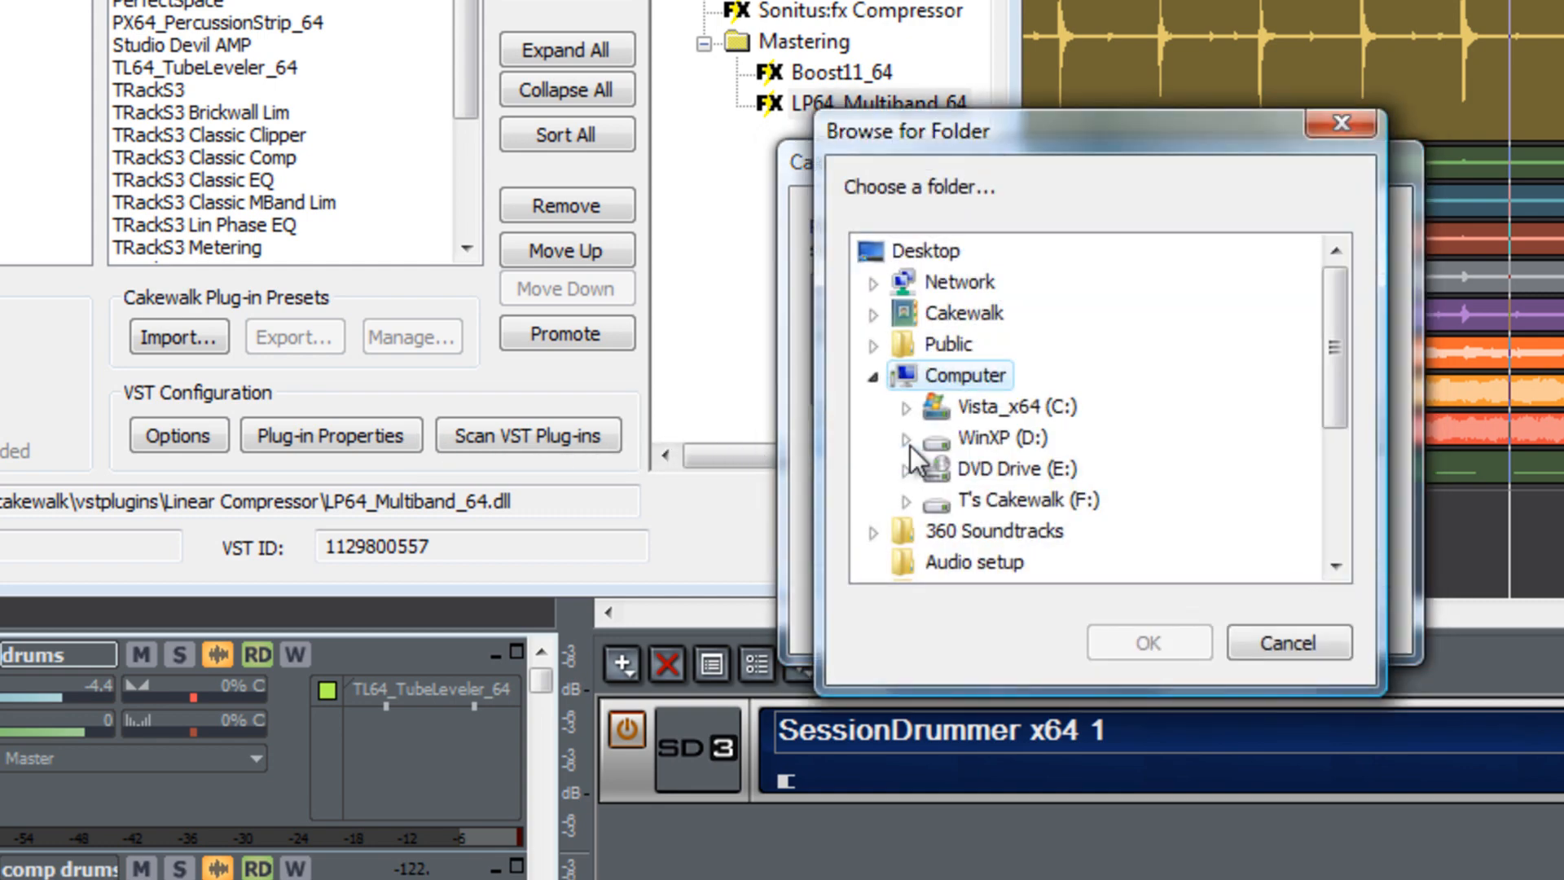
pyautogui.click(1286, 642)
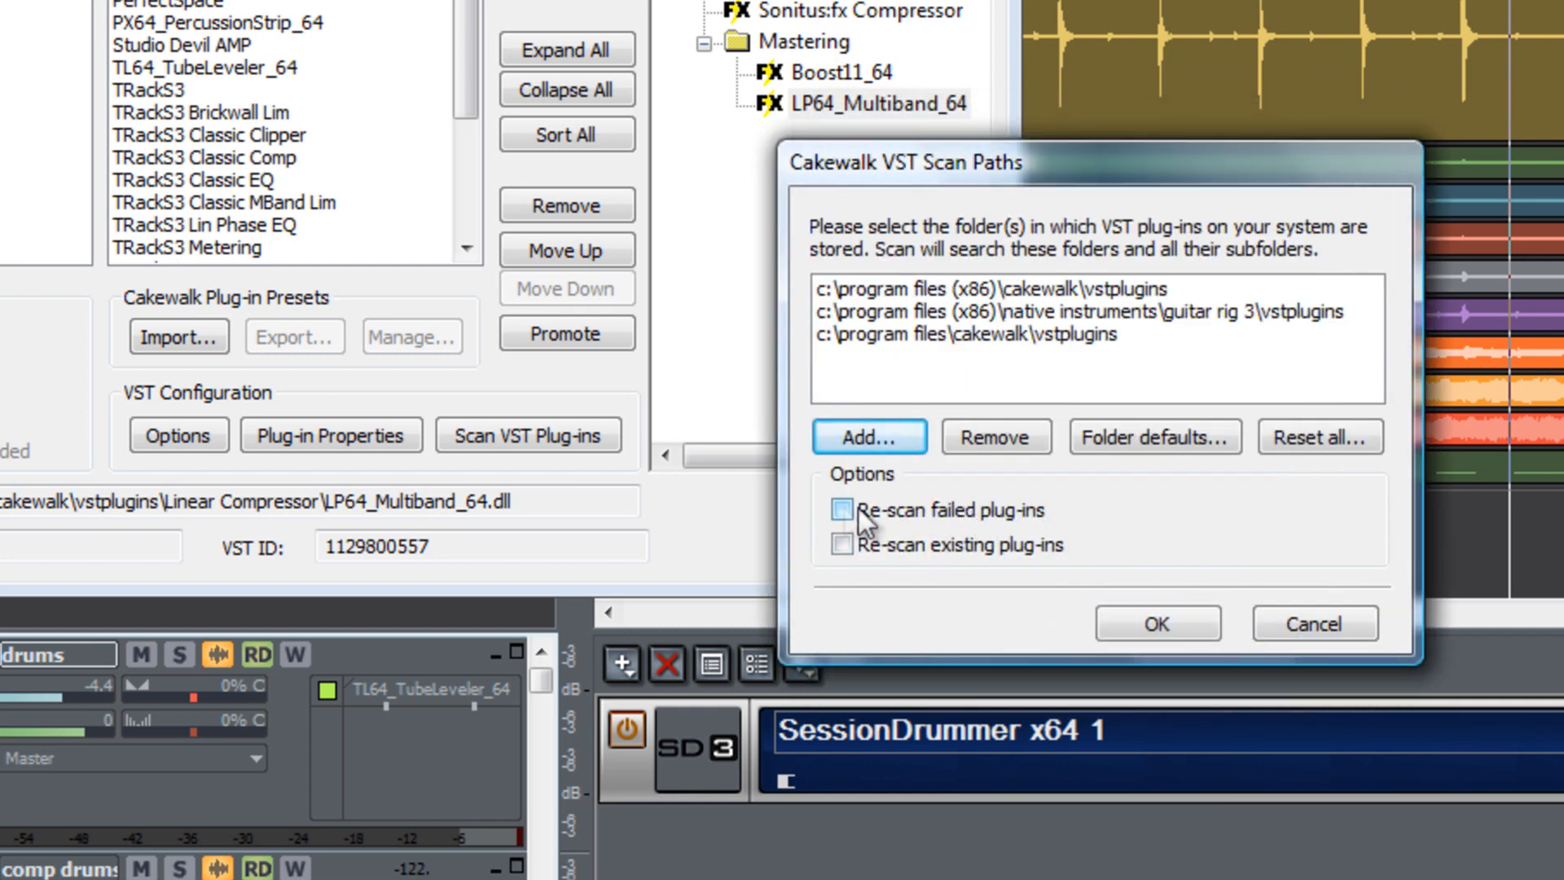
pyautogui.click(840, 510)
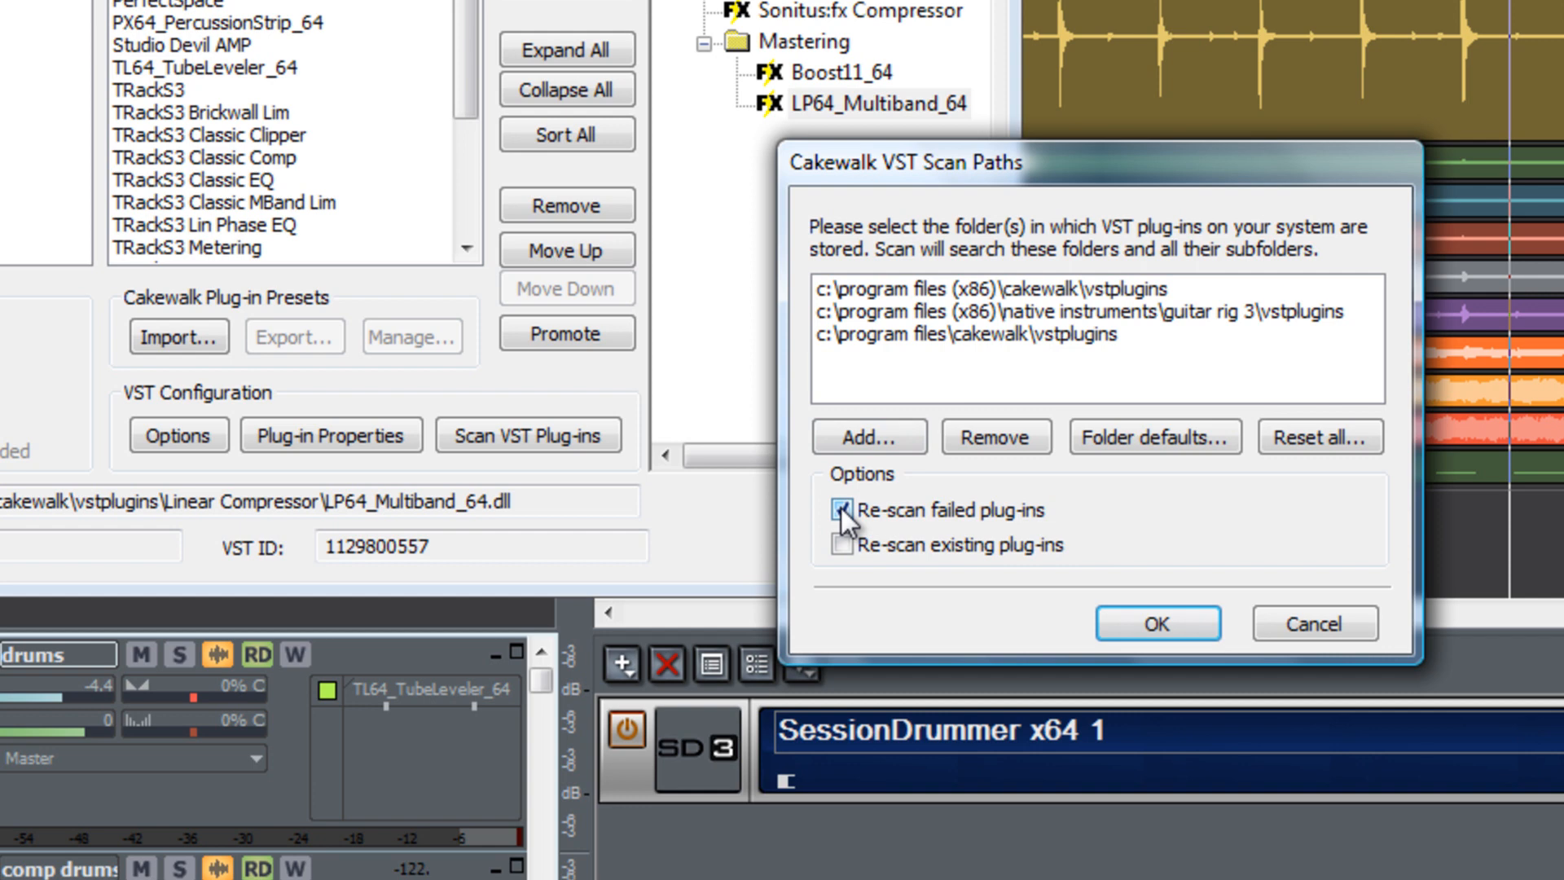
pyautogui.click(840, 510)
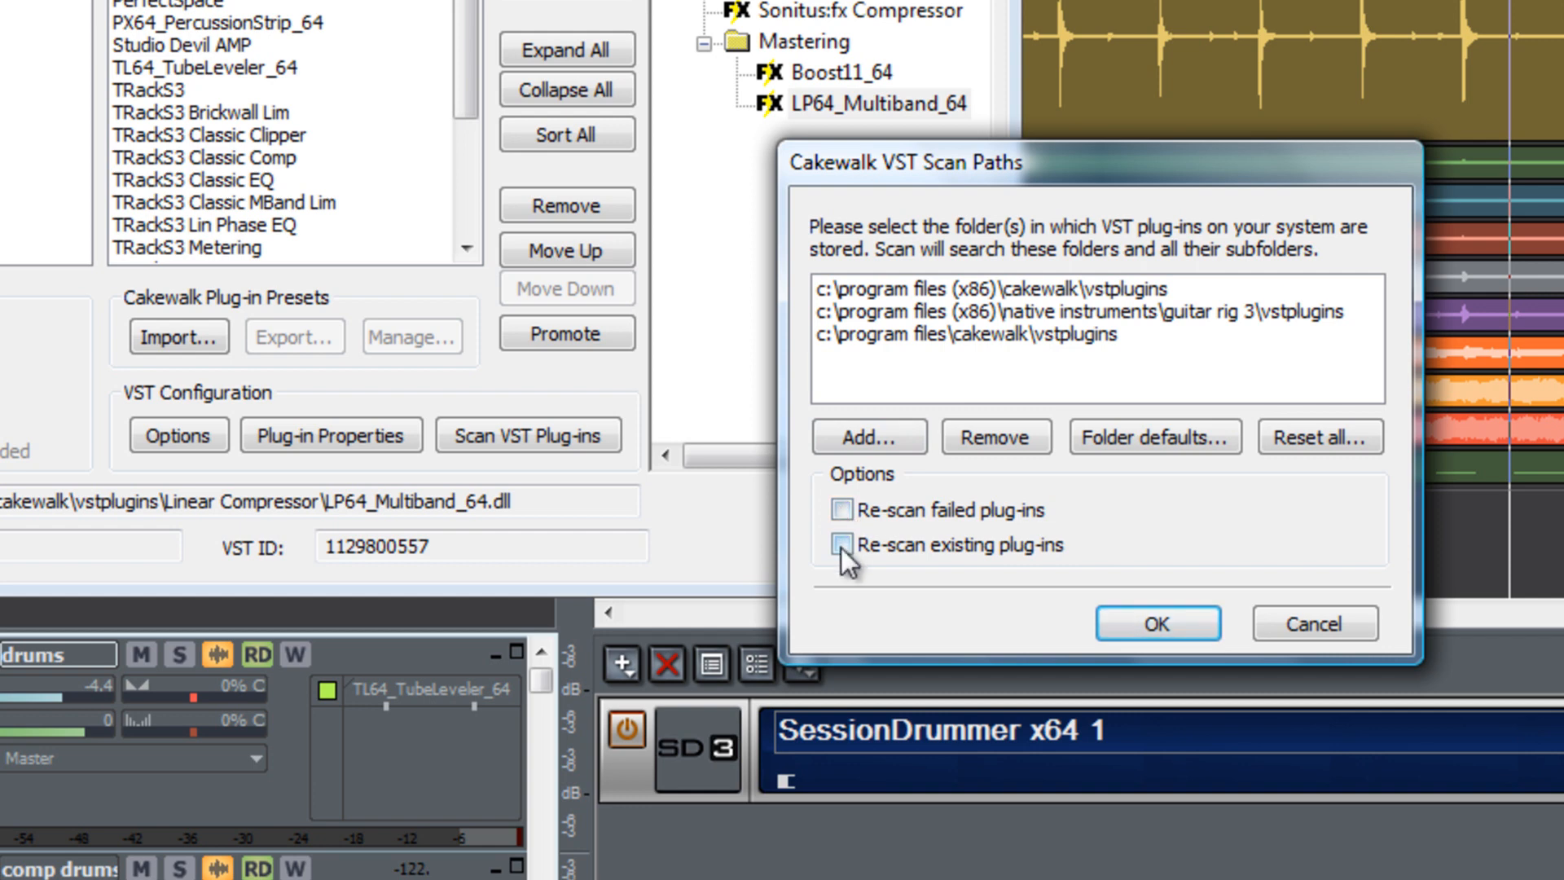
pyautogui.click(841, 545)
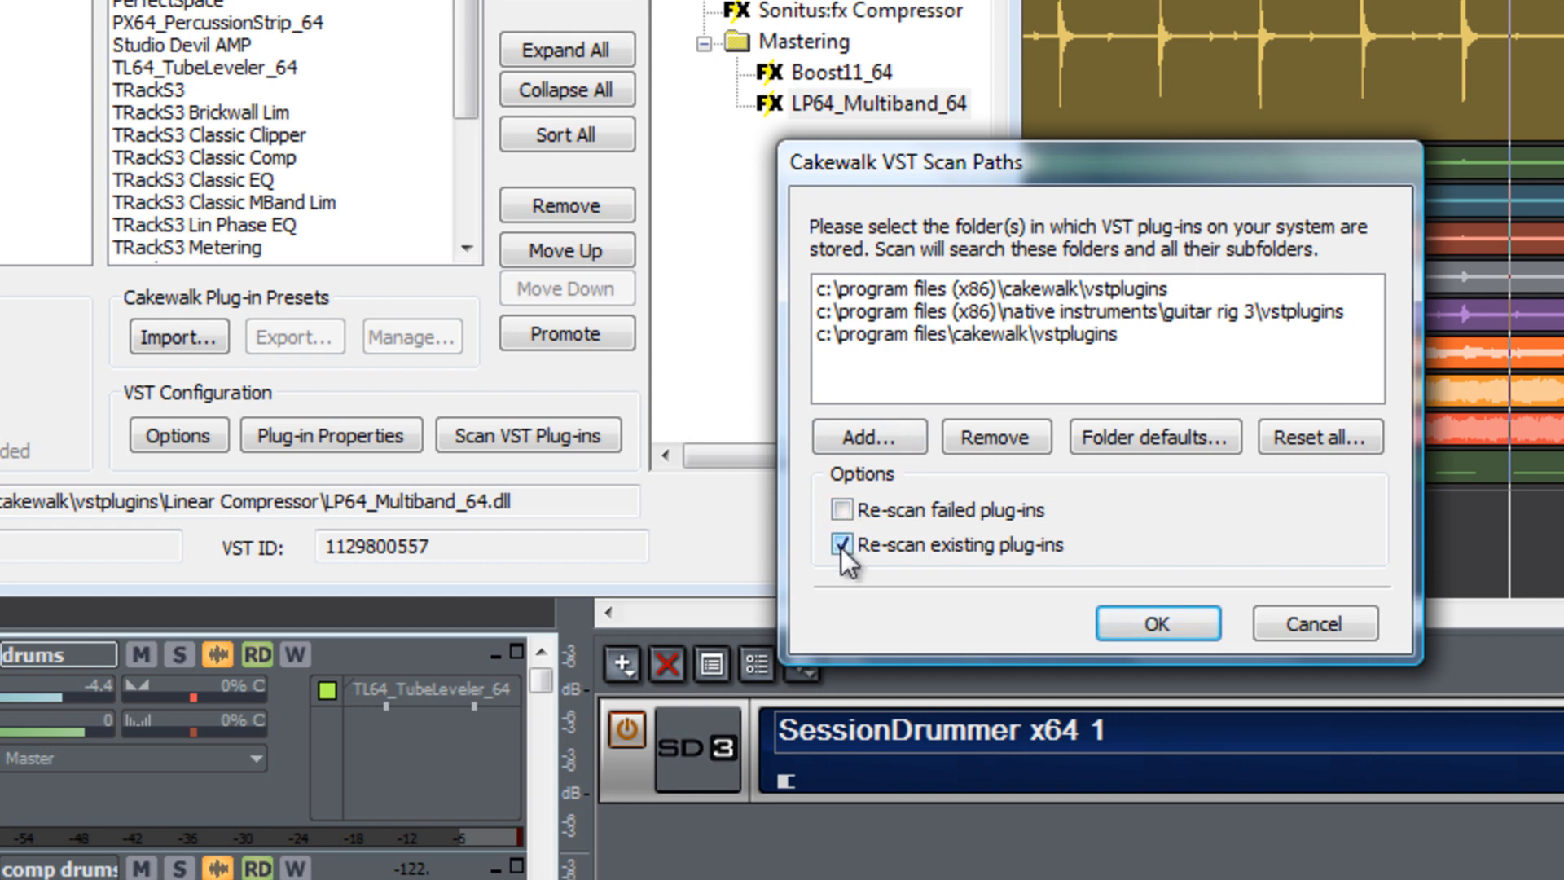
pyautogui.click(840, 545)
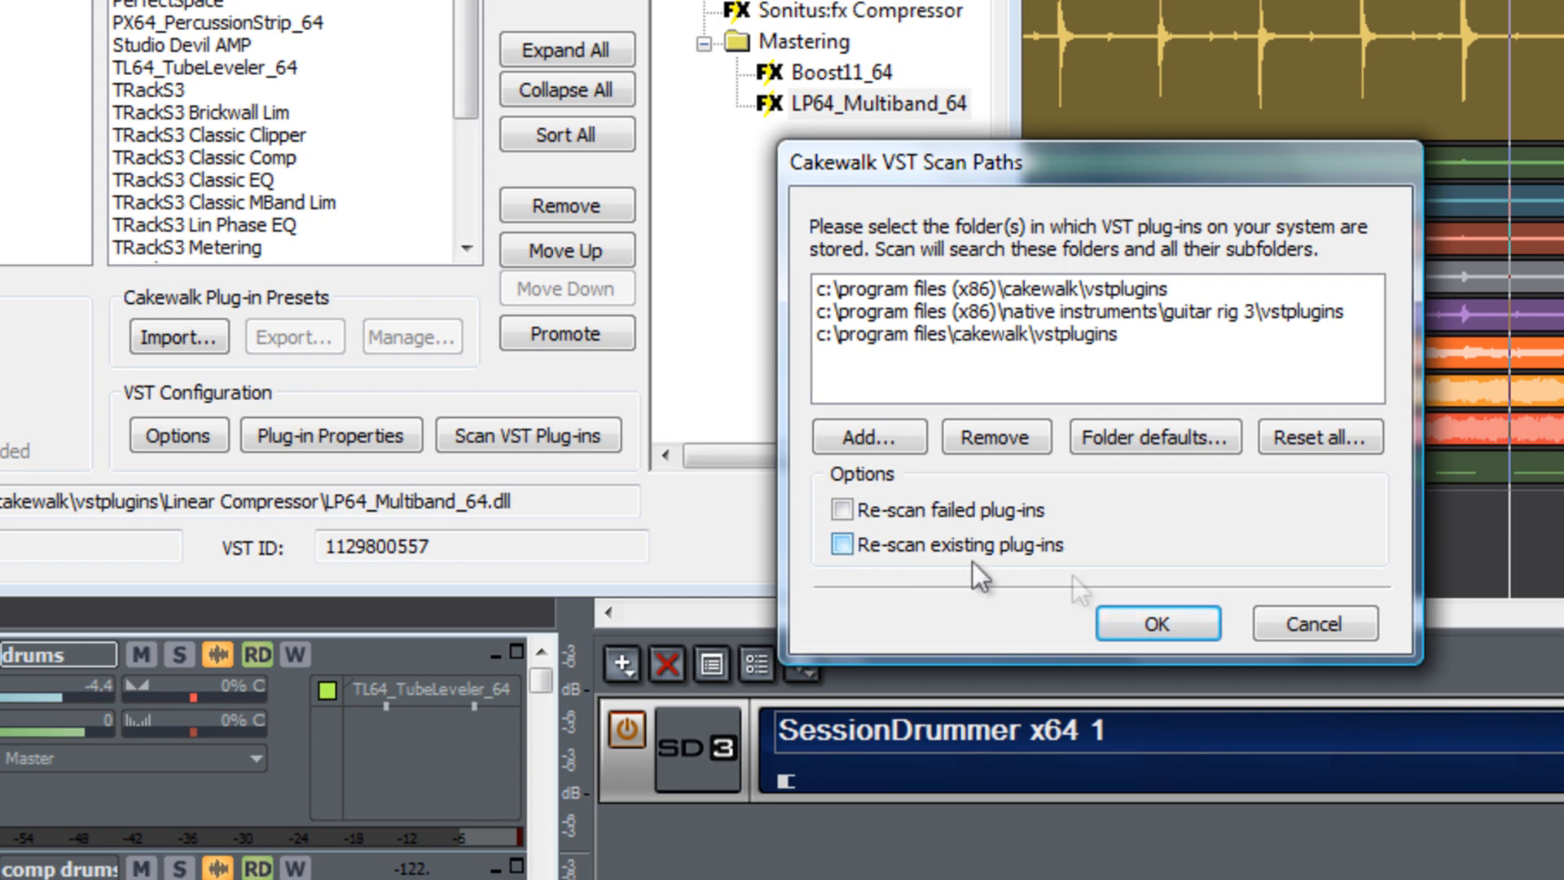
pyautogui.click(1156, 622)
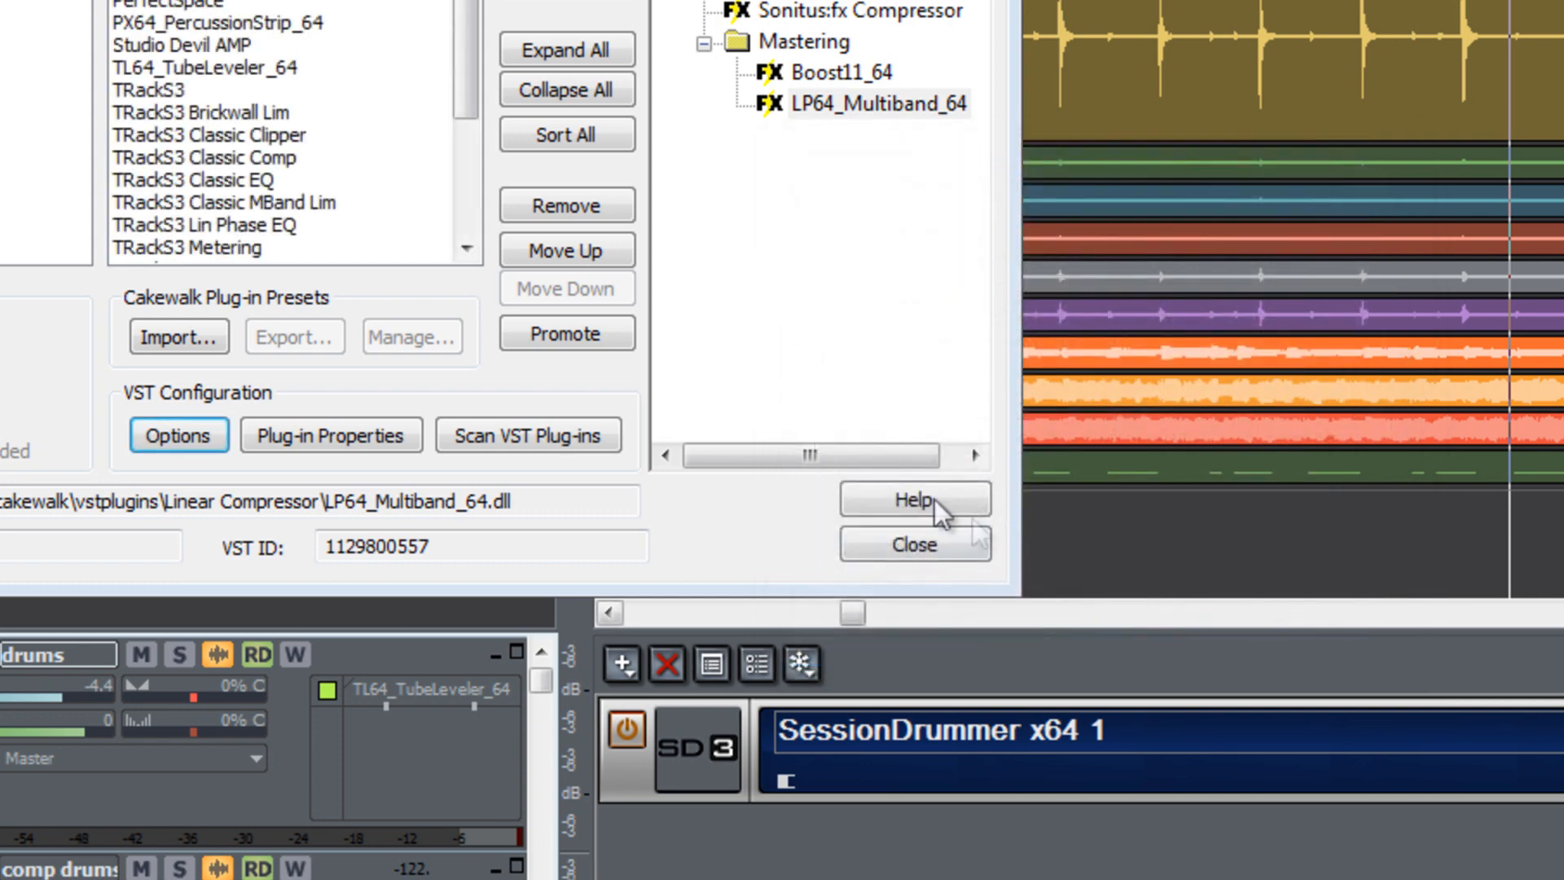
pyautogui.click(528, 435)
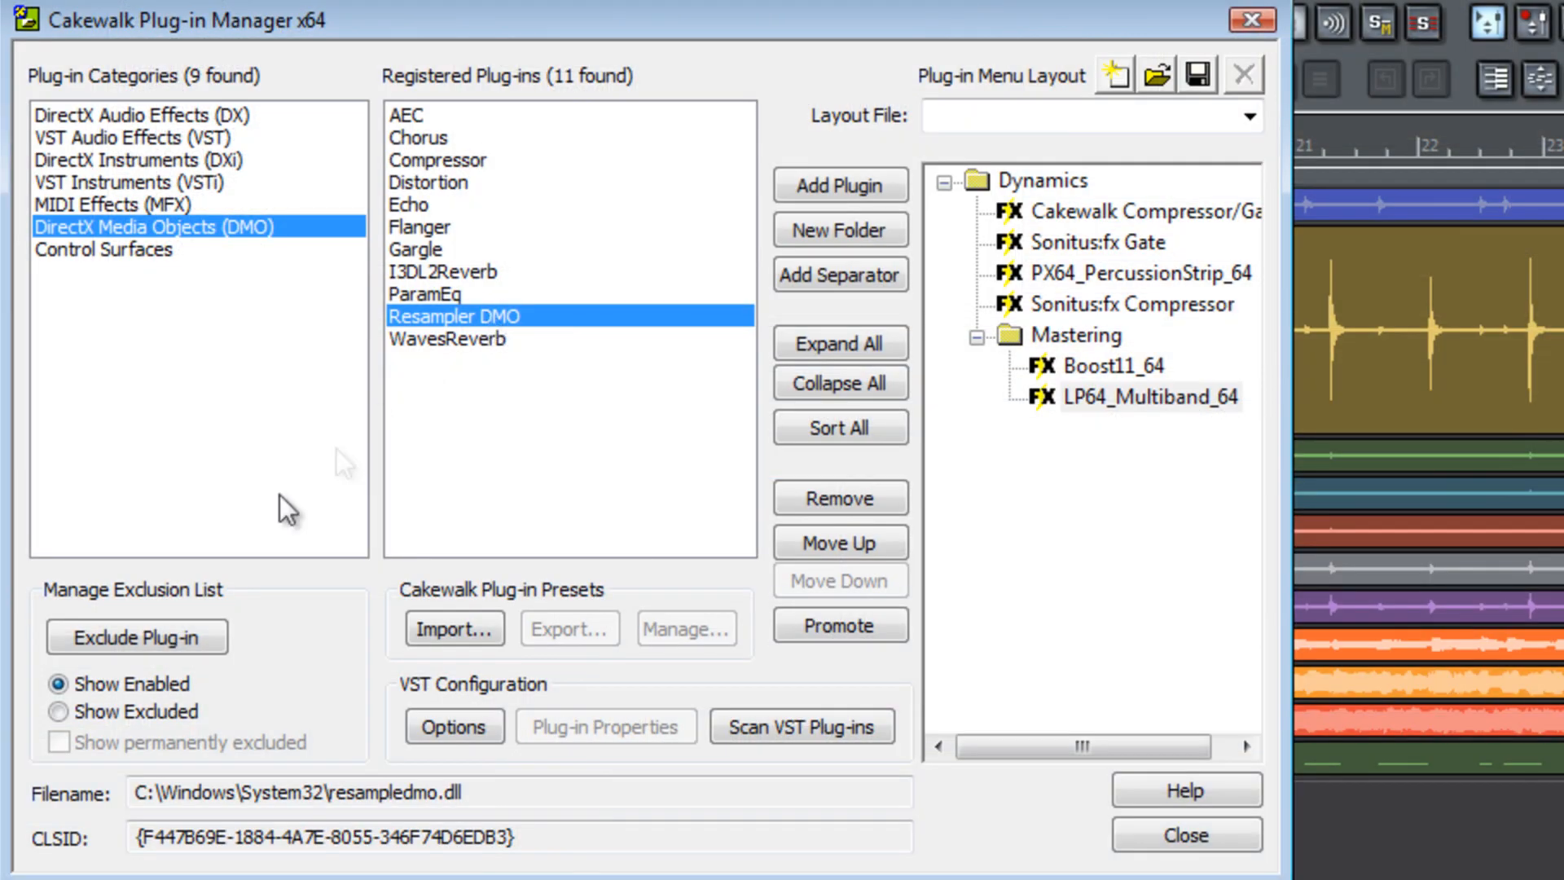
# Step: Exclude Resampler DMO, confirm it under Show Excluded, then return to Show Enabled
pyautogui.click(137, 637)
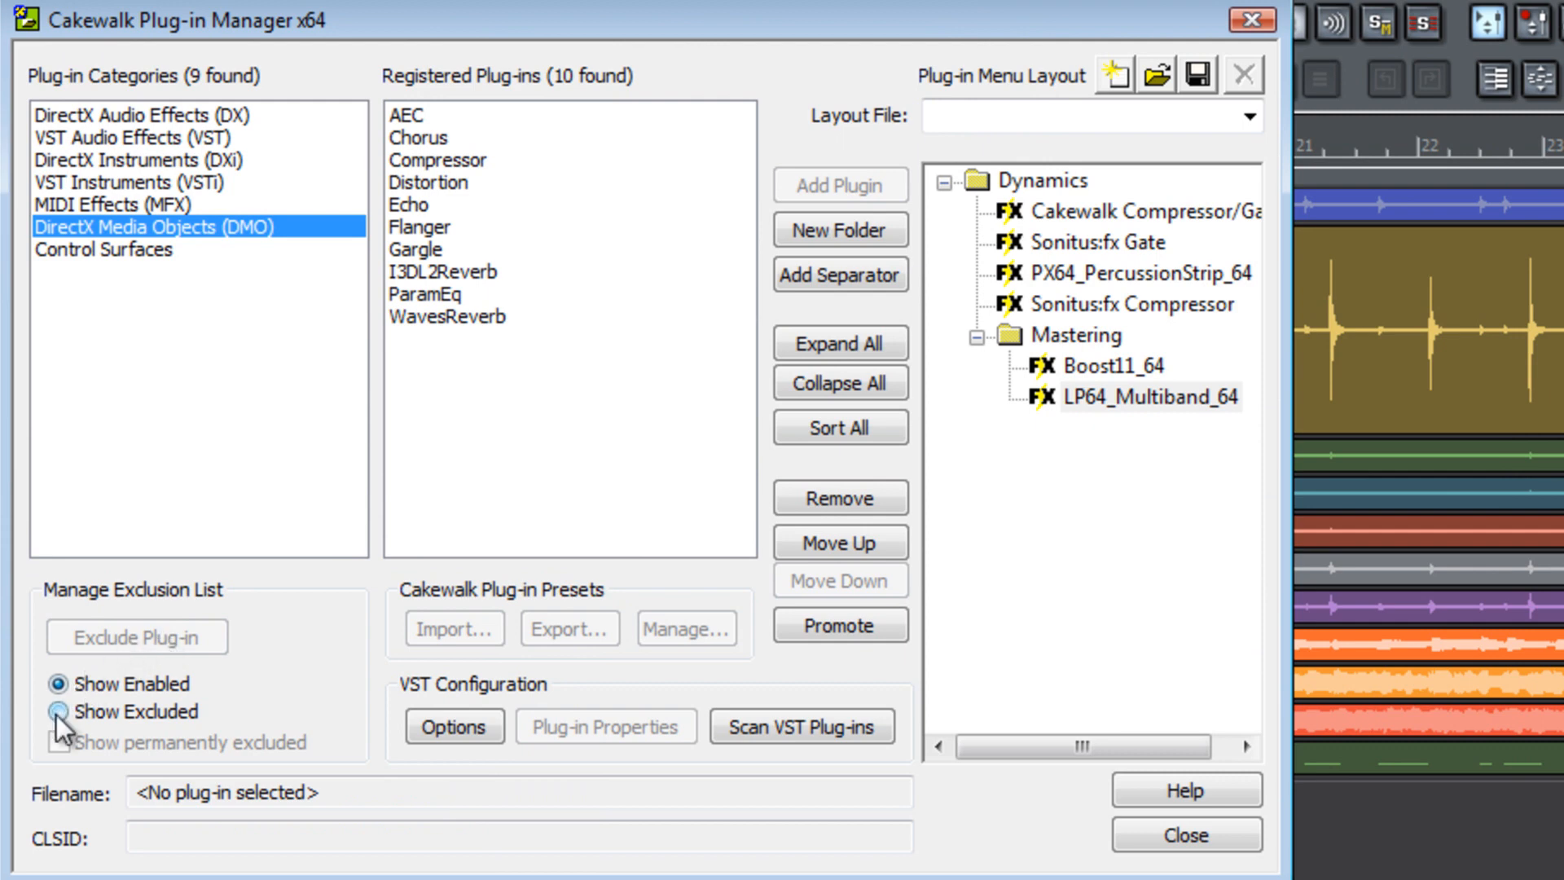
pyautogui.click(59, 711)
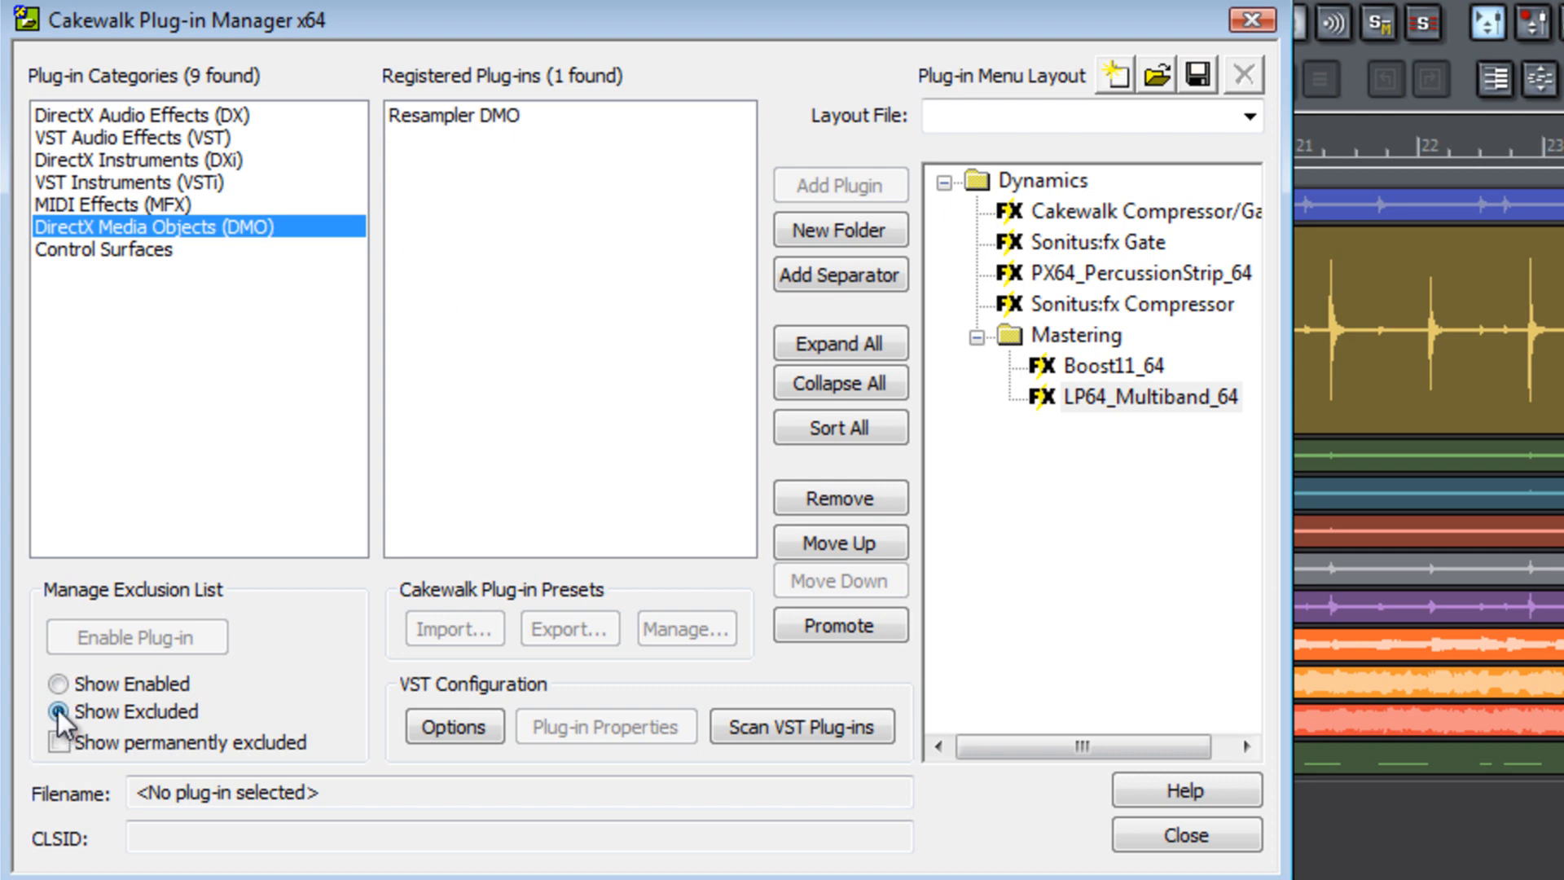
pyautogui.click(57, 683)
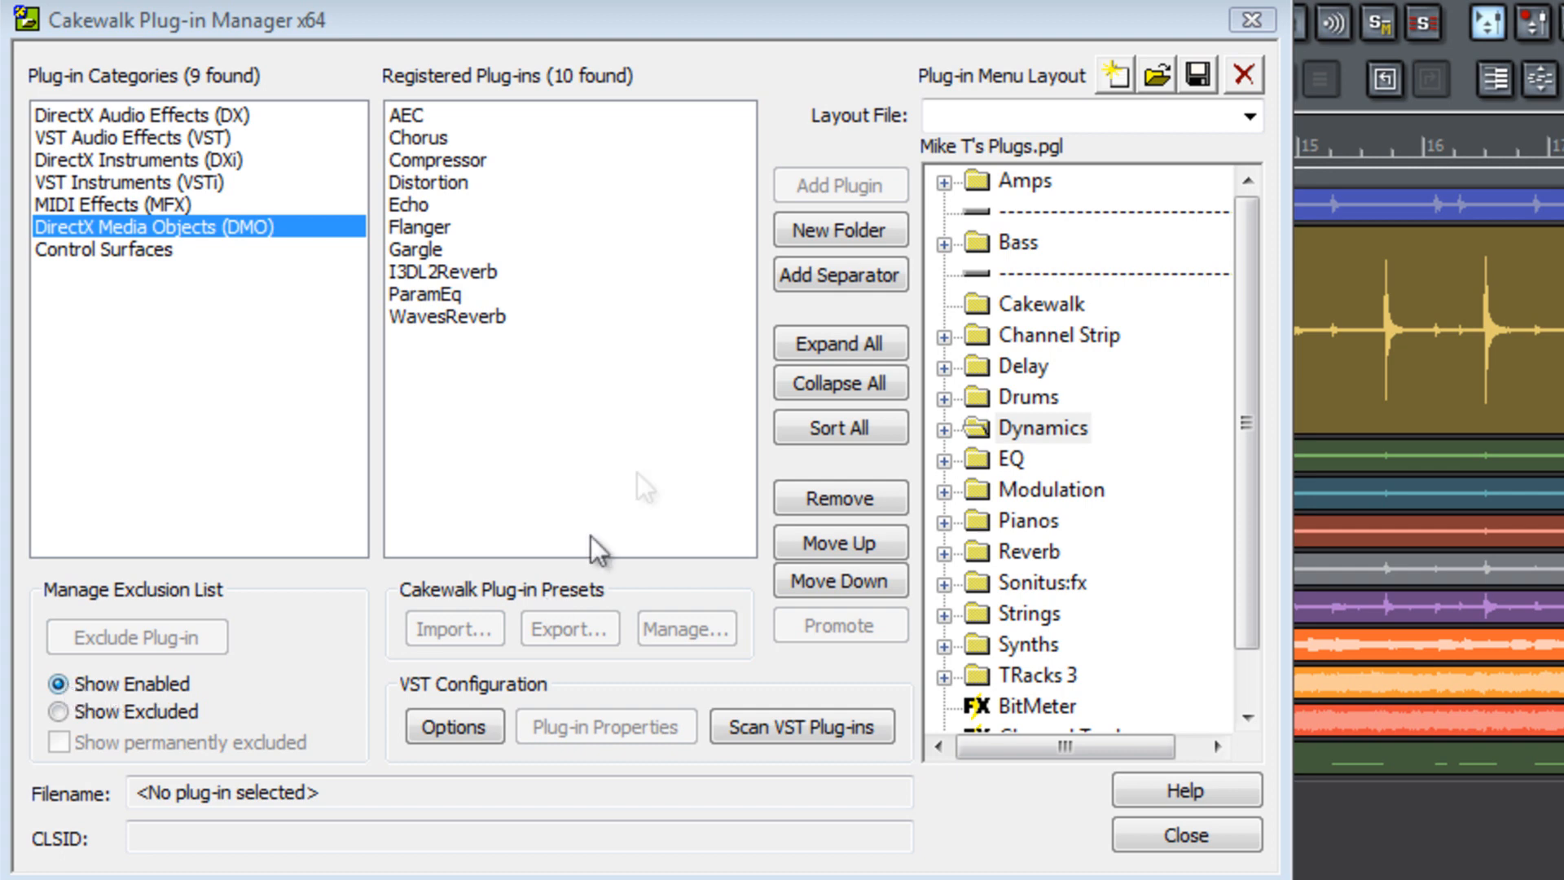
# Step: Enter 'My Plugins' as the layout file name and save it as My Plugins.pgl
pyautogui.click(1088, 115)
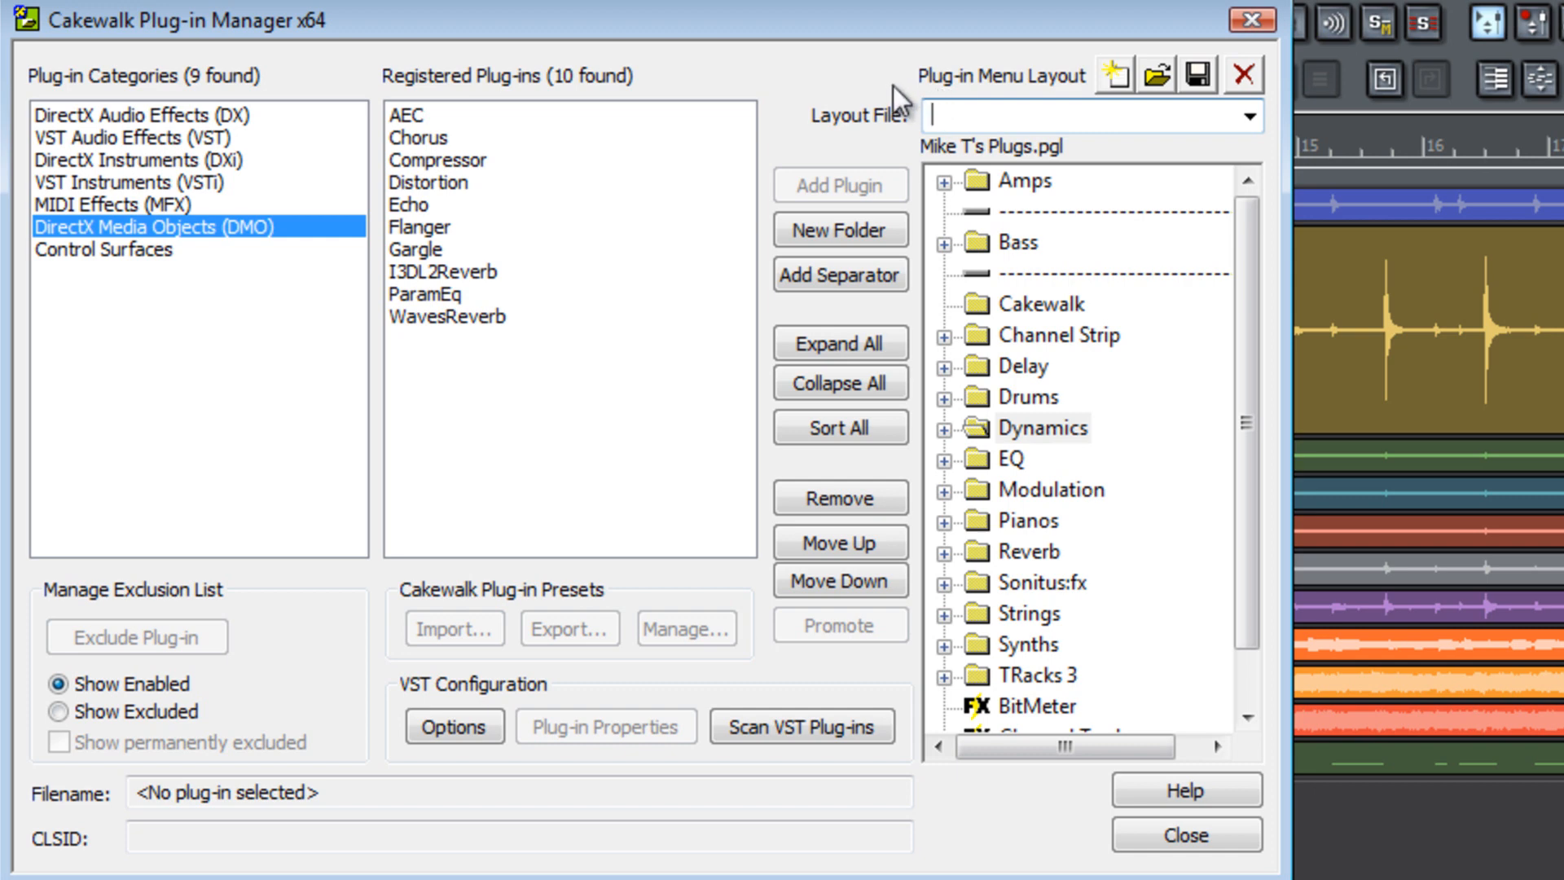
pyautogui.write('My')
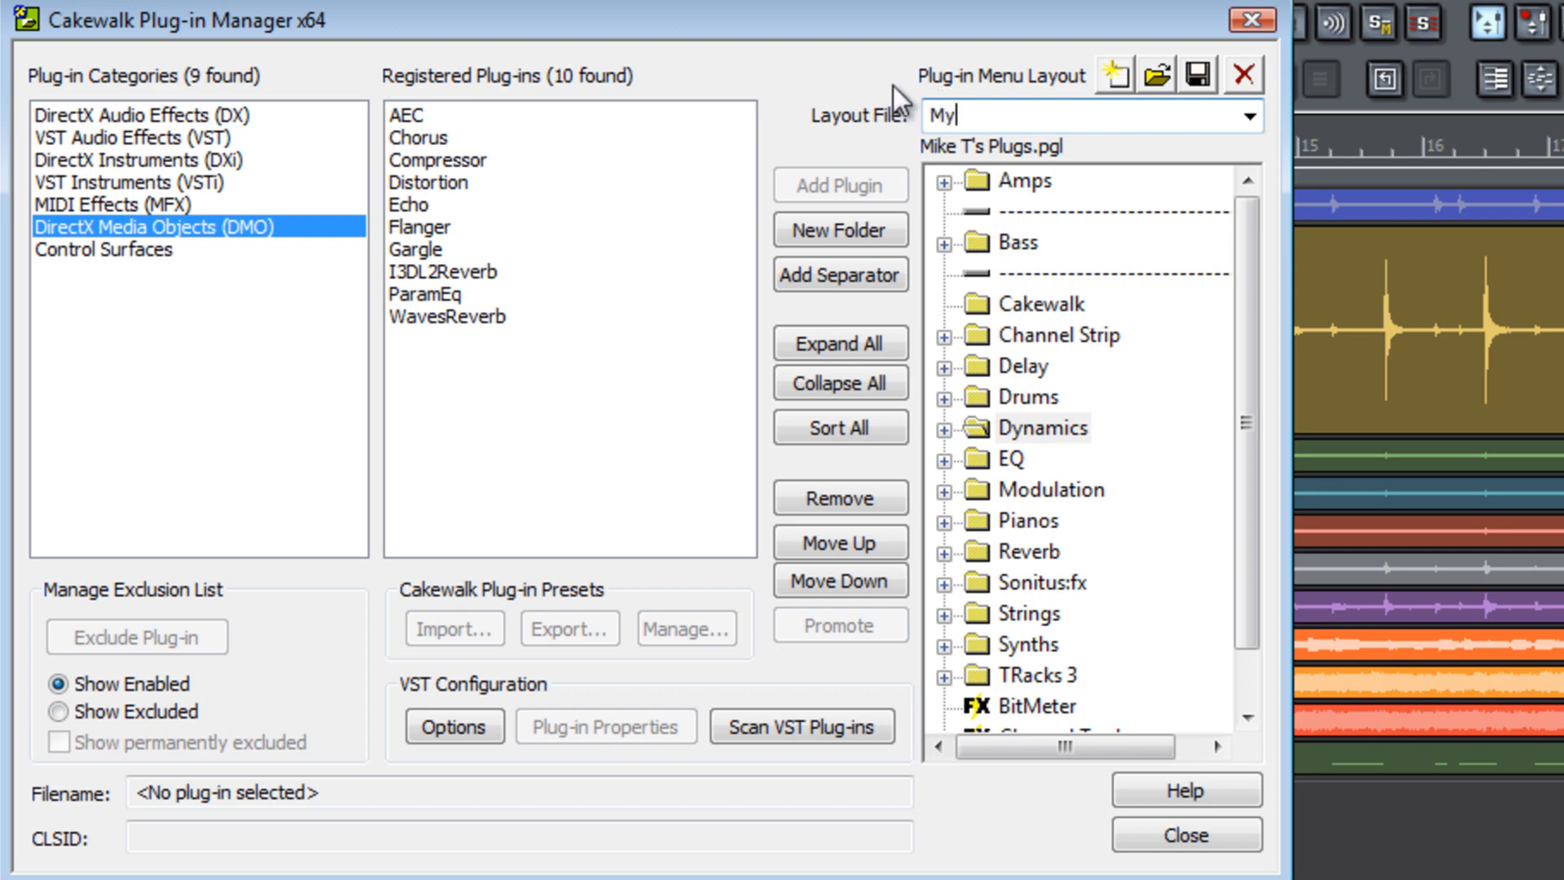
pyautogui.write('Plu')
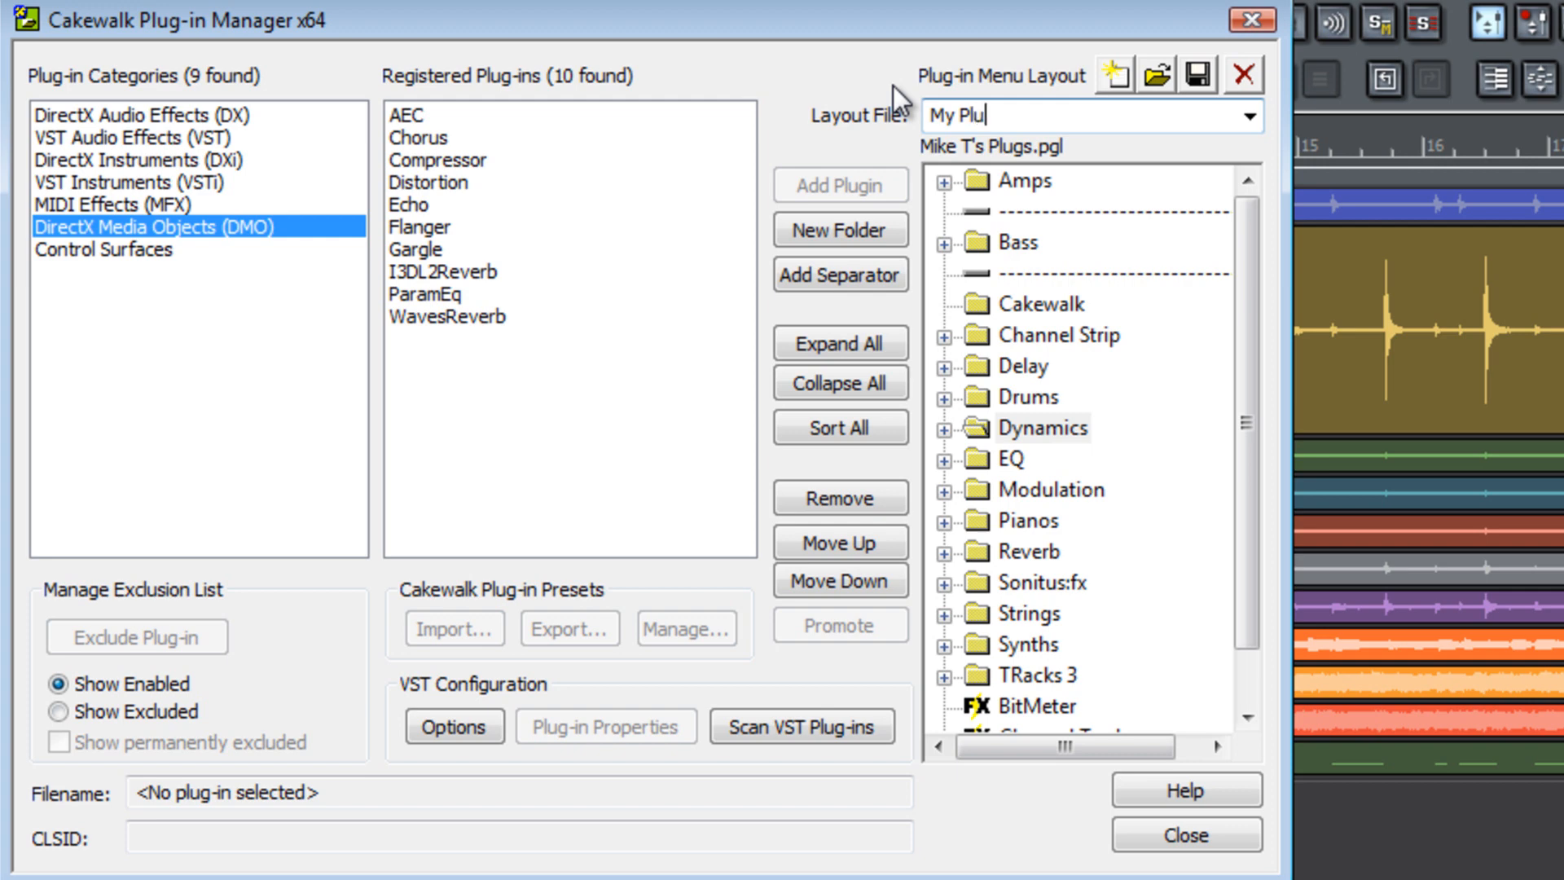
pyautogui.write('gins')
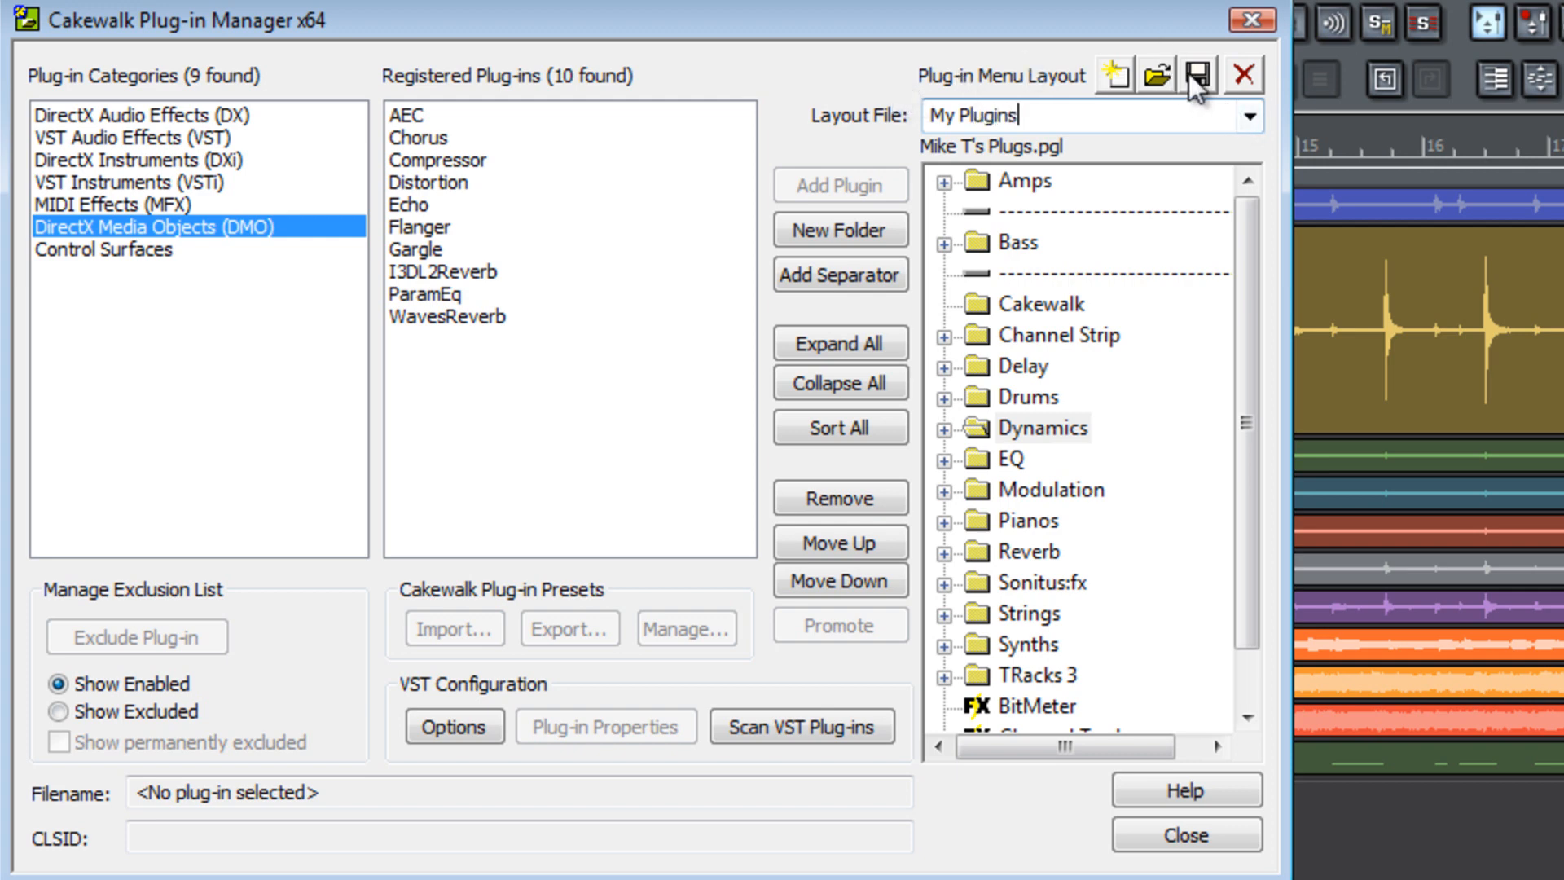
pyautogui.click(1197, 74)
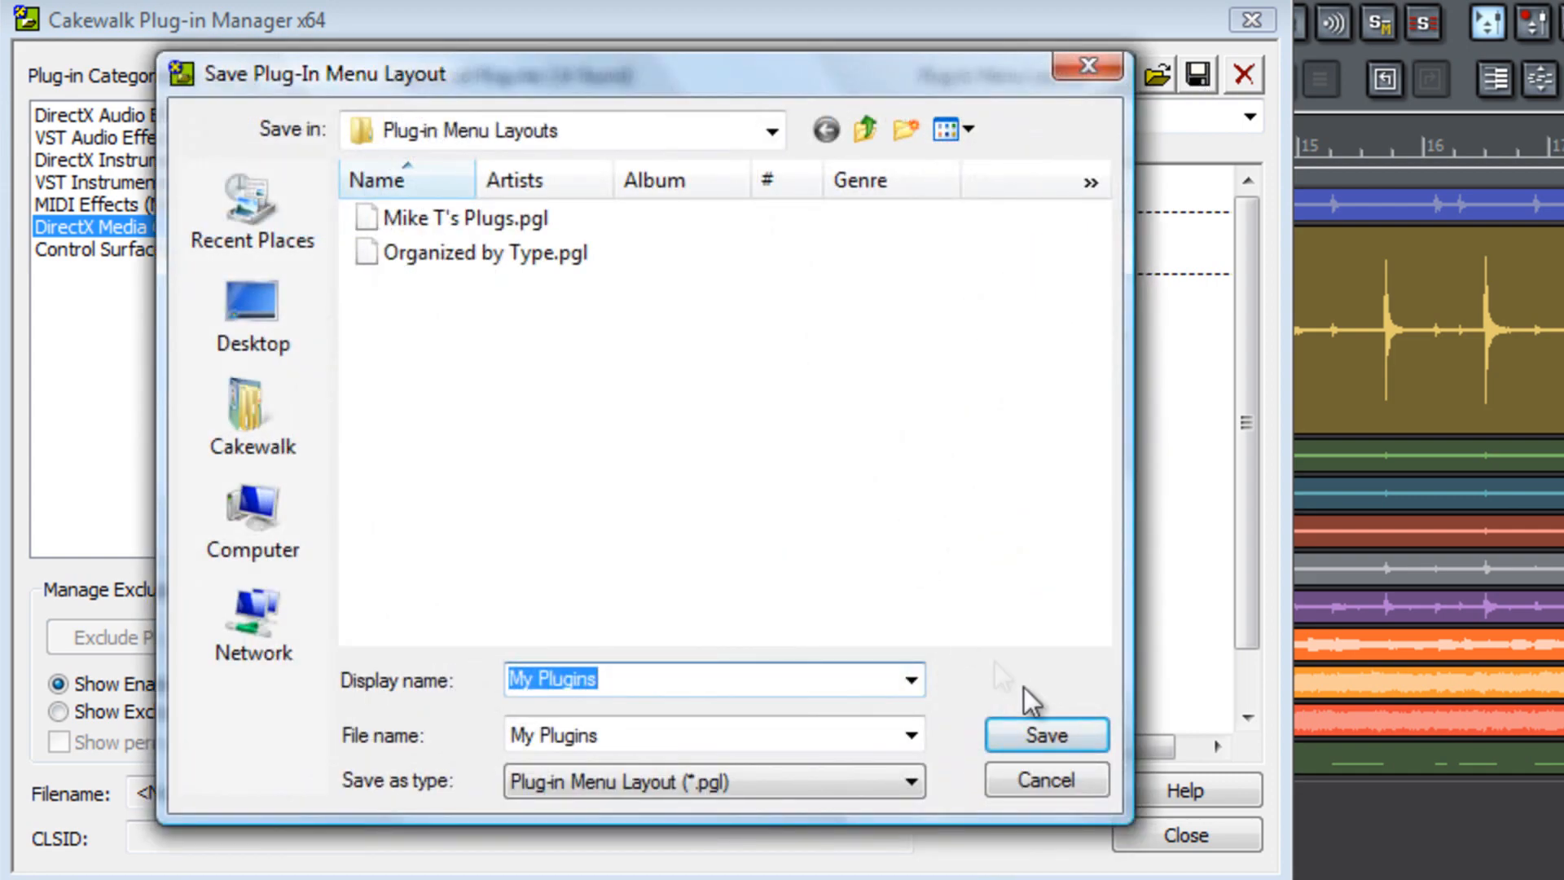
pyautogui.click(1045, 735)
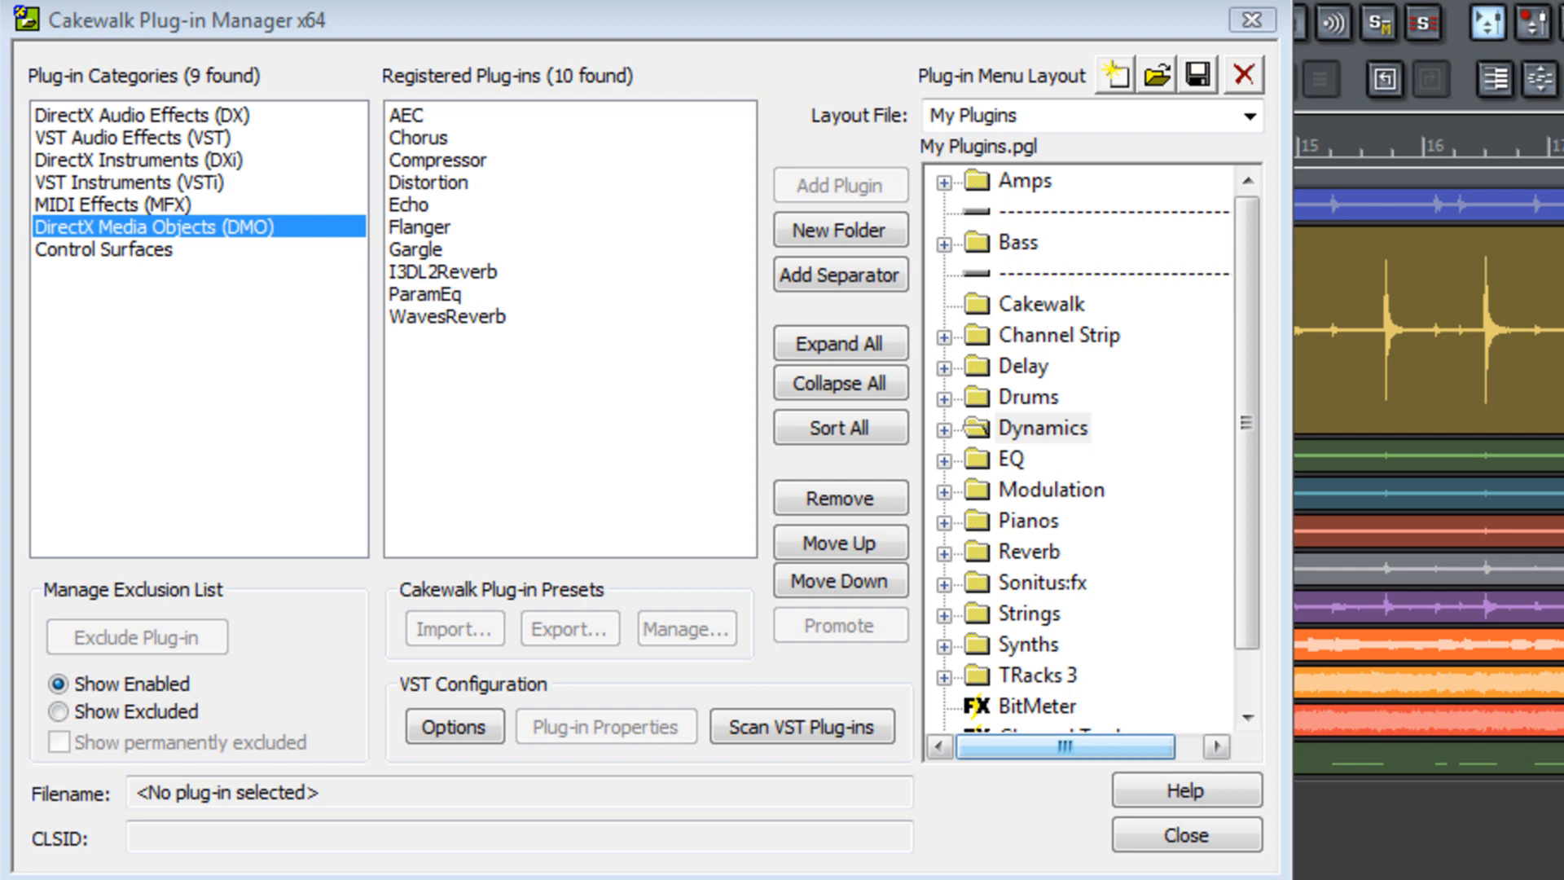
# Step: Close the Plug-in Manager and open the Synth Rack's soft synth insert list
pyautogui.click(1185, 835)
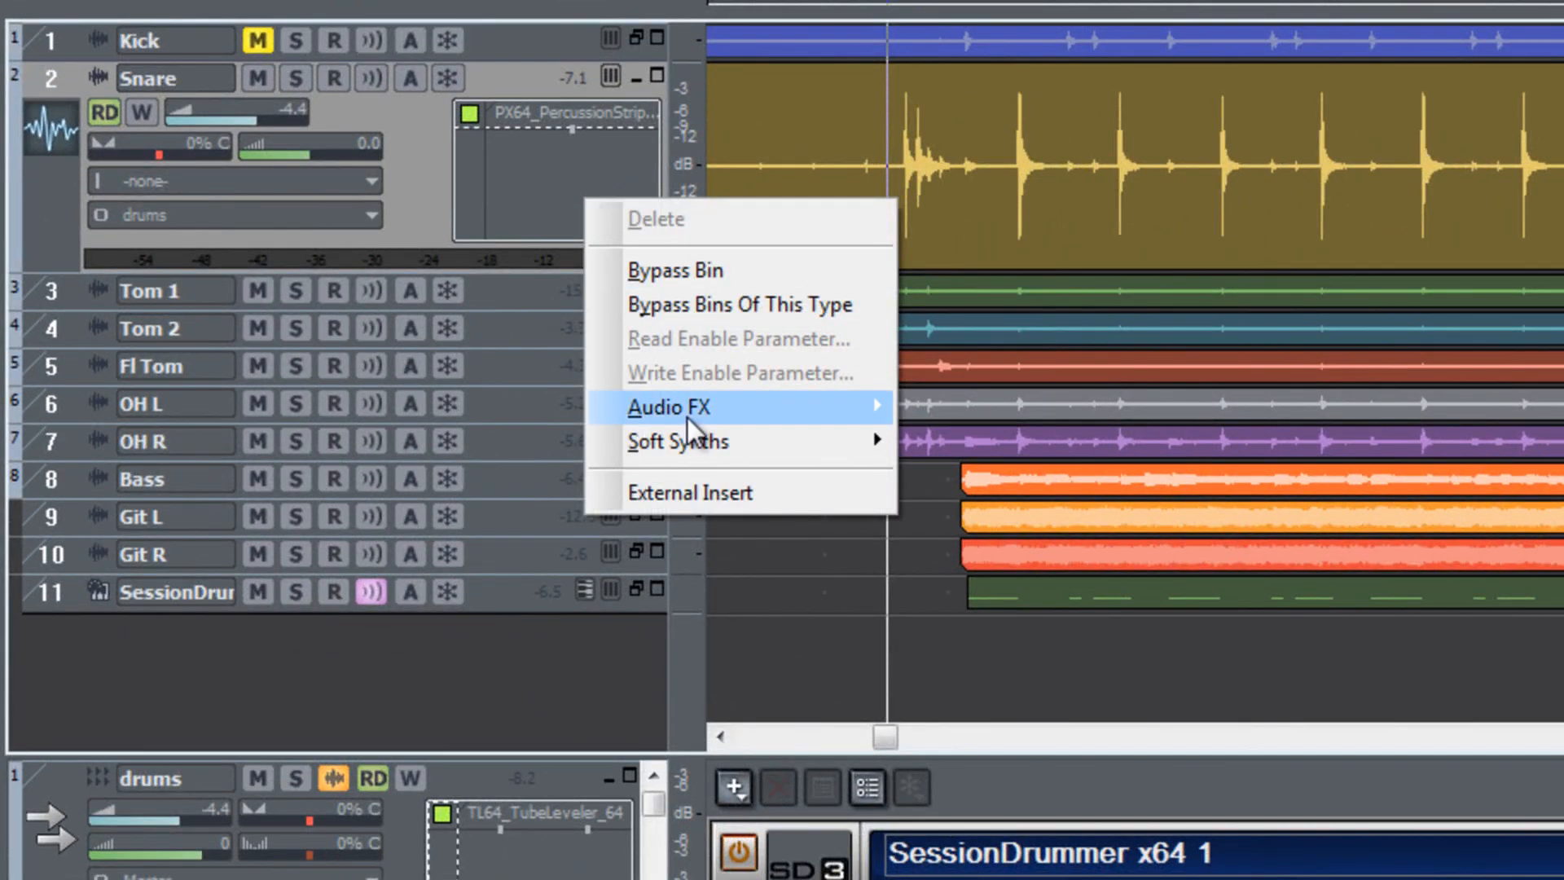
pyautogui.moveTo(668, 407)
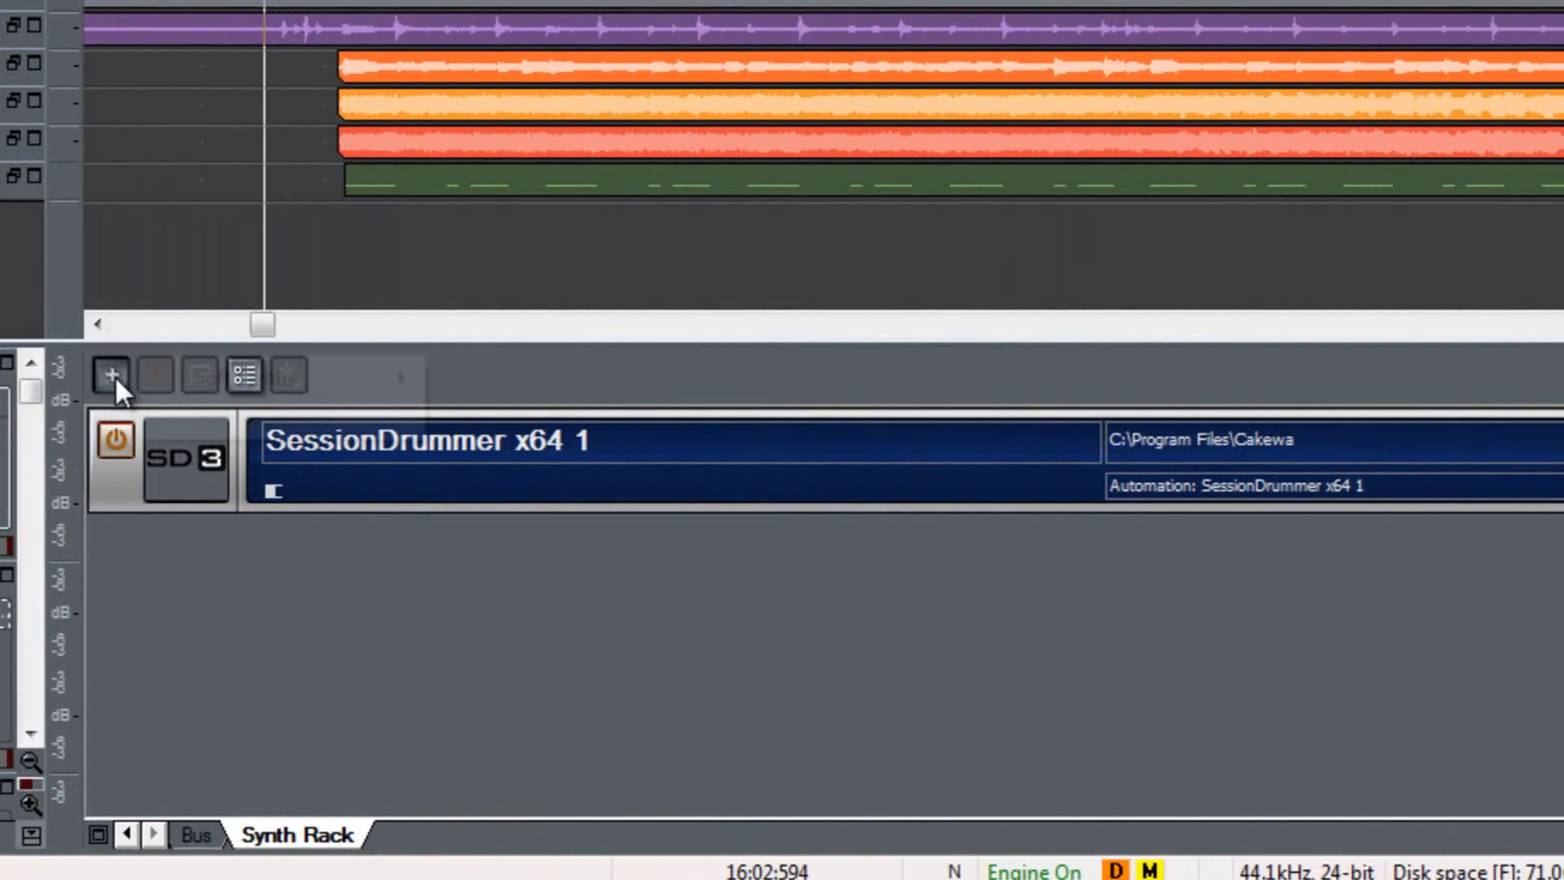
pyautogui.click(110, 377)
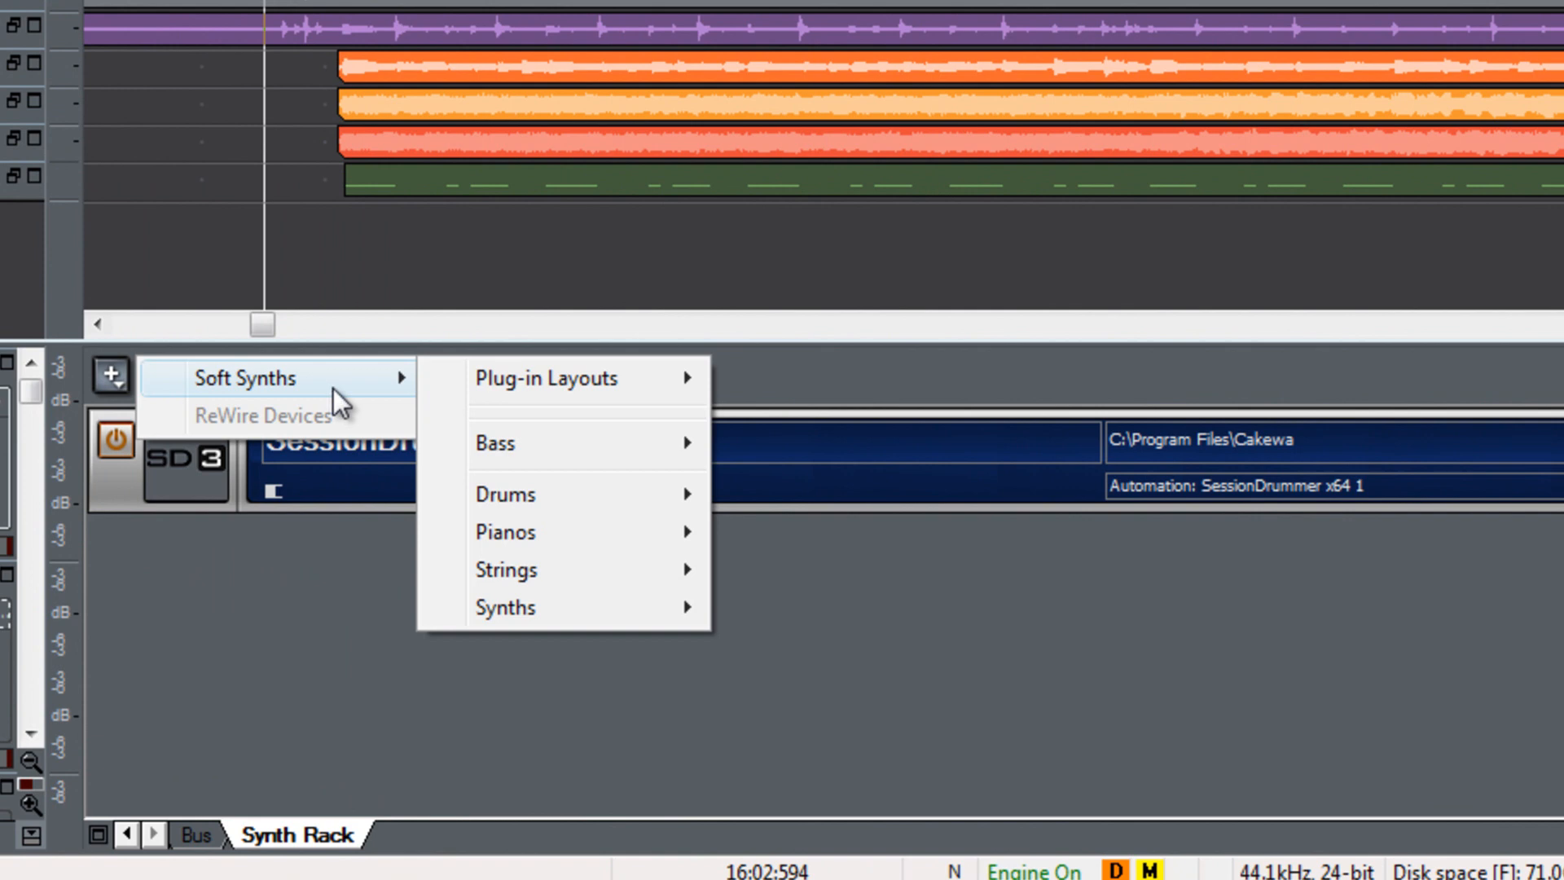
pyautogui.moveTo(334, 404)
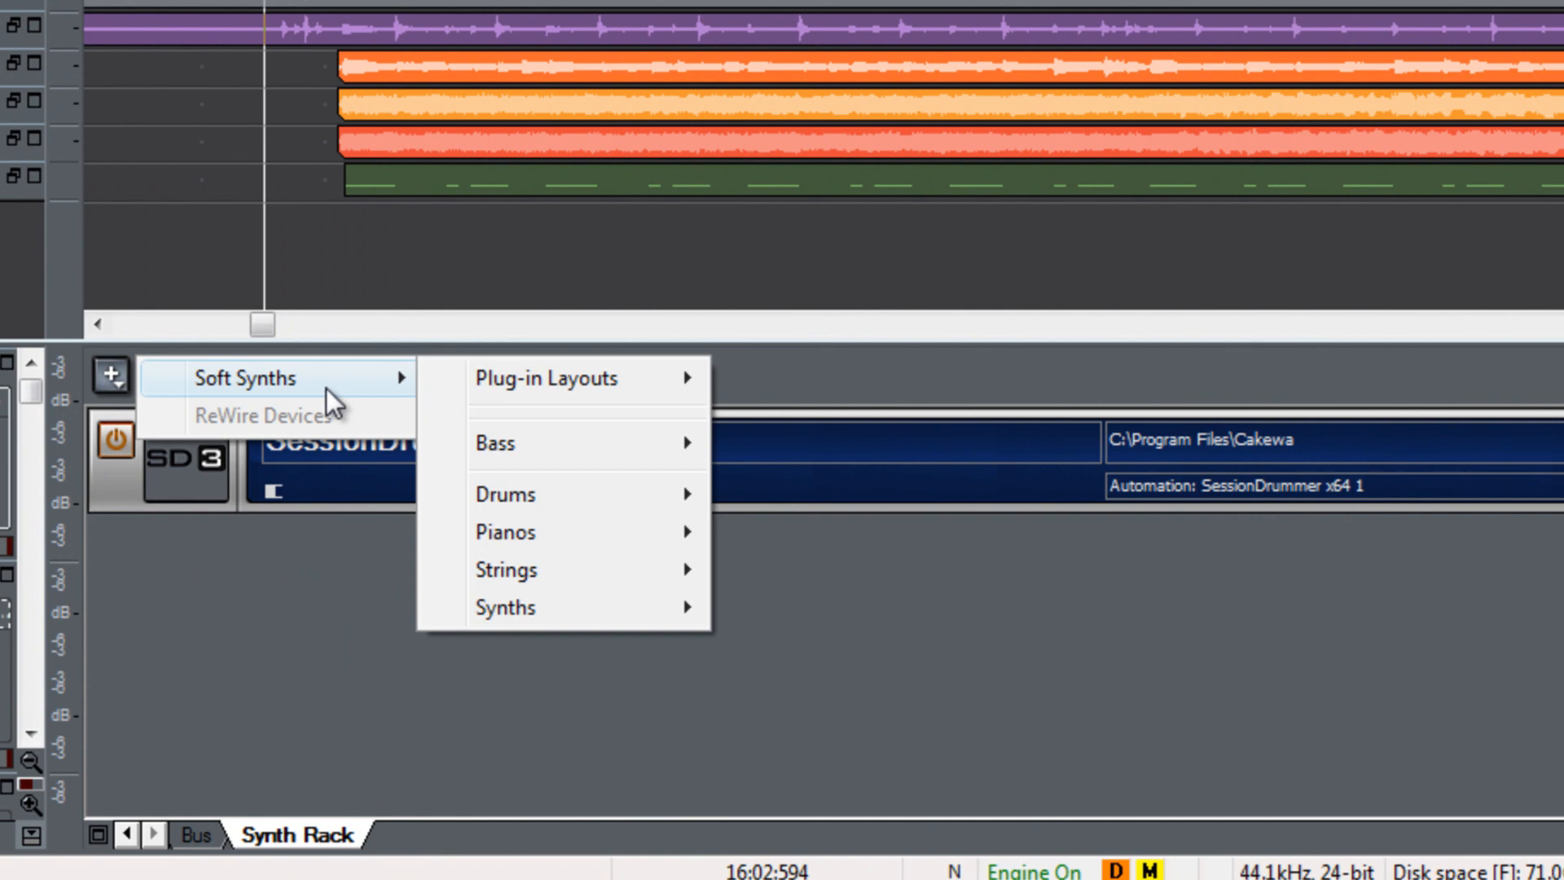